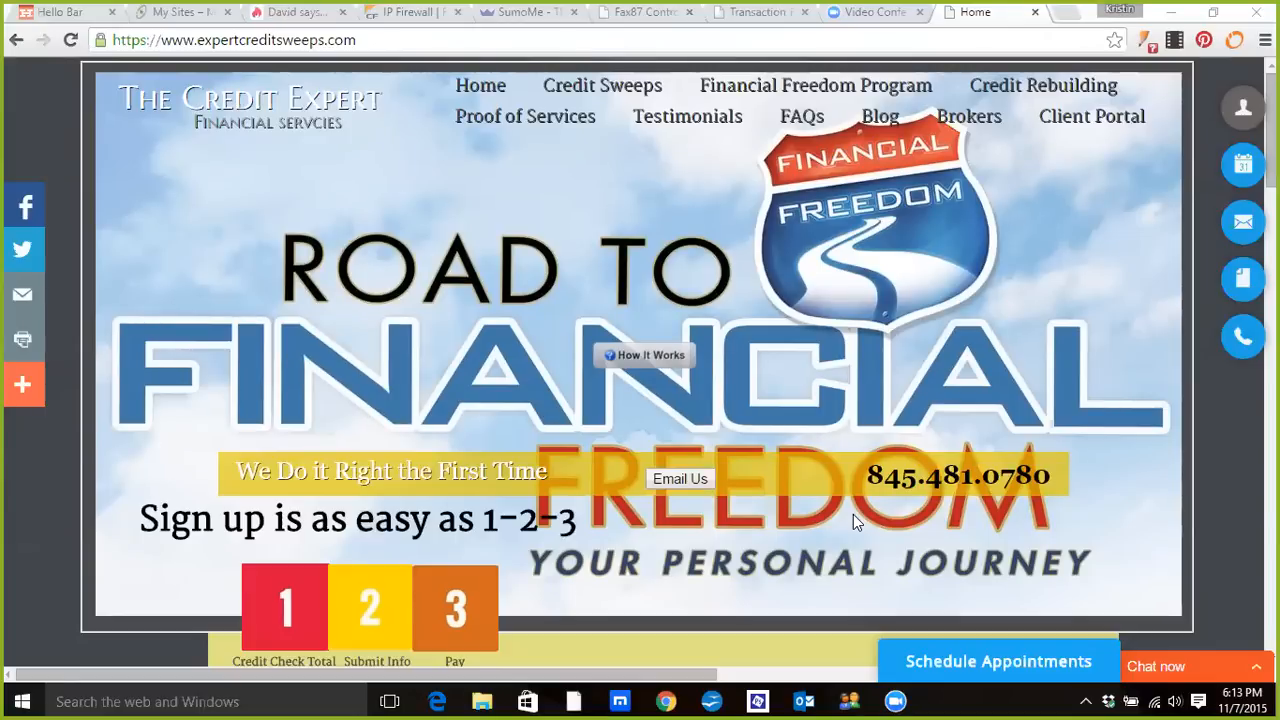
mouse_move(650, 325)
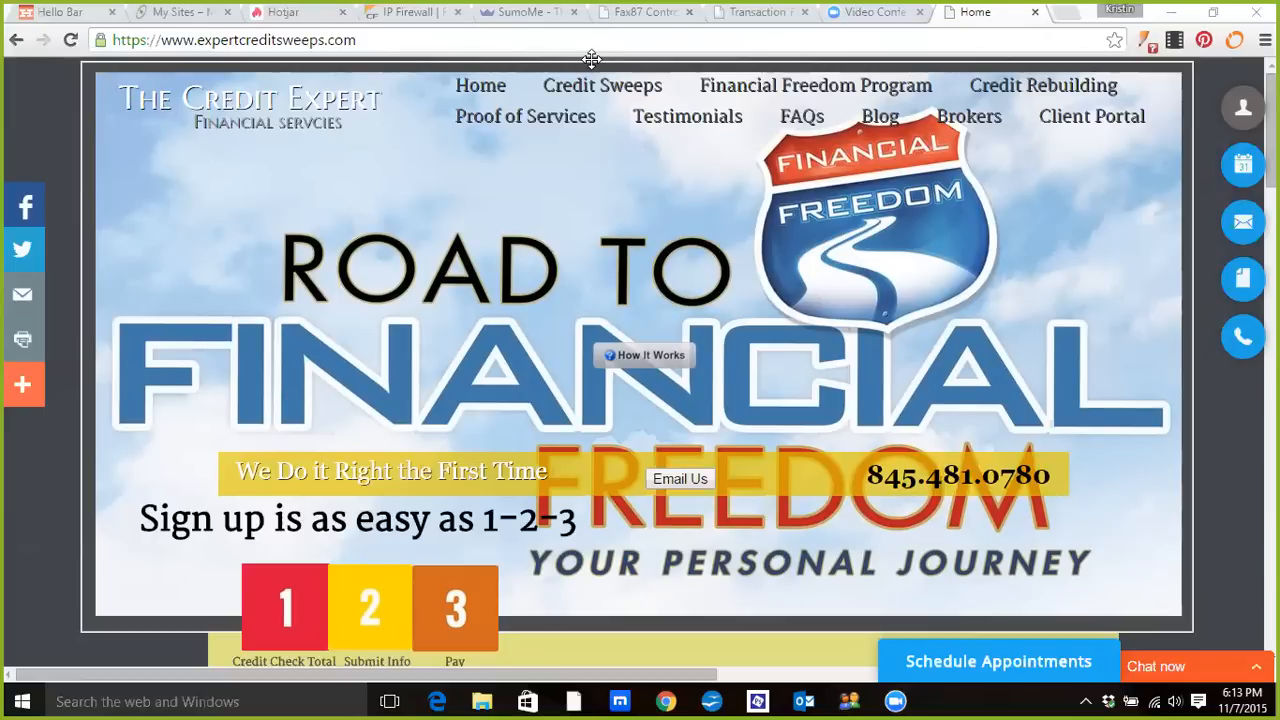
mouse_move(876, 134)
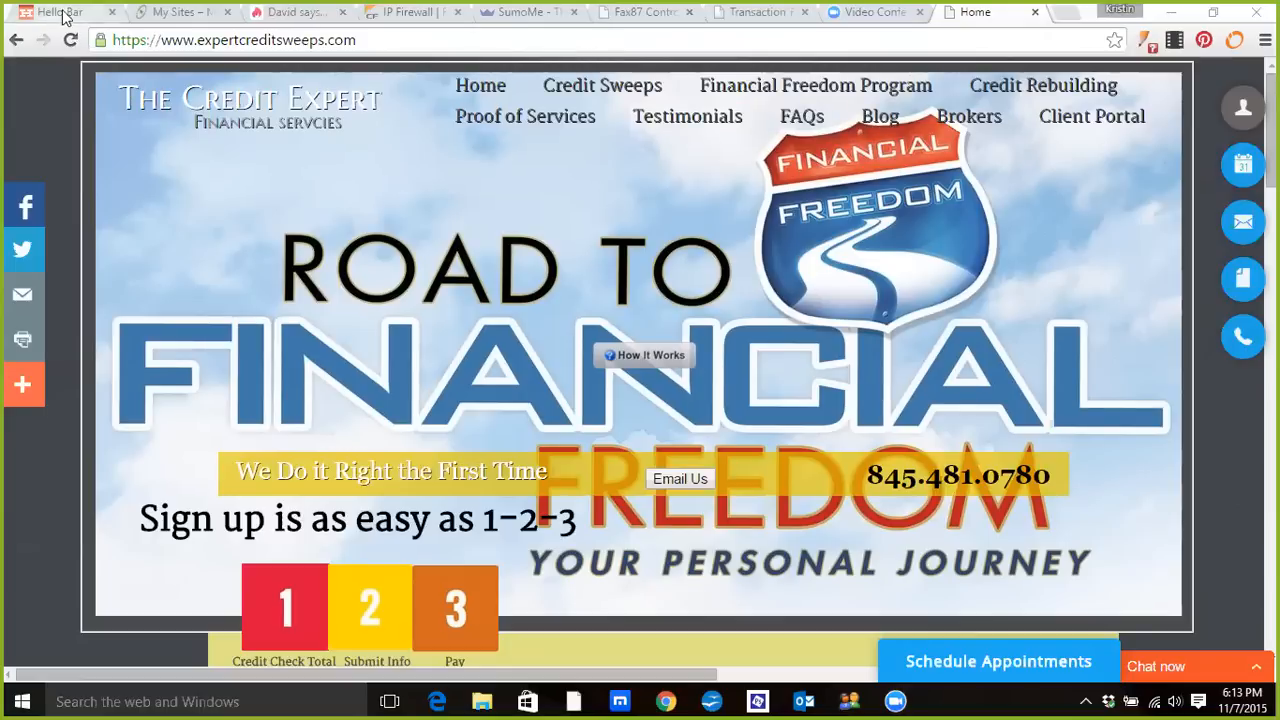
Step: Open Hello Bar's webinar-offer email sign-up bar for editing
left_click(60, 11)
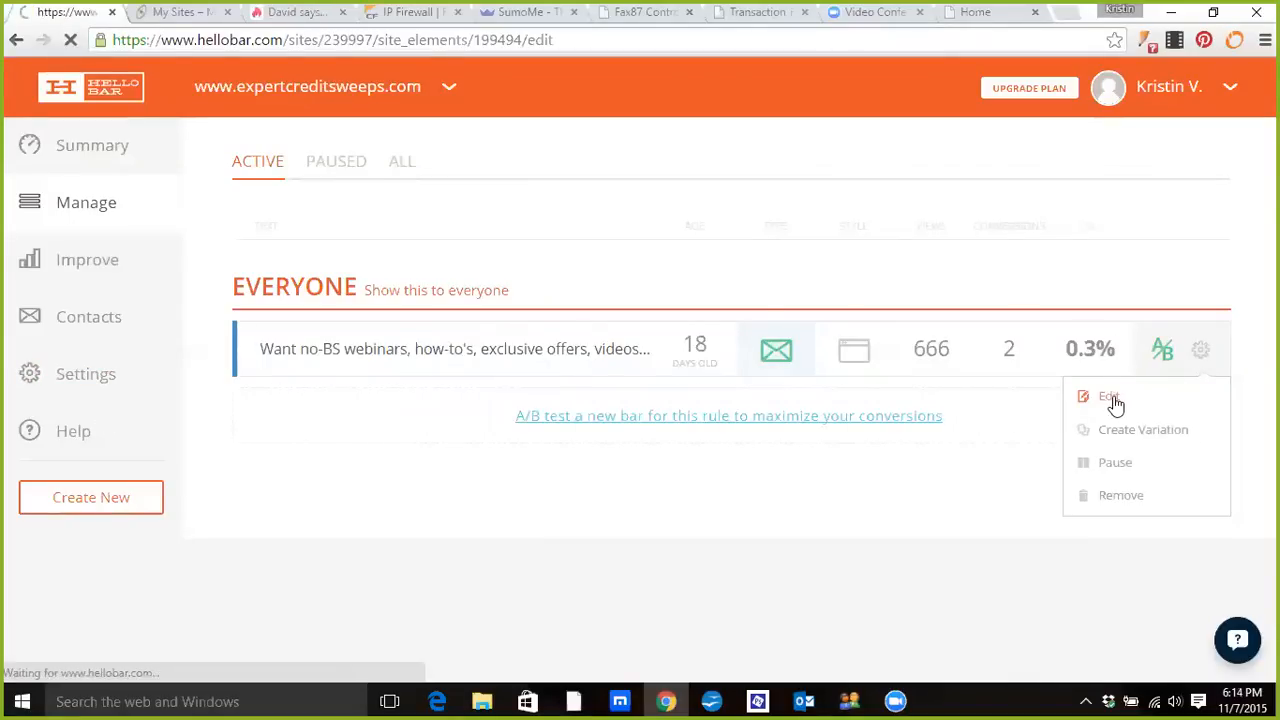
left_click(1108, 396)
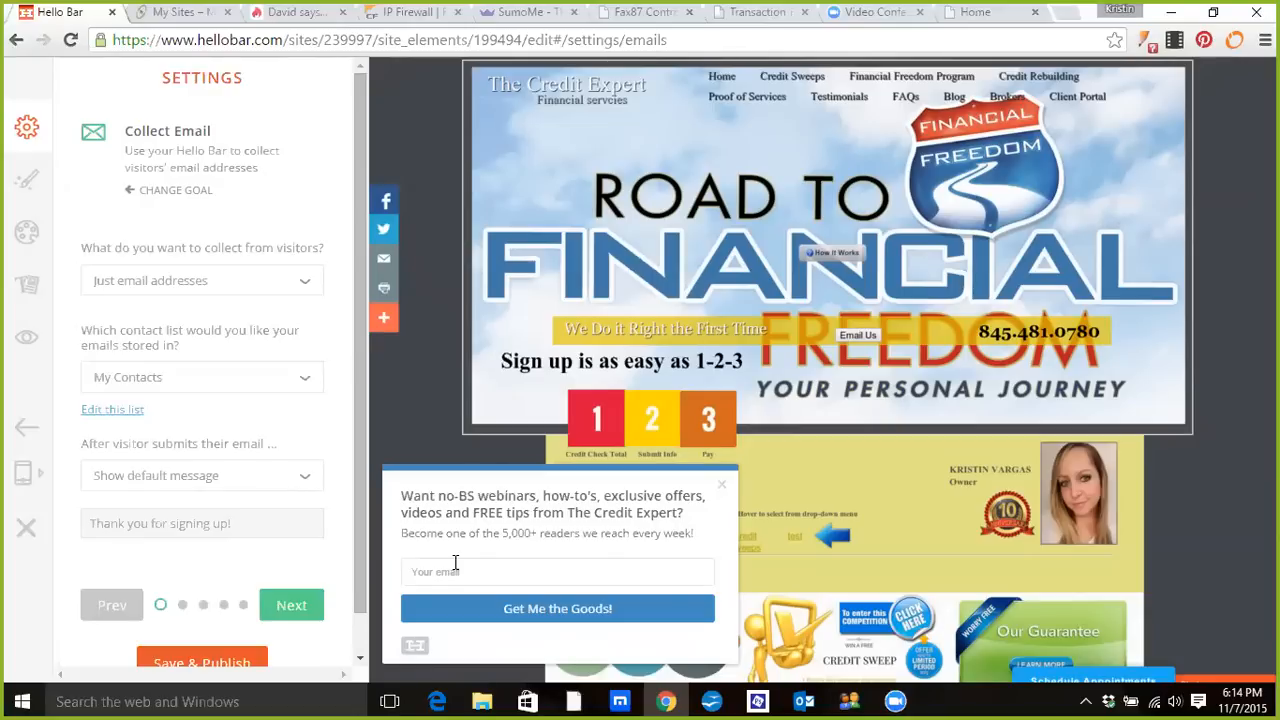
mouse_move(570, 588)
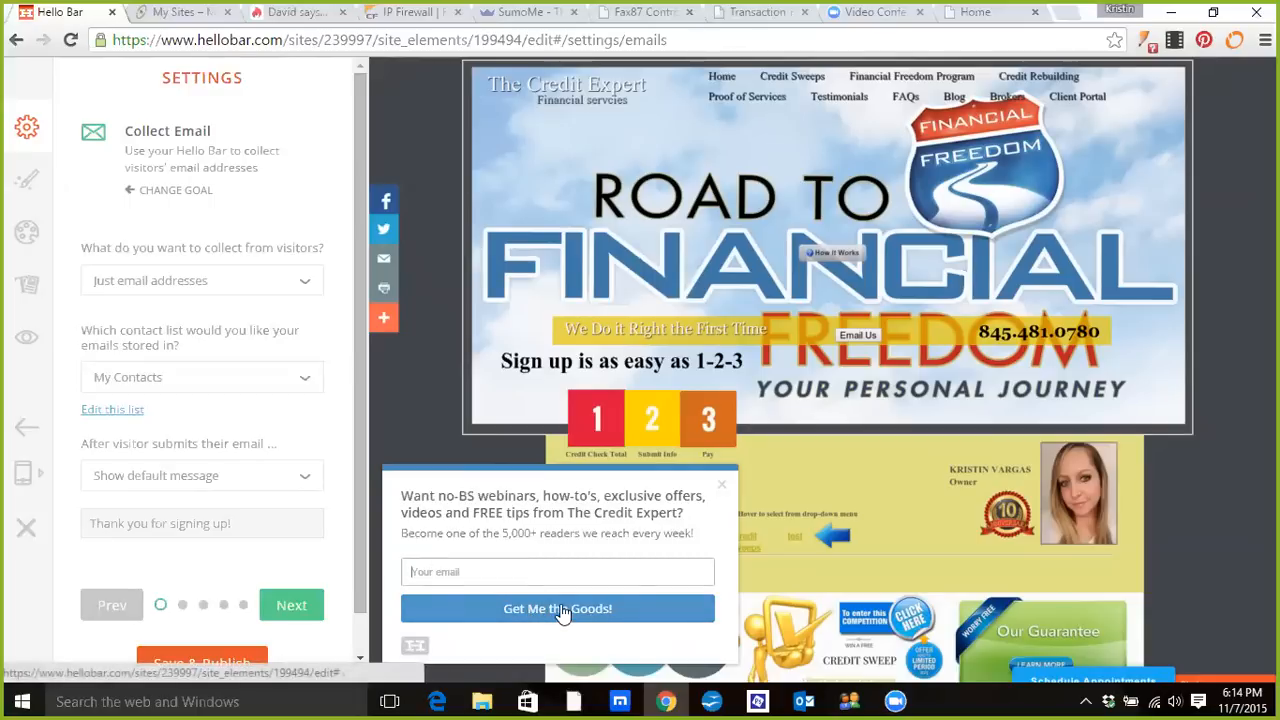
mouse_move(350, 520)
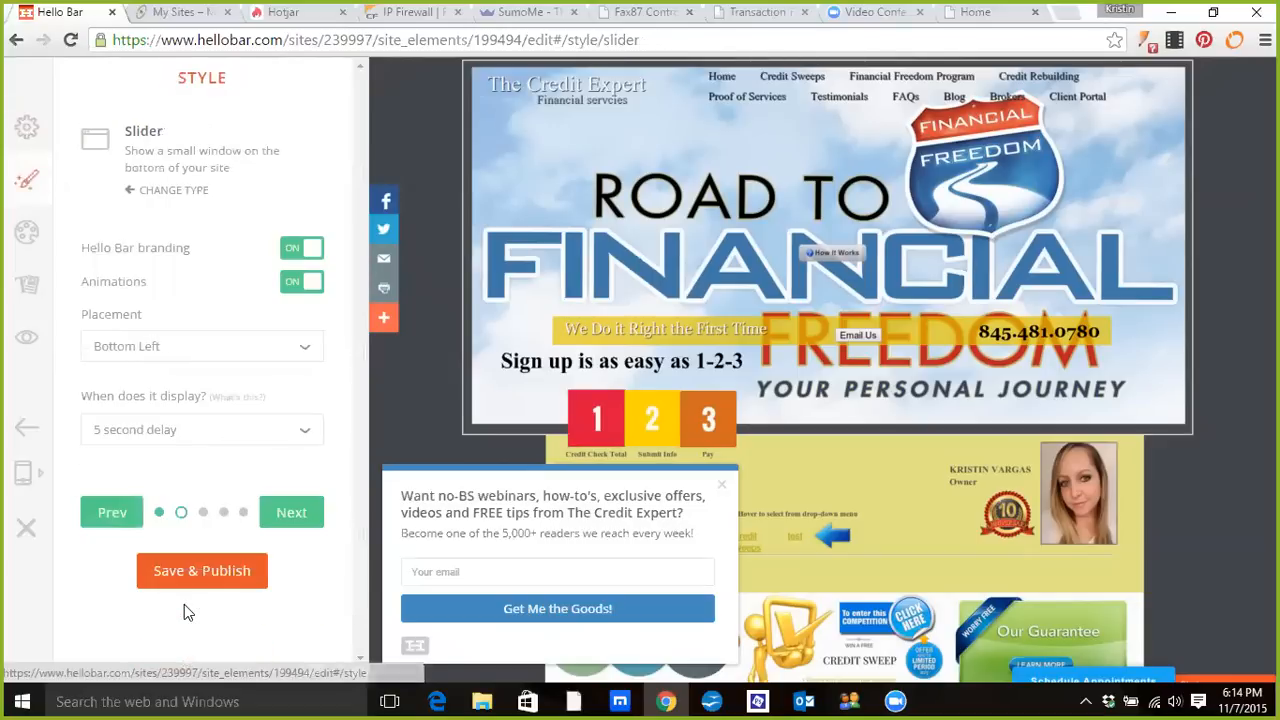
left_click(201, 429)
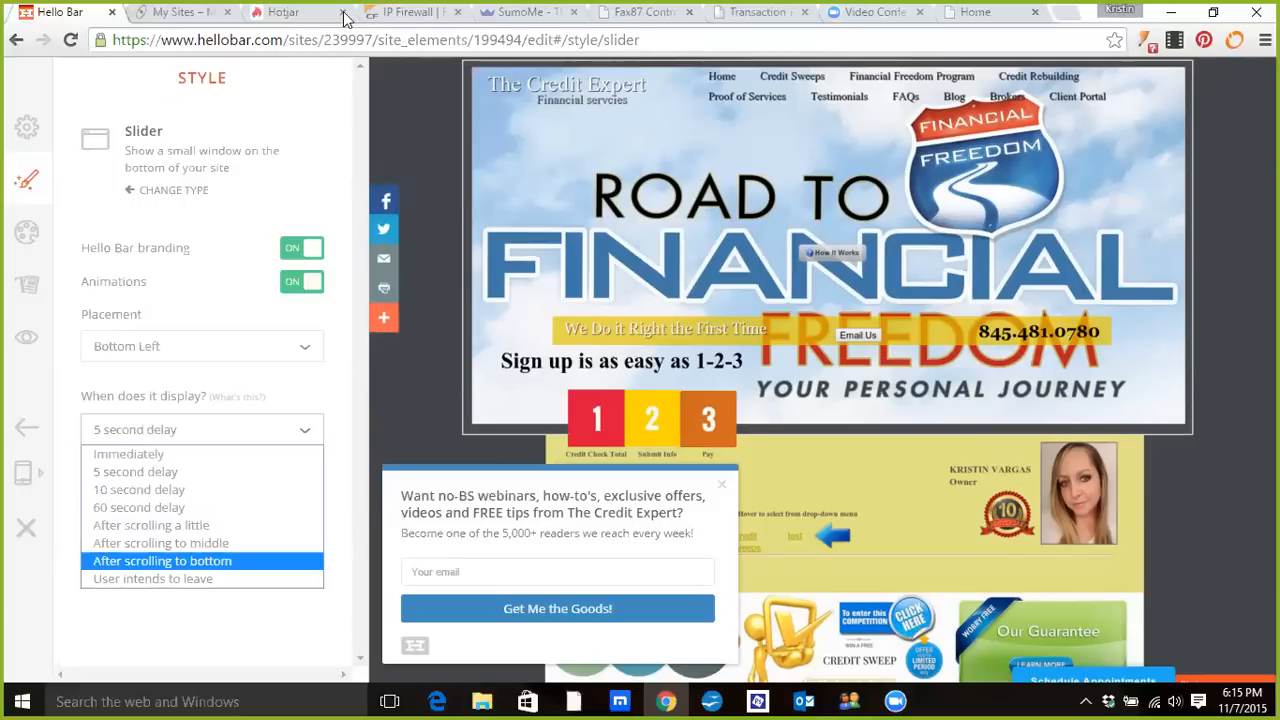
left_click(139, 507)
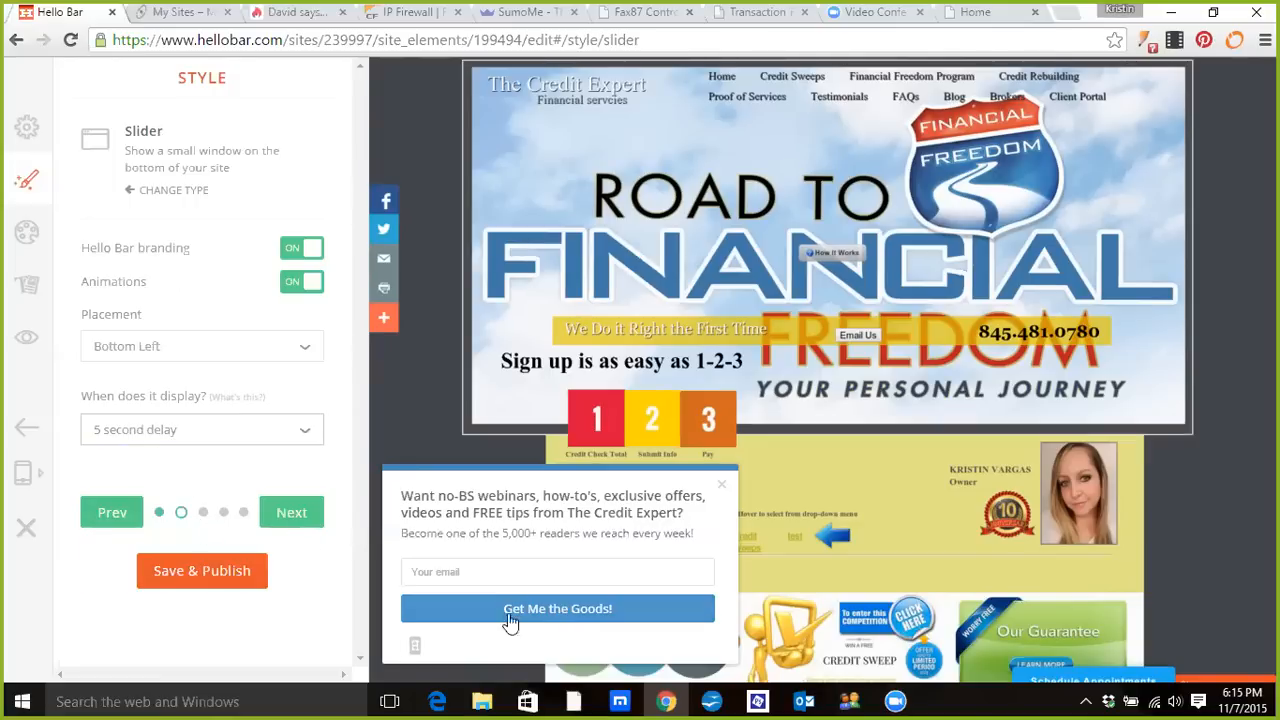
mouse_move(343, 538)
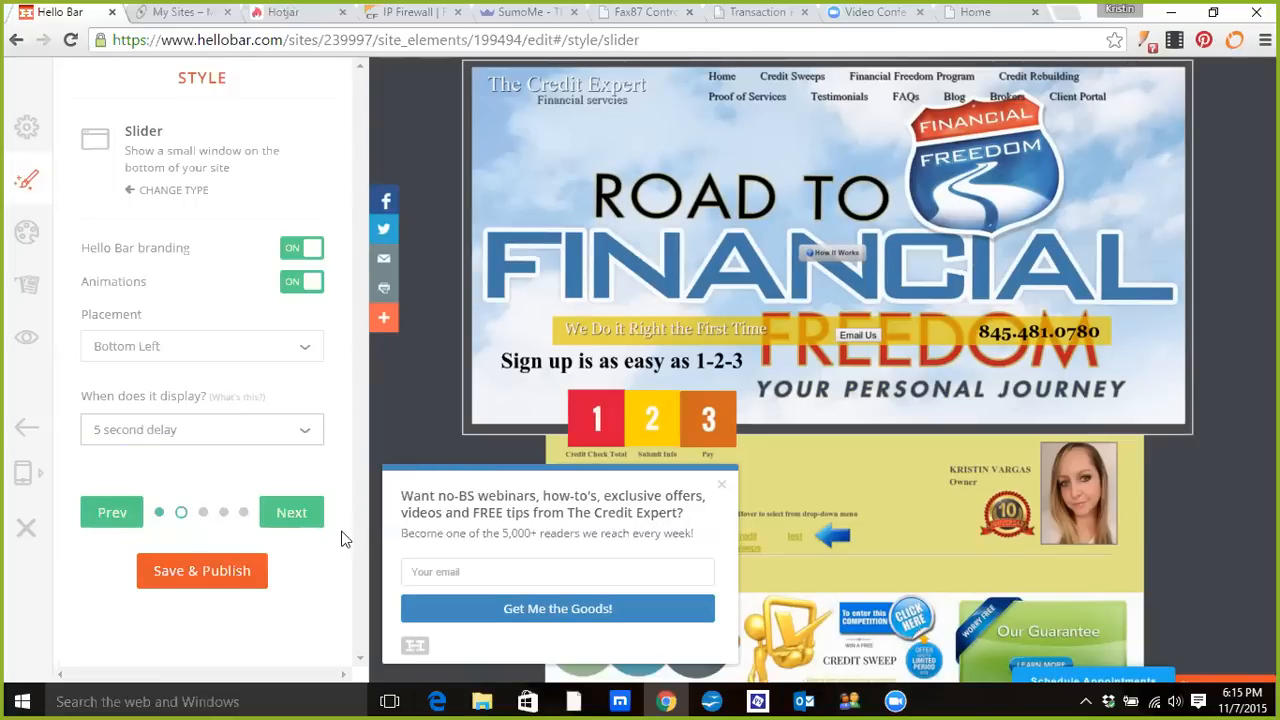
mouse_move(640, 604)
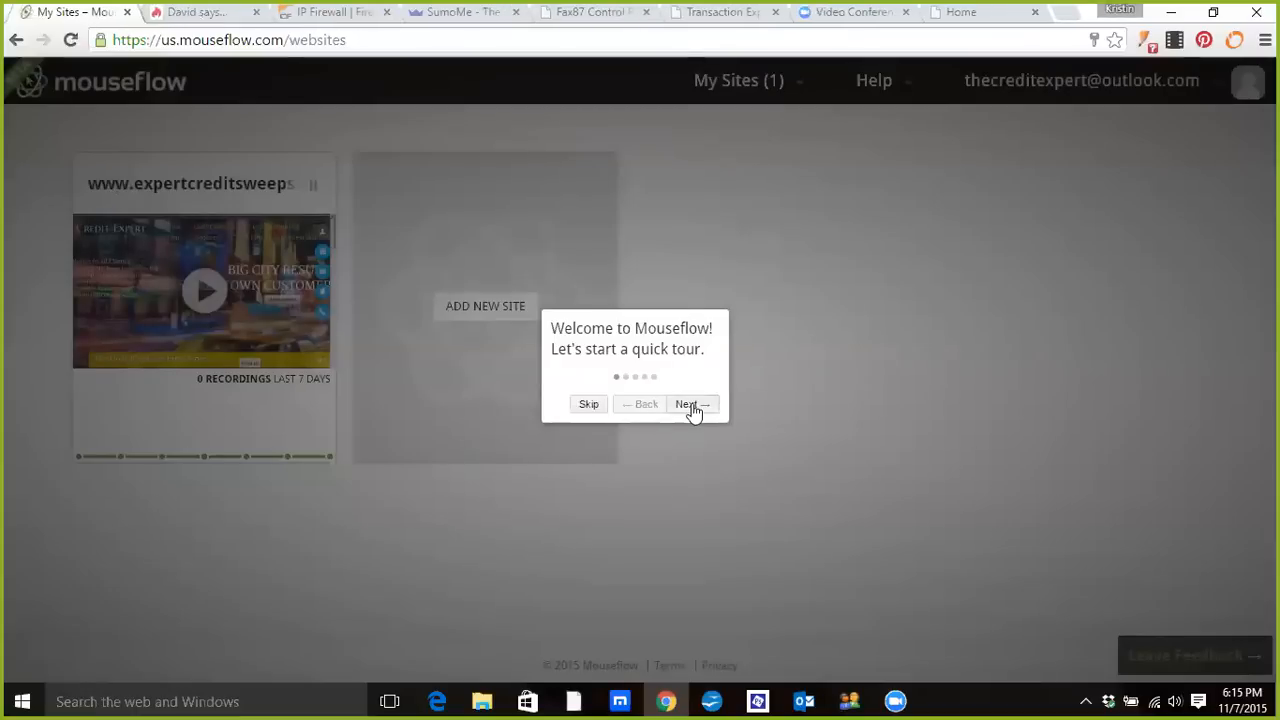
mouse_move(640, 404)
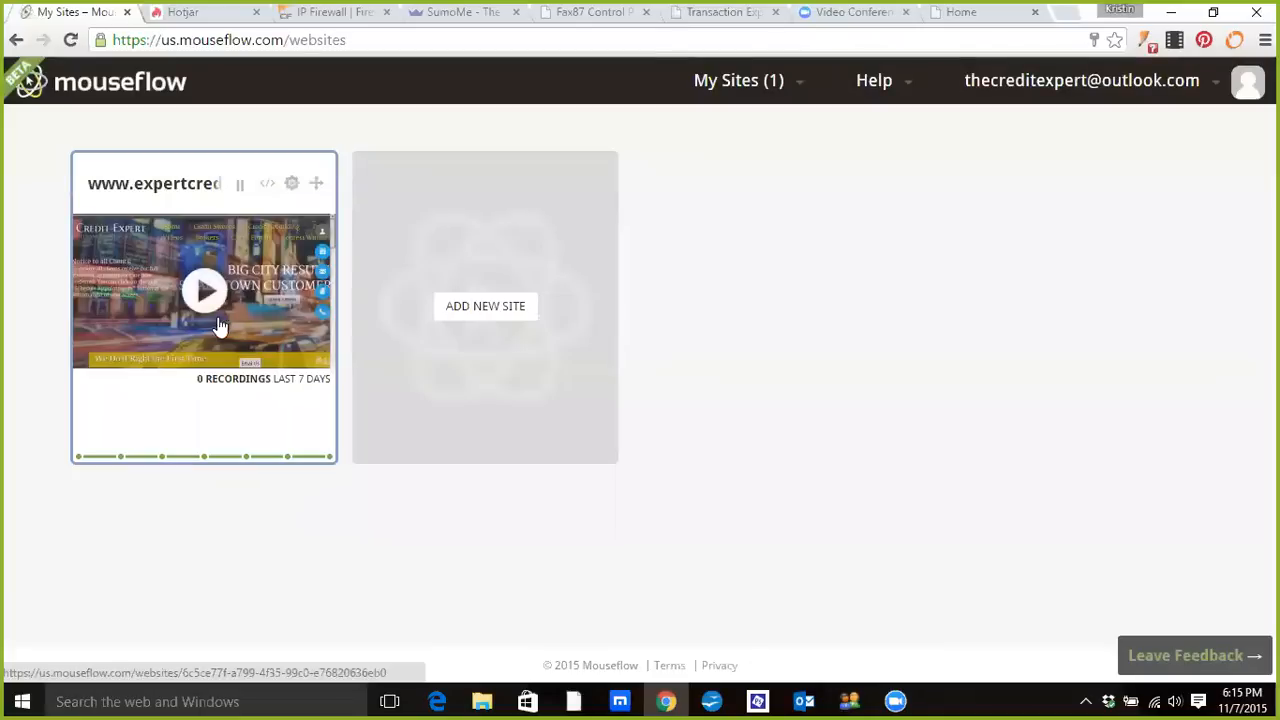
Step: Open the expertcreditsweeps.com site in Mouseflow and view its 101 session recordings
left_click(204, 290)
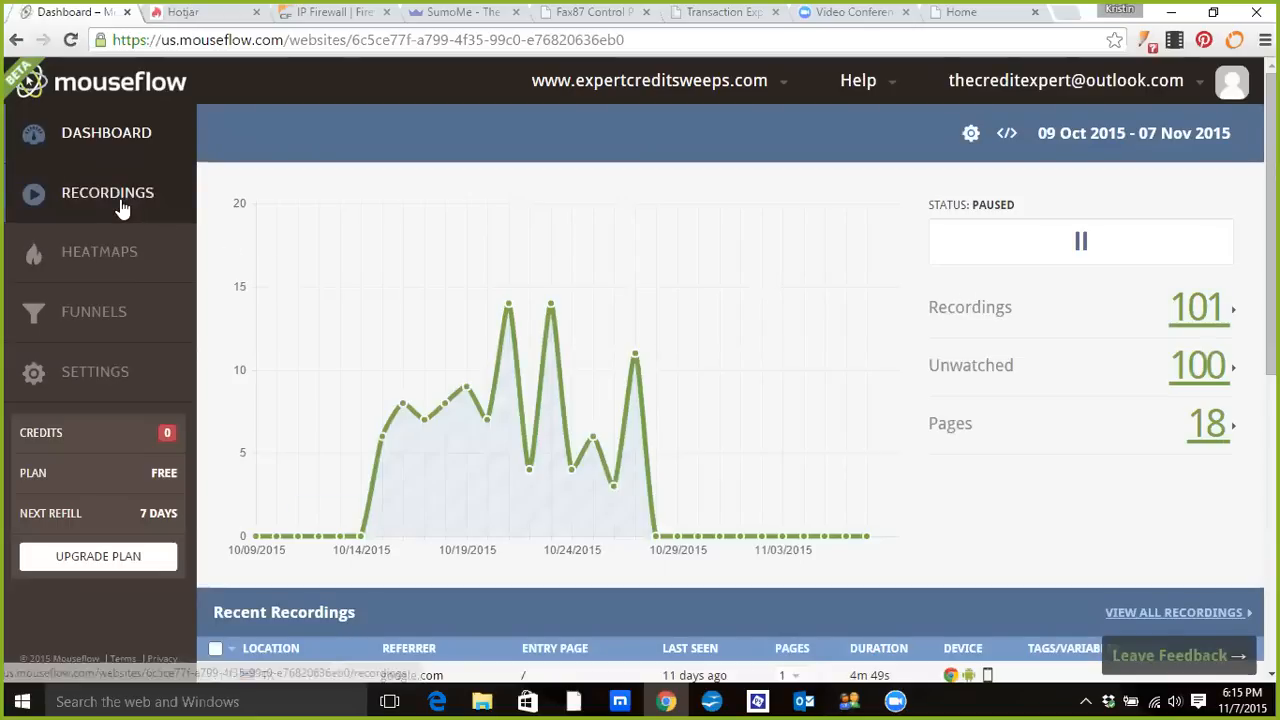
left_click(107, 192)
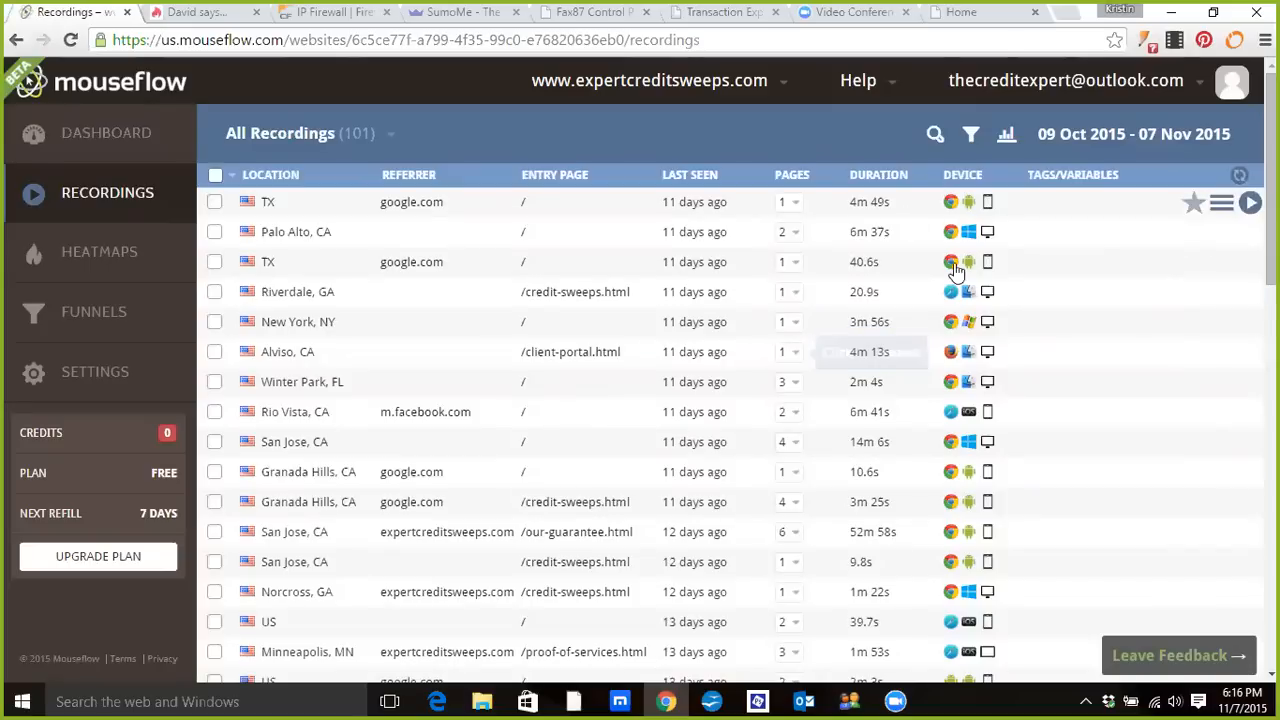
mouse_move(756, 505)
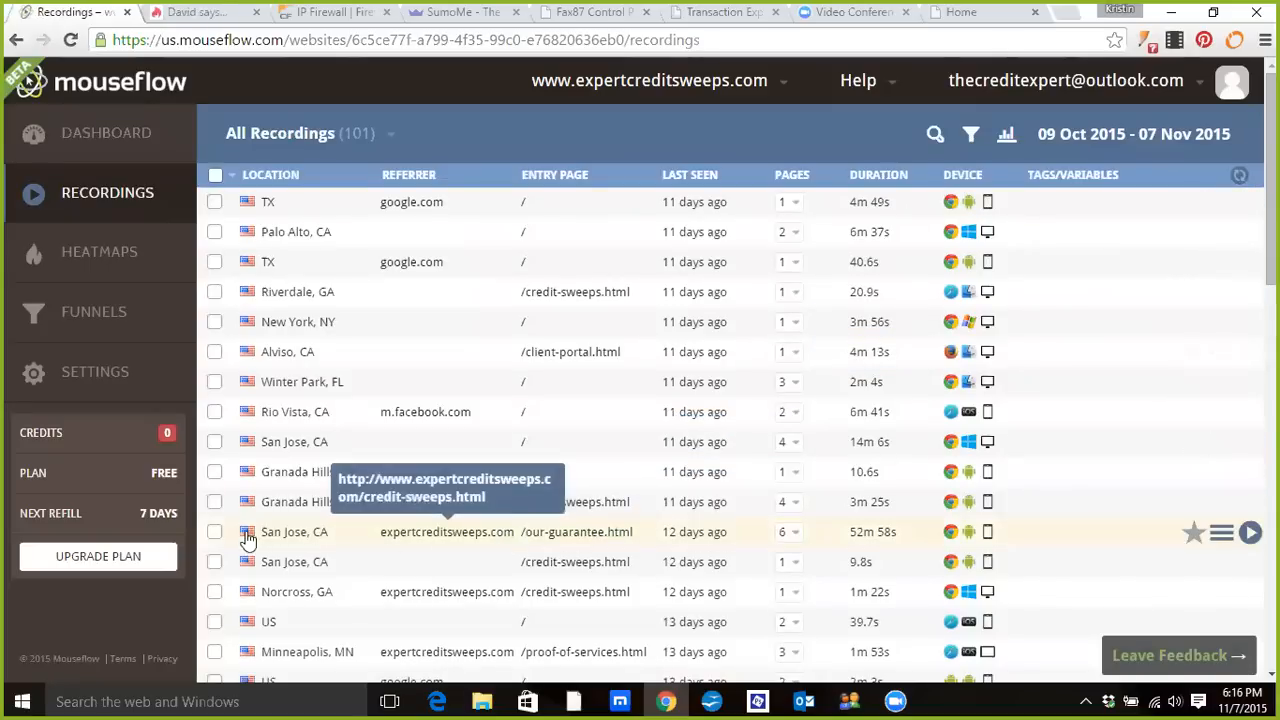
mouse_move(538, 540)
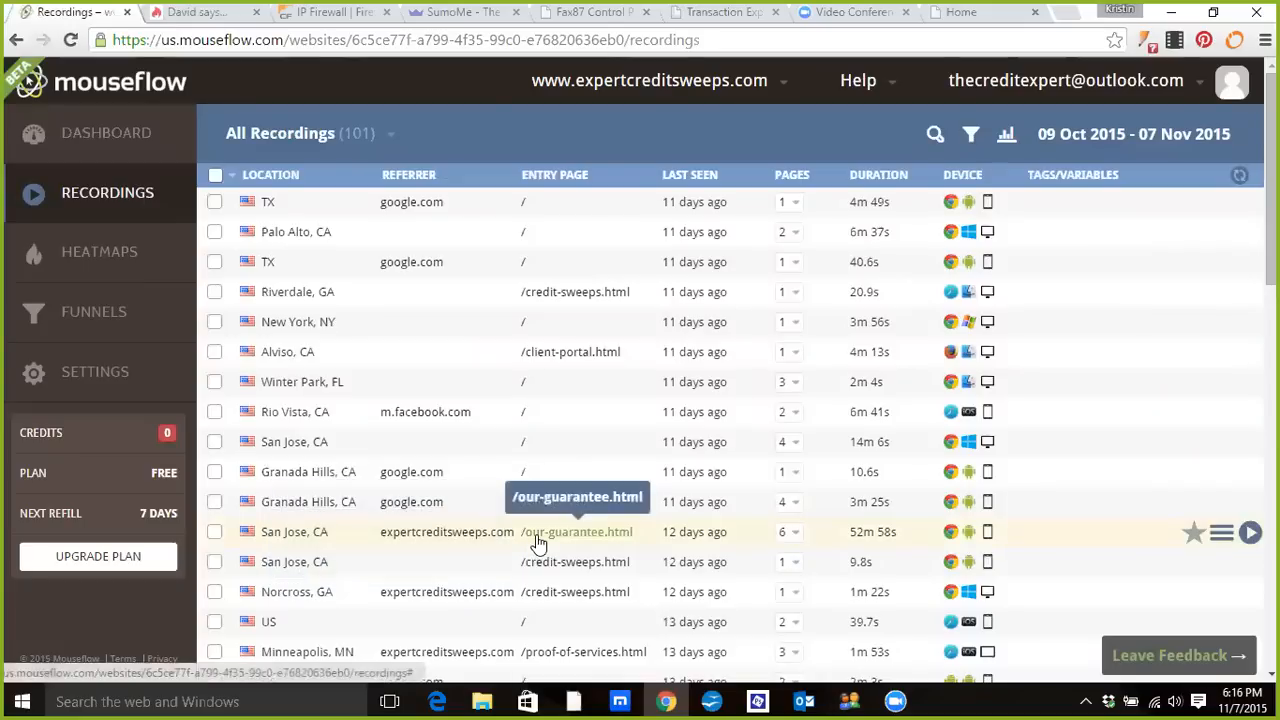
Step: Filter recordings to /our-guarantee.html entries, mark the San Jose session and replay it
left_click(577, 531)
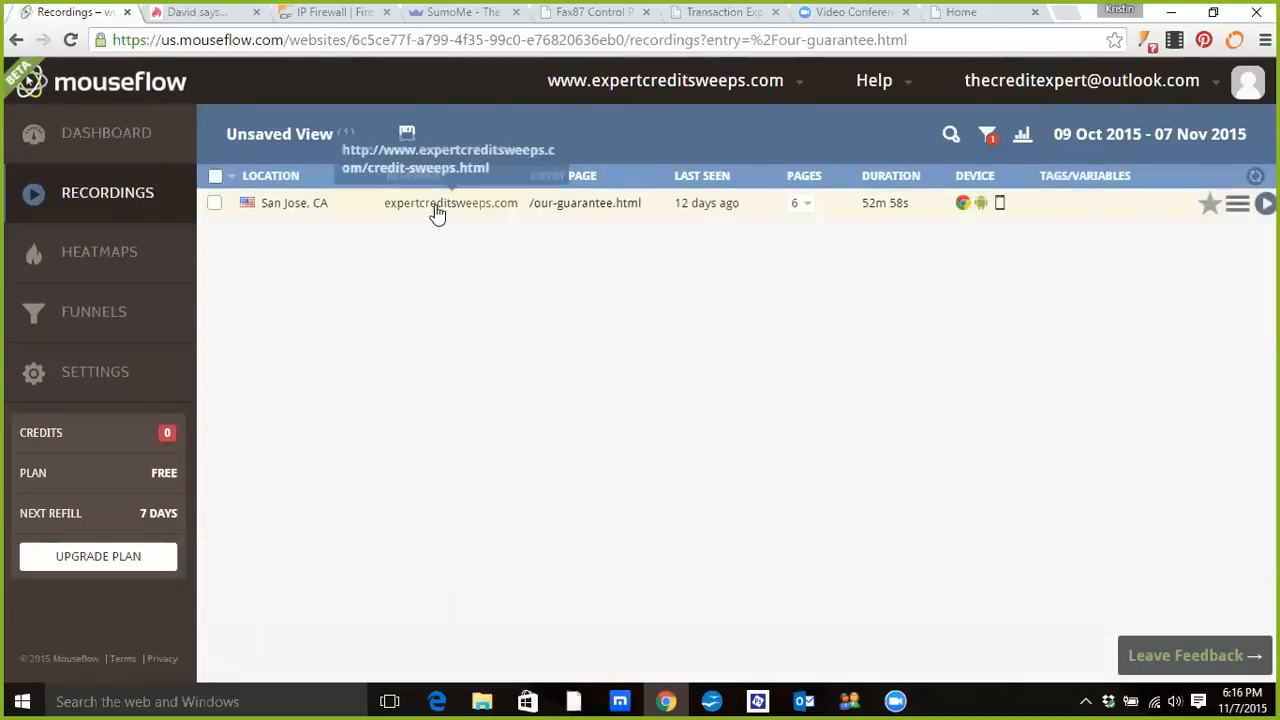
left_click(450, 202)
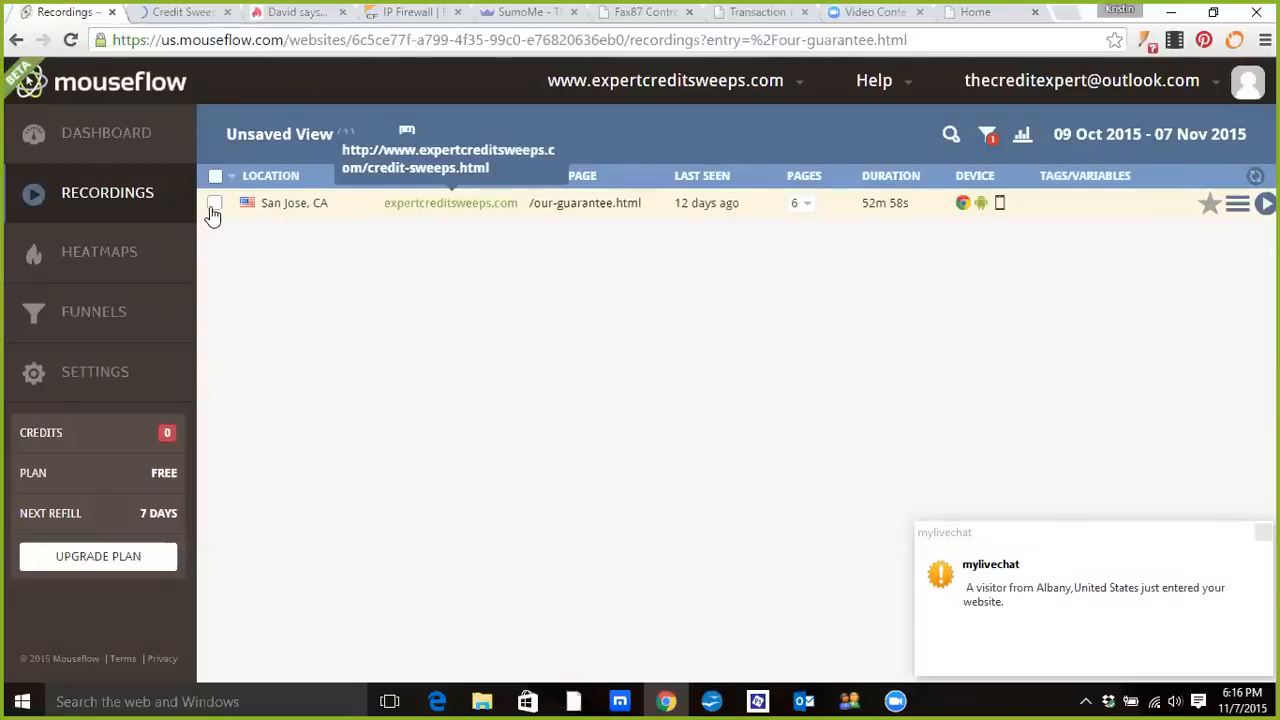
left_click(214, 203)
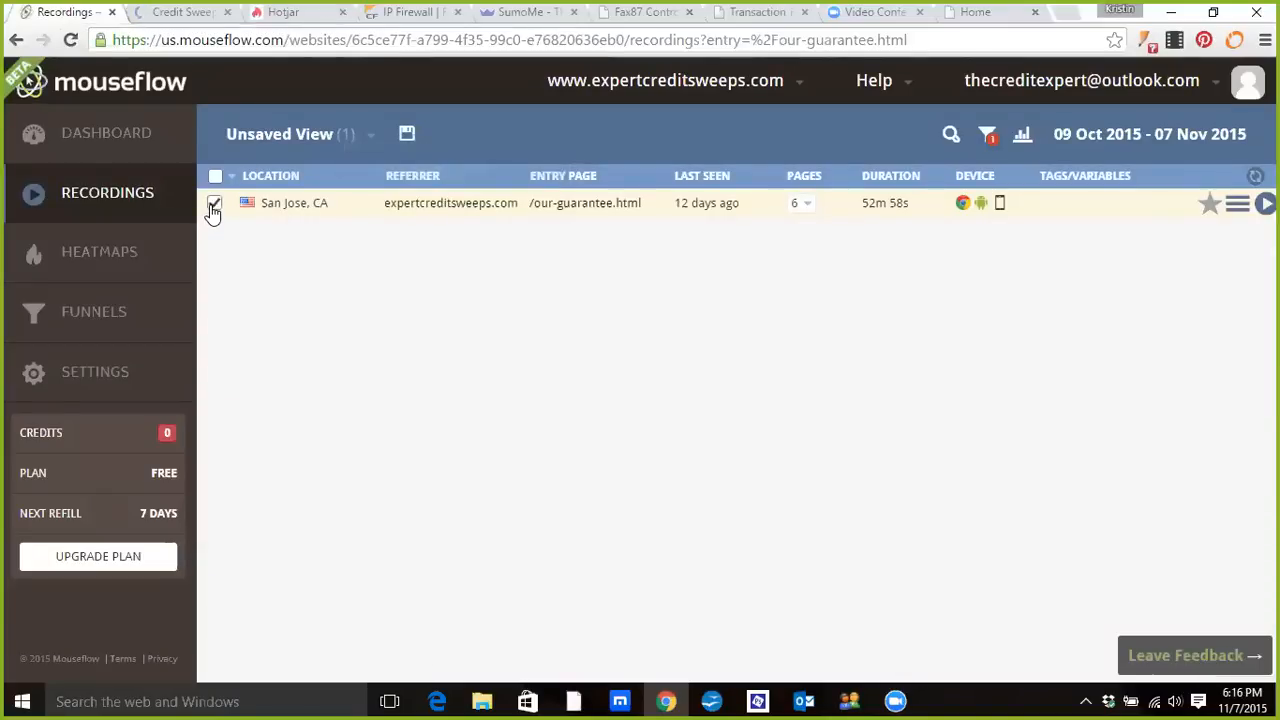
left_click(214, 203)
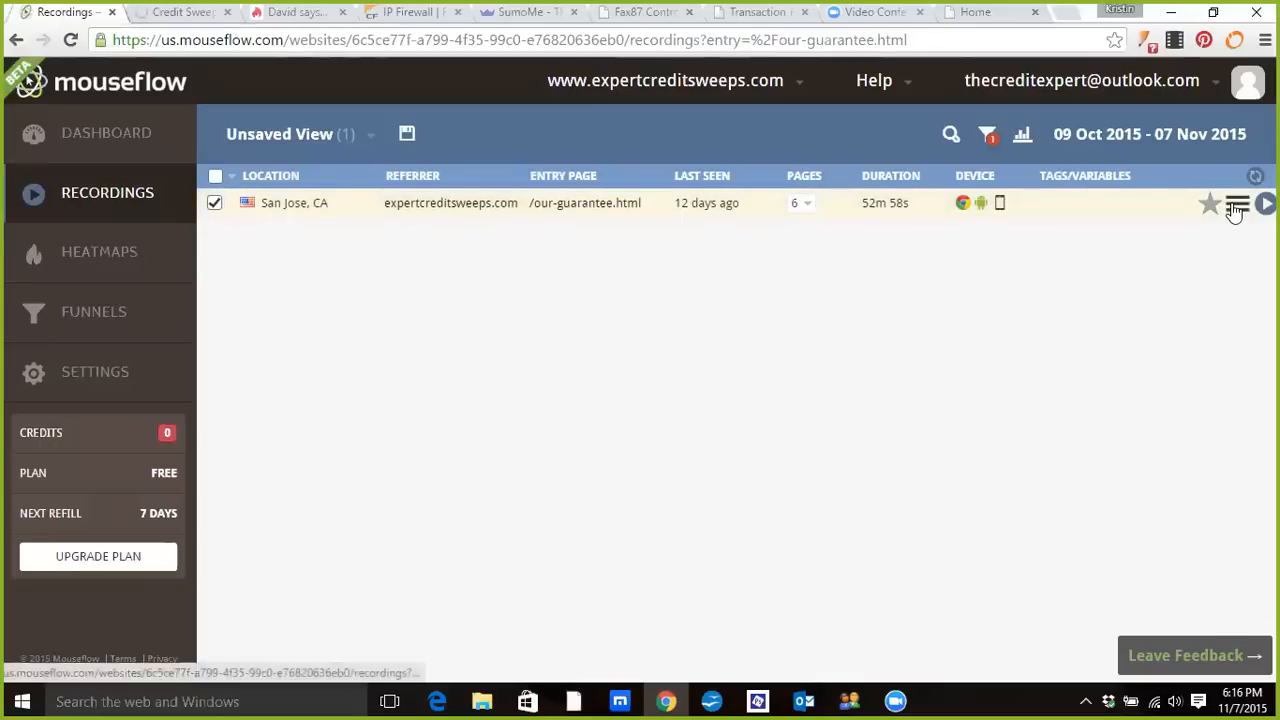
left_click(1266, 204)
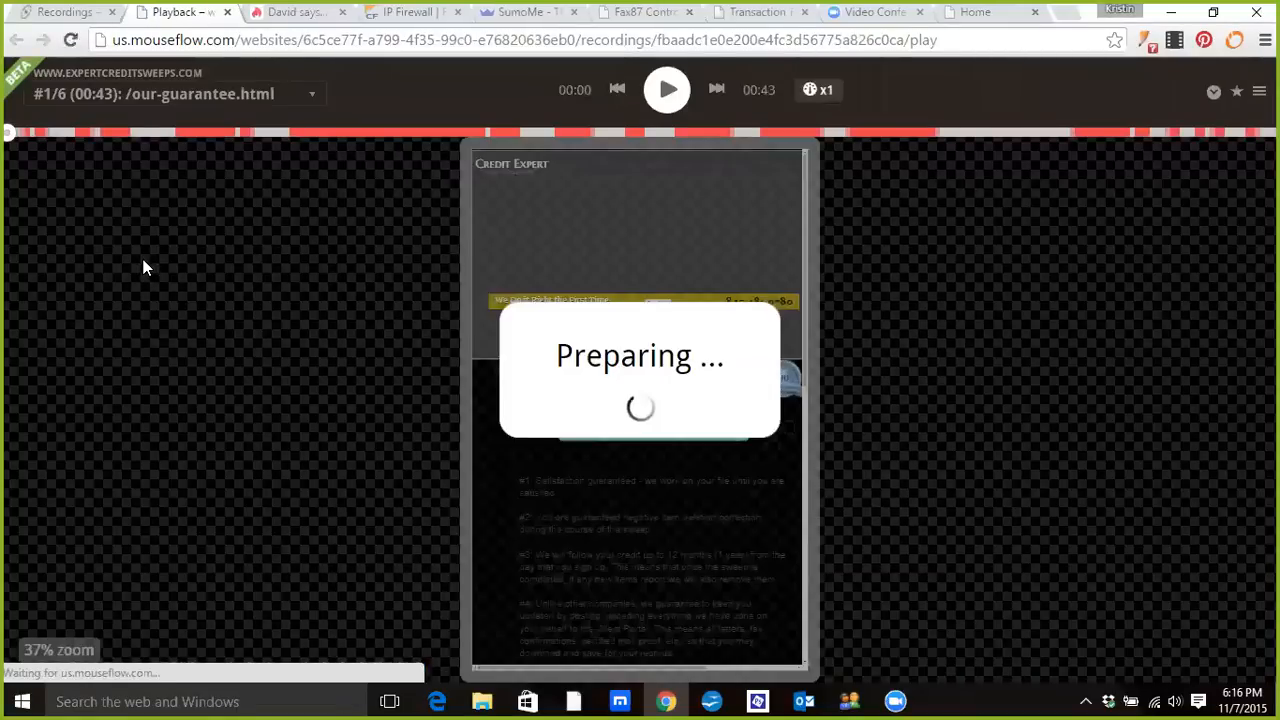
Step: Play the San Jose replay, jump to the /client-portal.html page view, then return to recordings
left_click(666, 89)
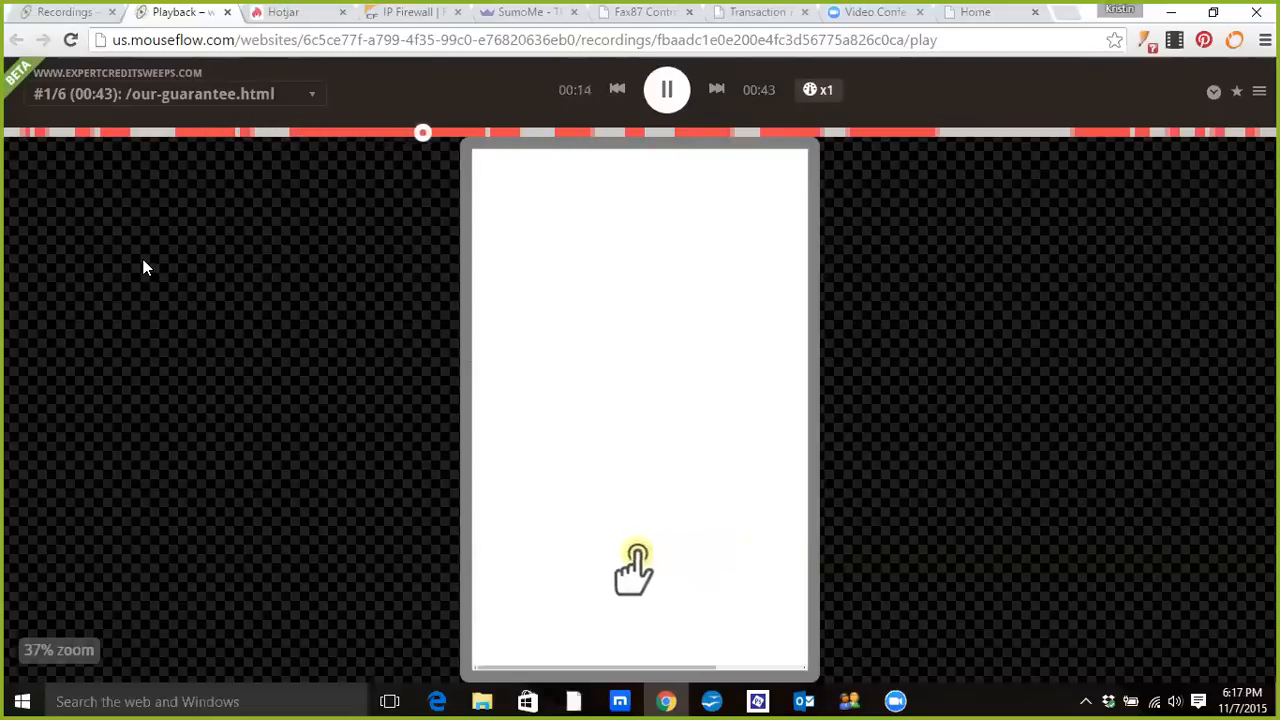
left_click(170, 93)
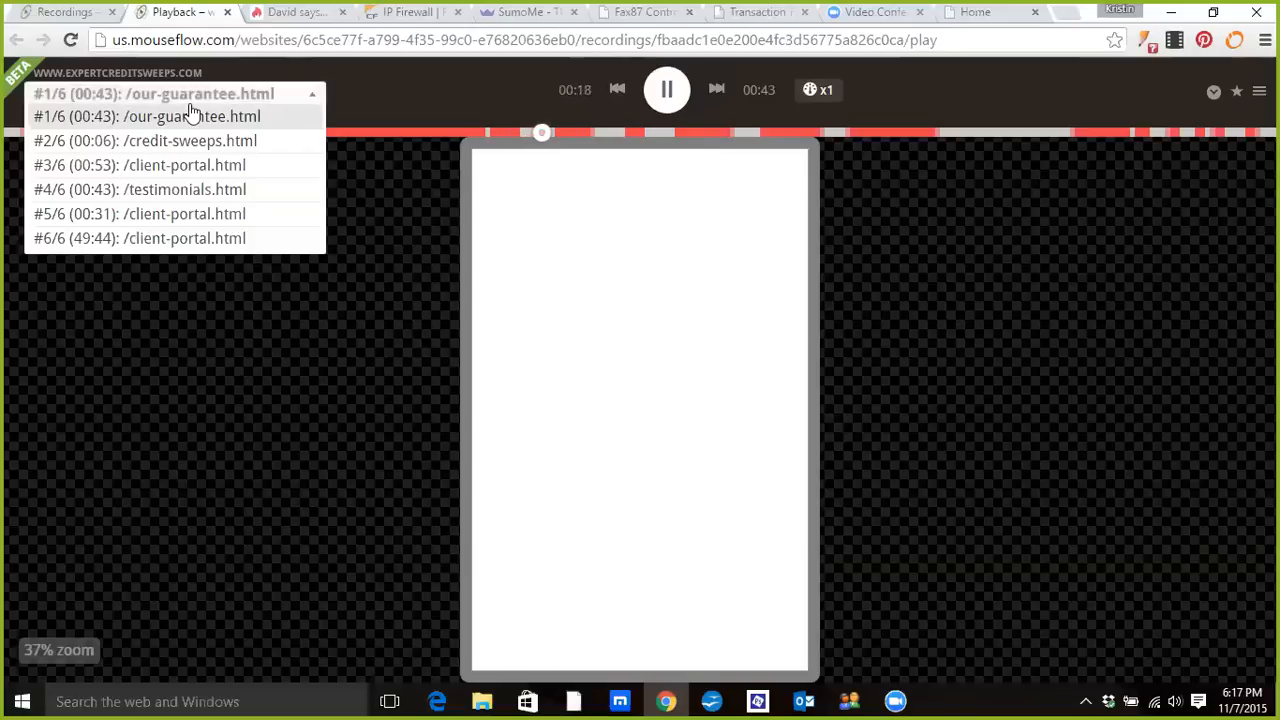
left_click(146, 140)
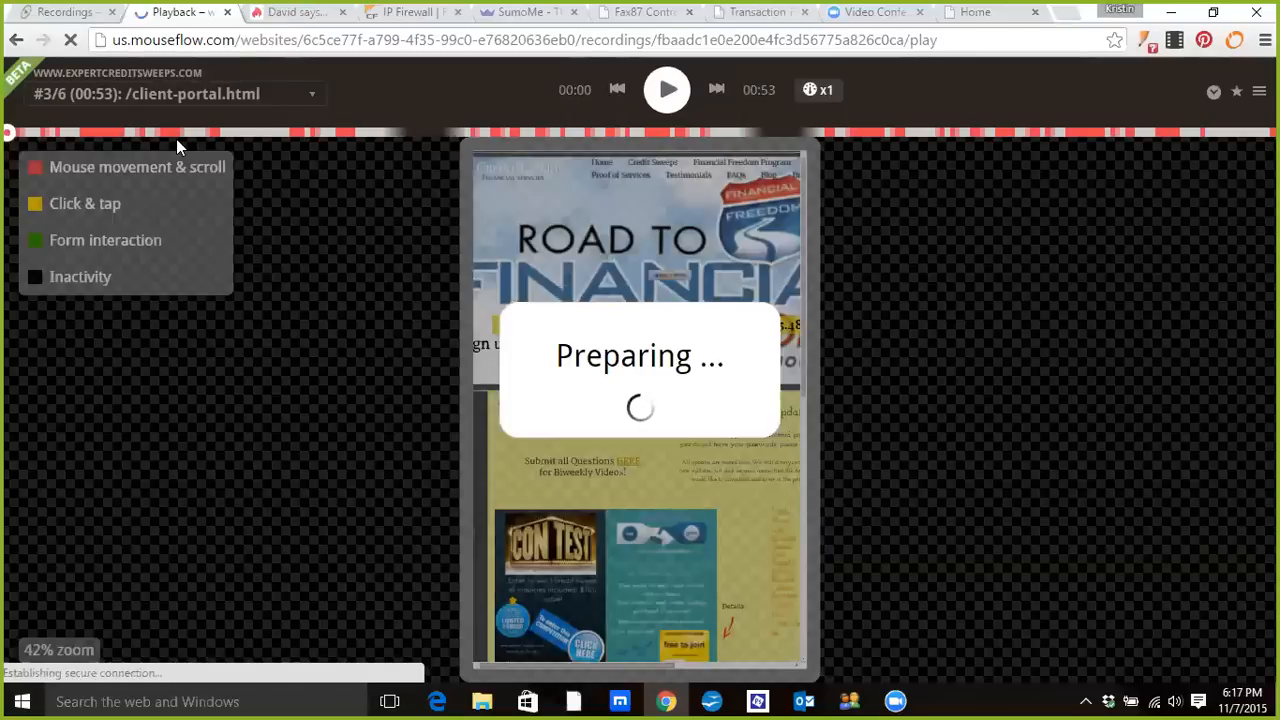
left_click(666, 90)
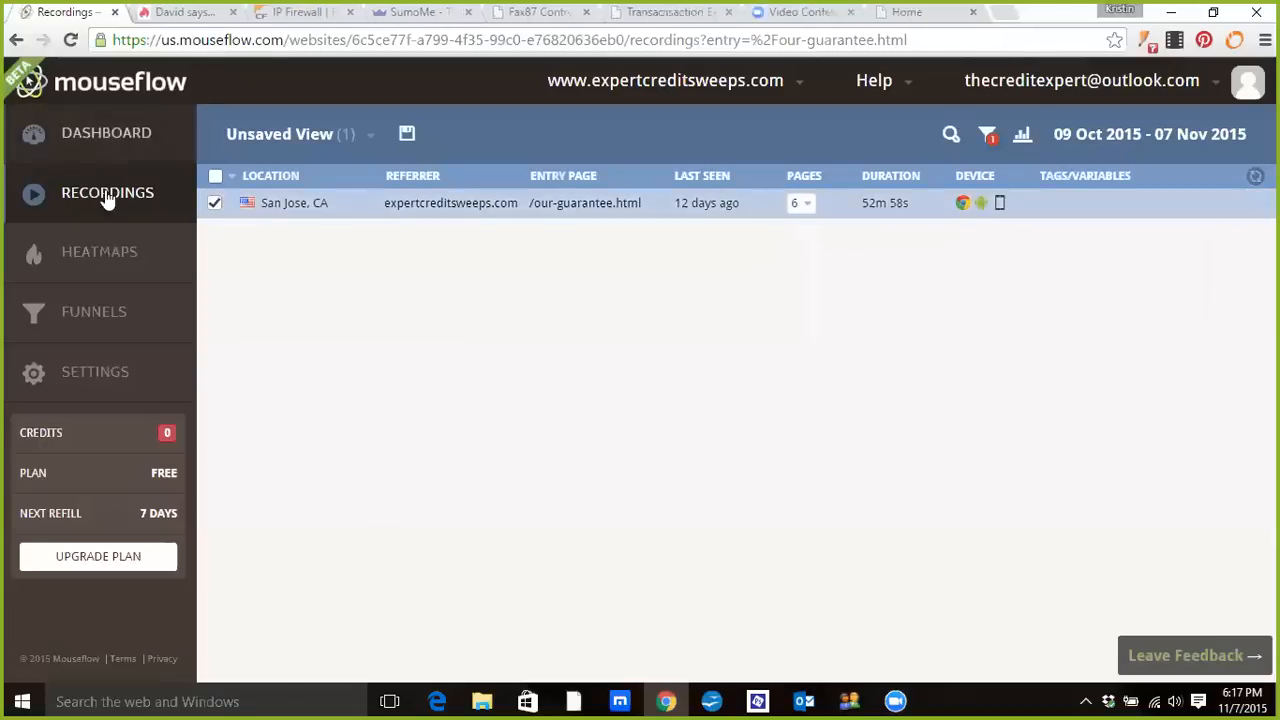
Step: Browse the site's heatmaps and empty funnels page, then close the Mouseflow tab
left_click(99, 251)
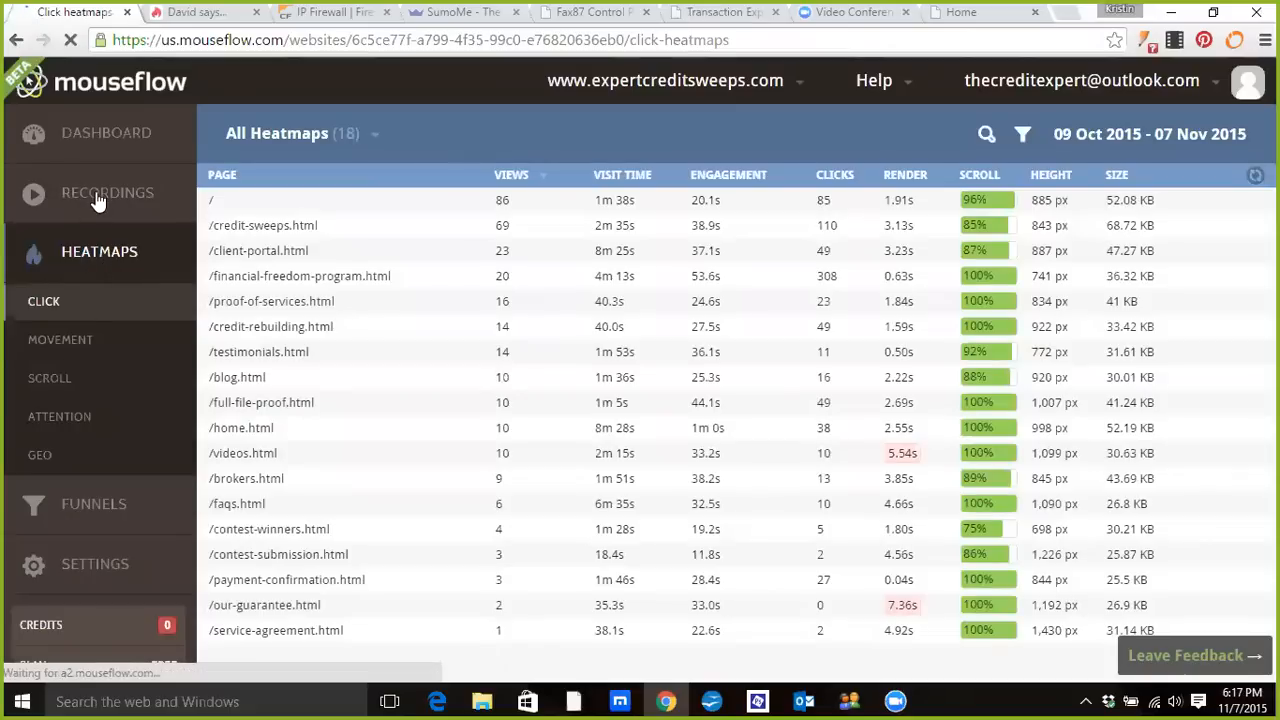
mouse_move(60, 339)
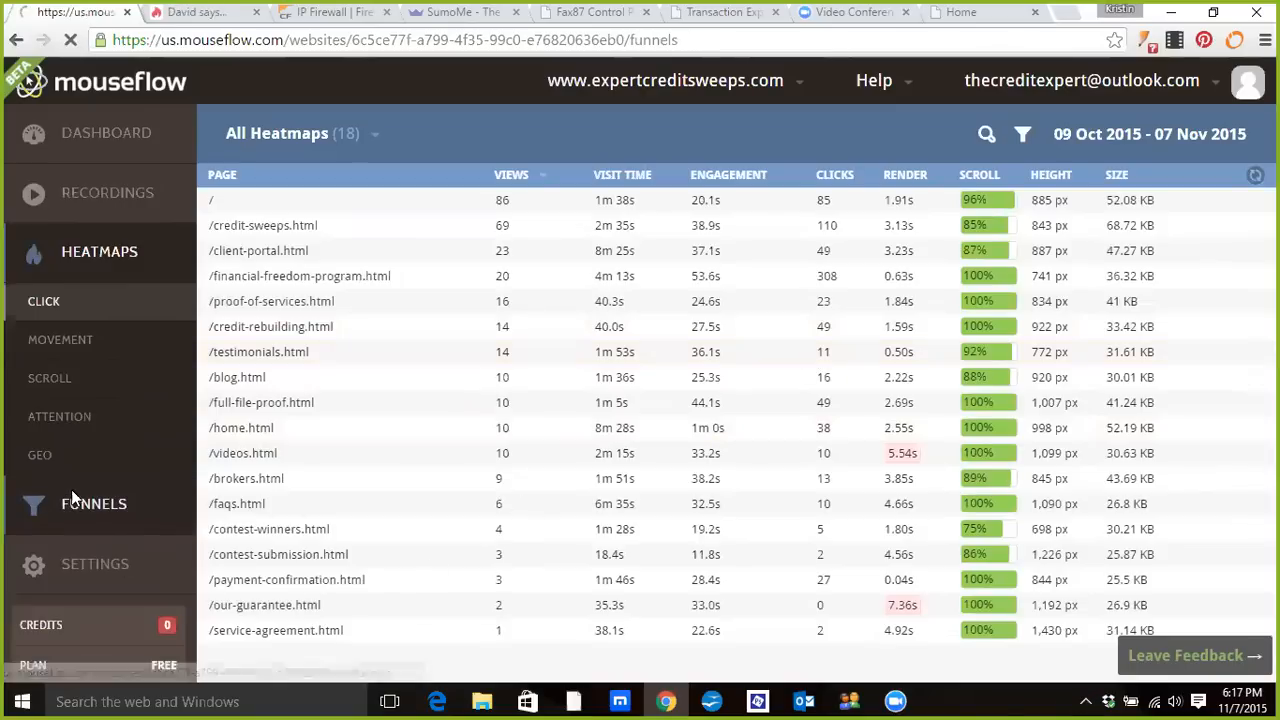
left_click(93, 503)
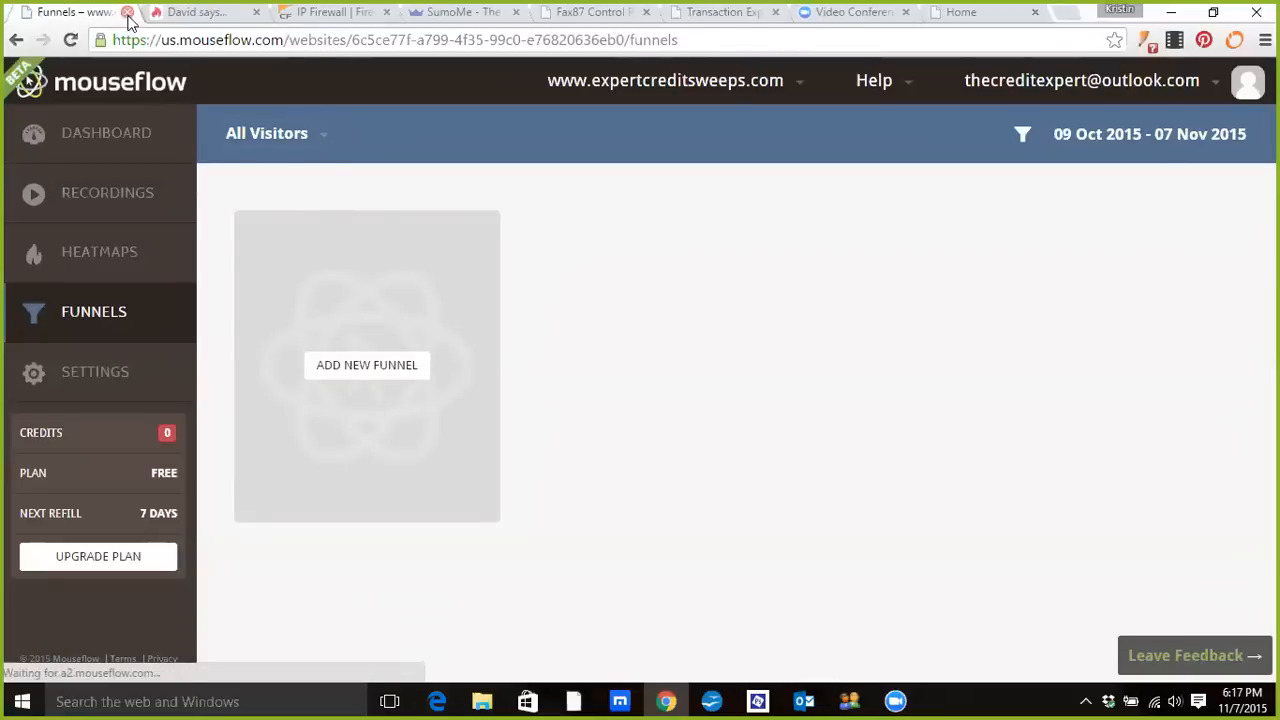
left_click(55, 12)
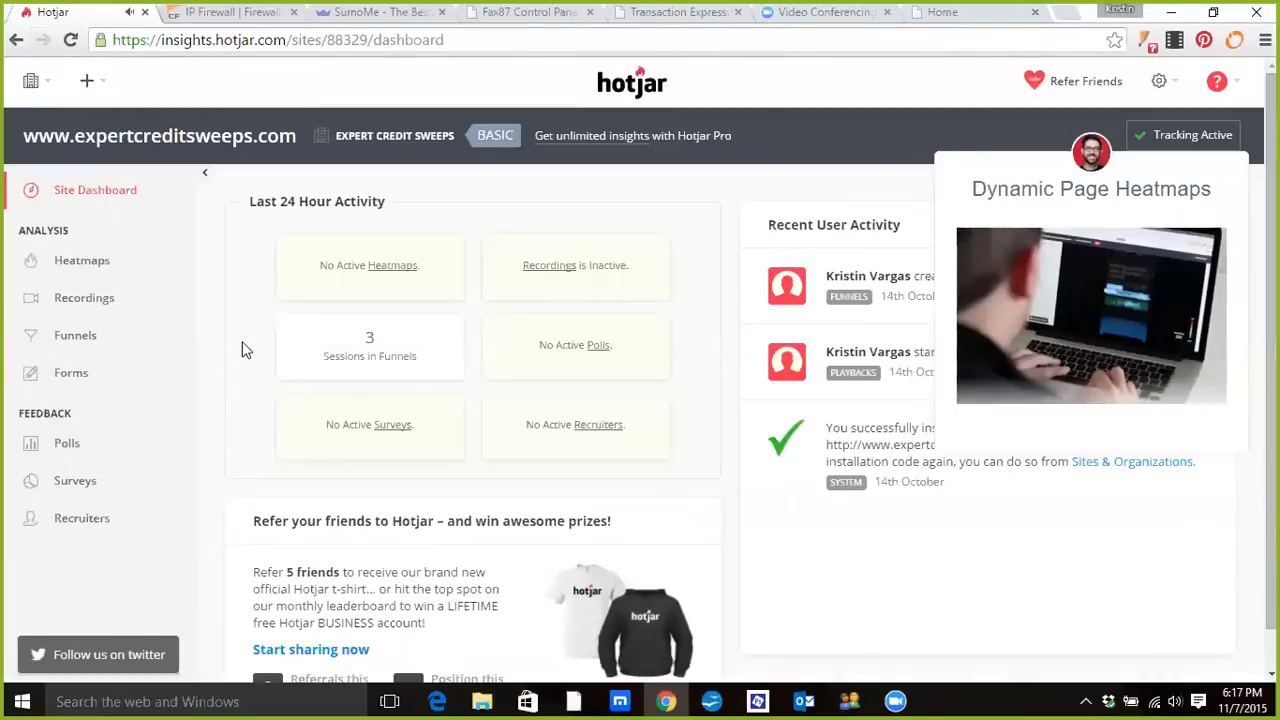
mouse_move(403, 245)
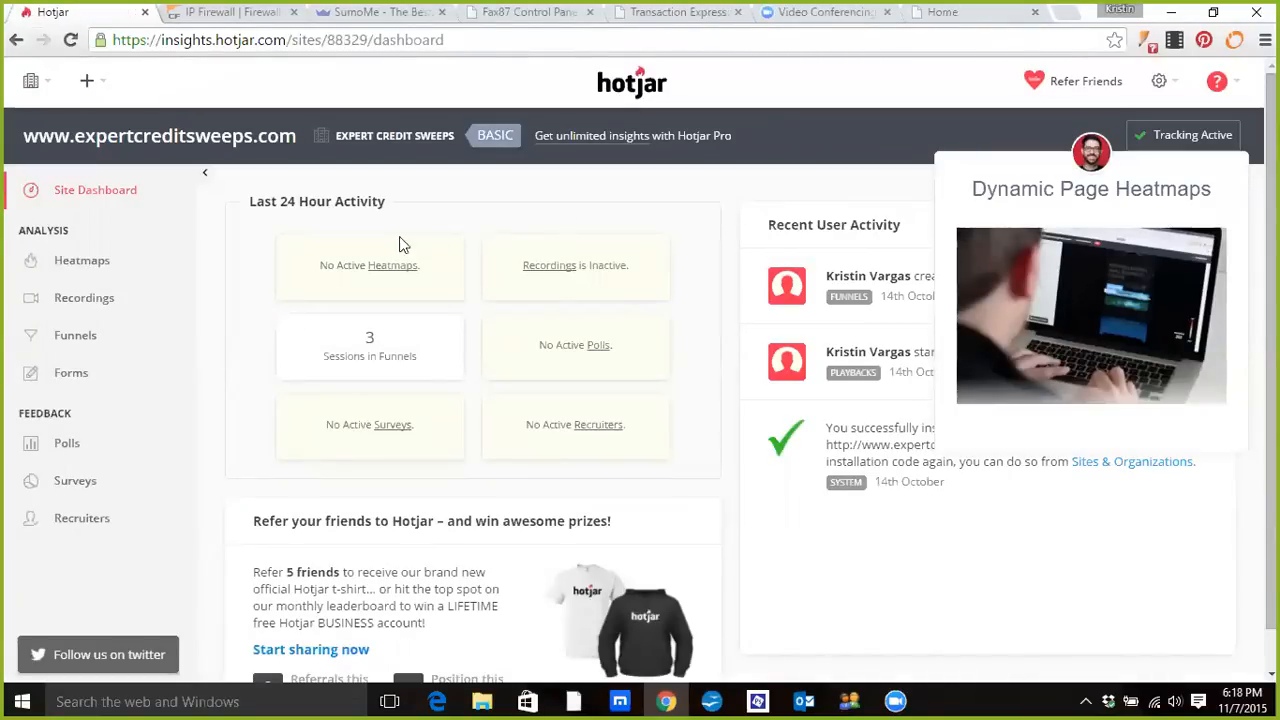
mouse_move(405, 251)
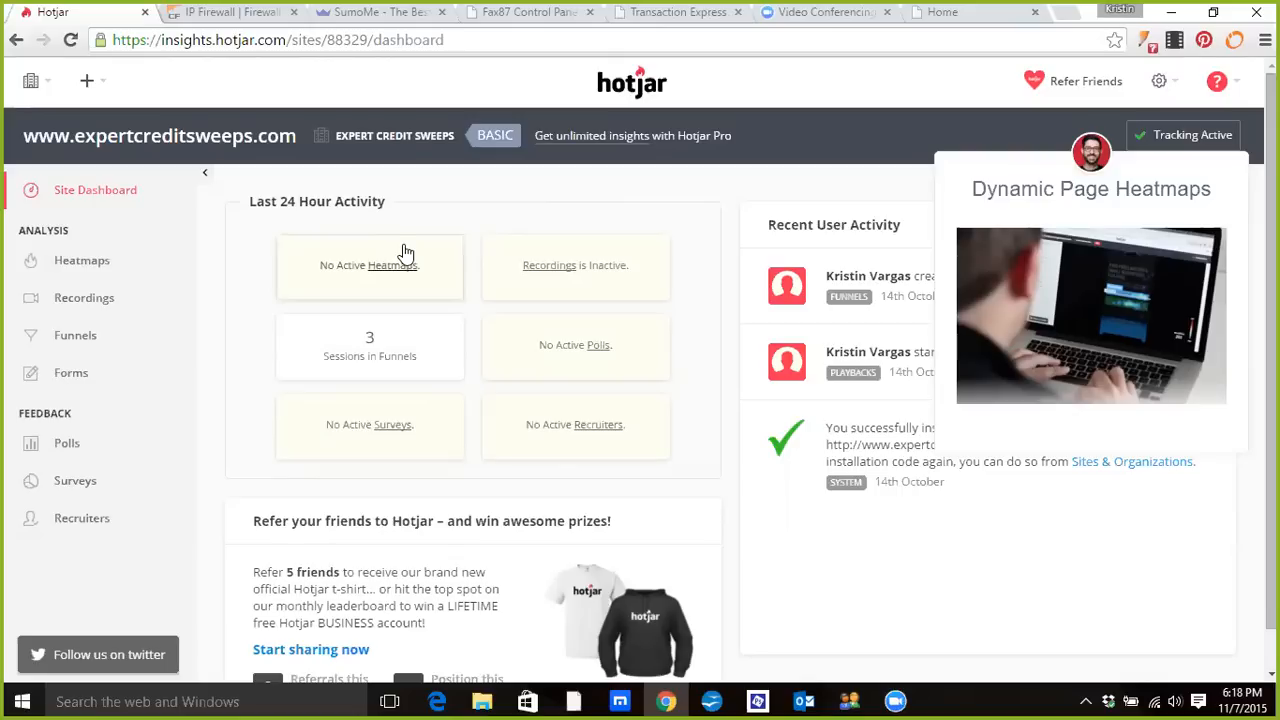
mouse_move(418, 282)
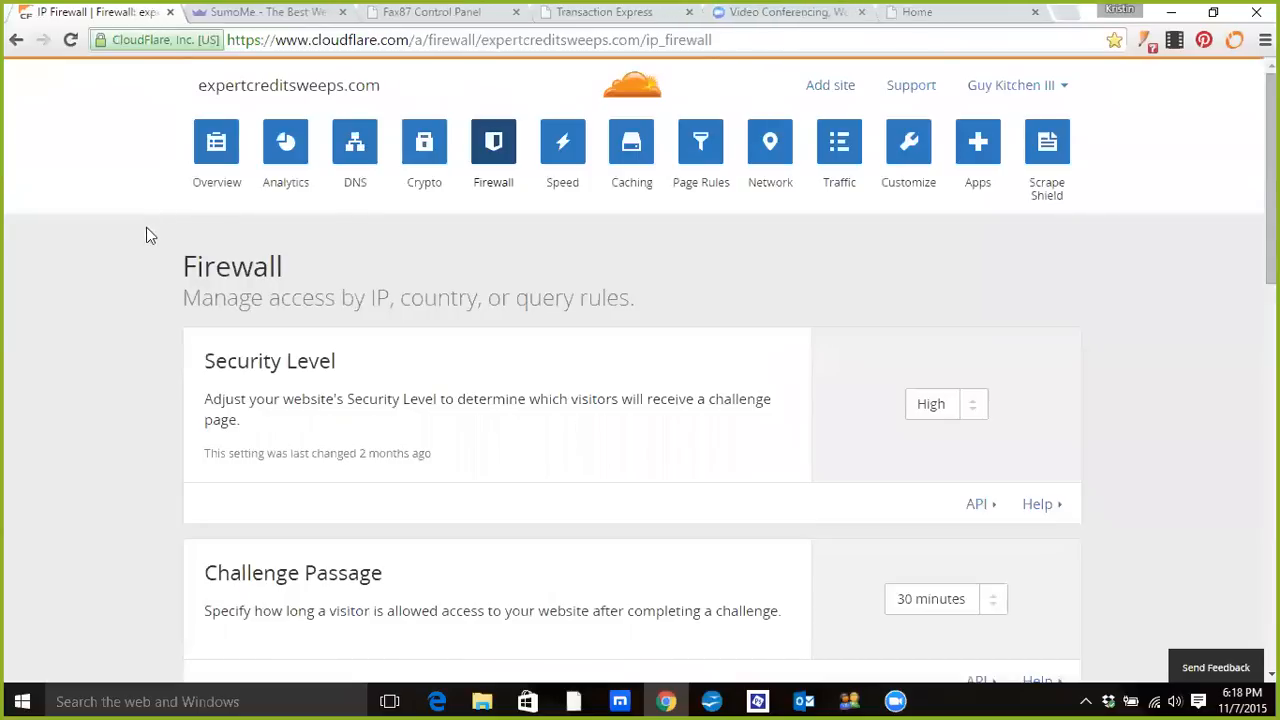
mouse_move(148, 242)
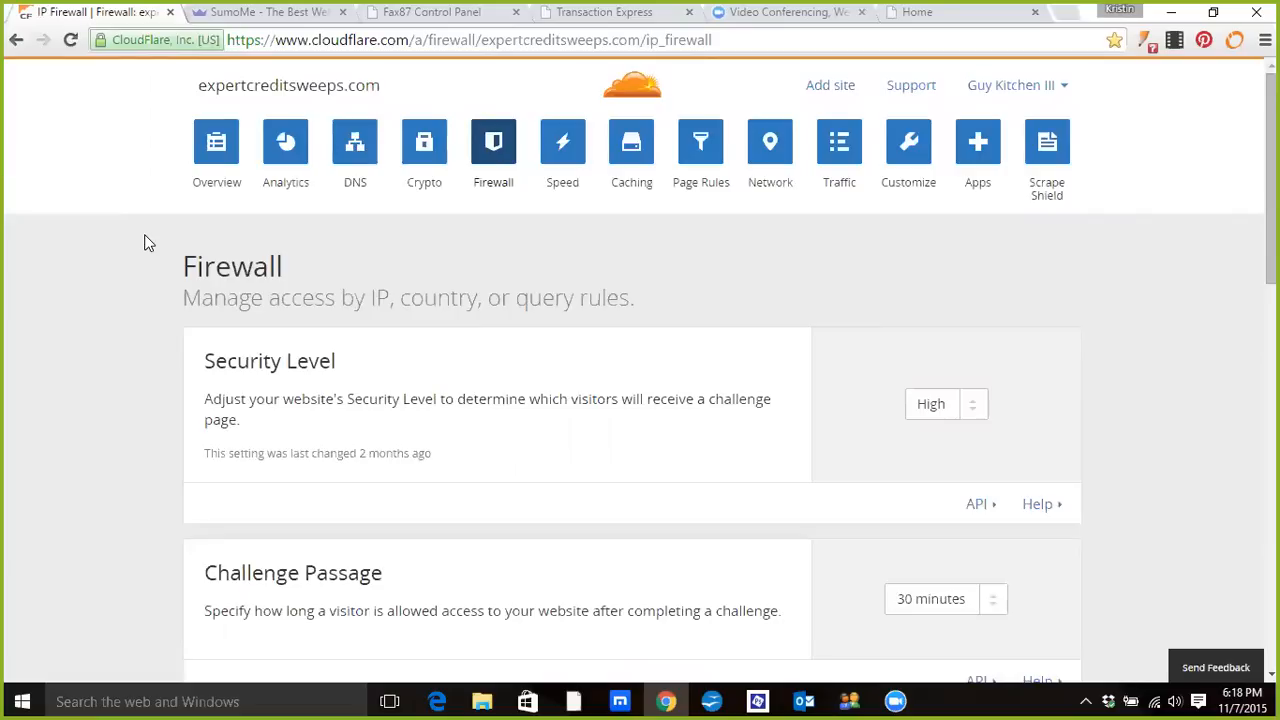
scroll("down", 3)
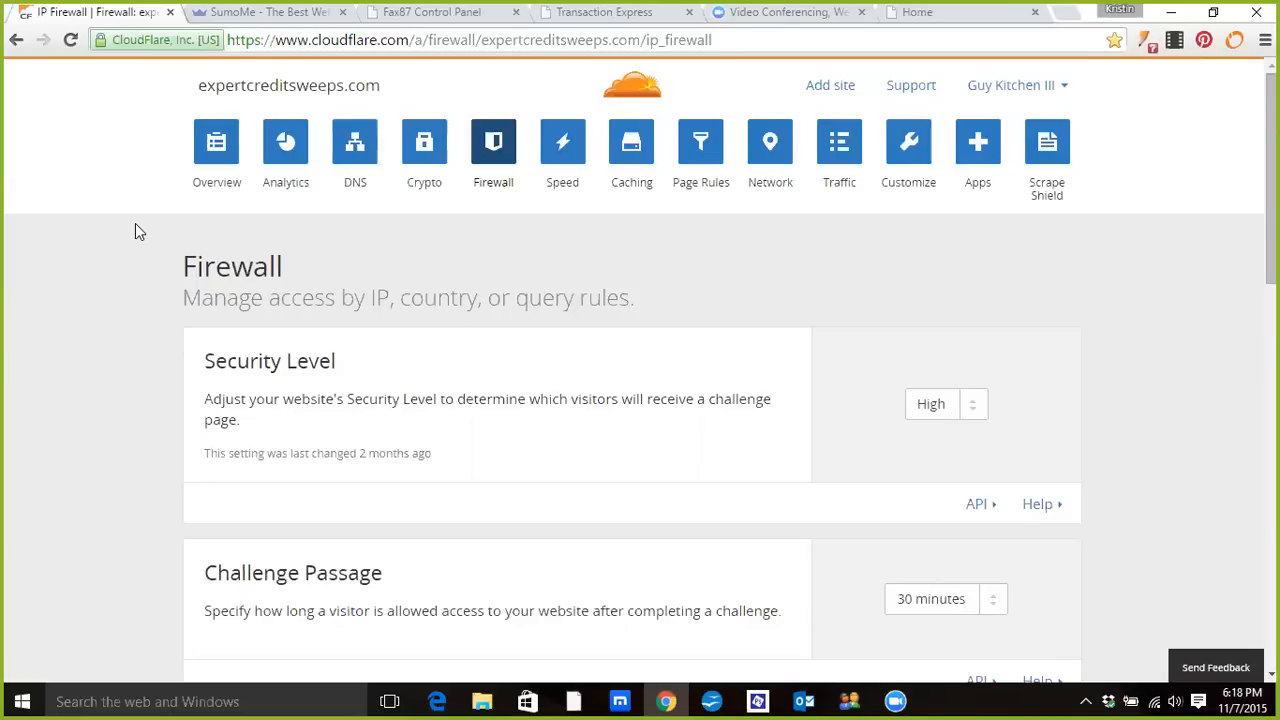
mouse_move(309, 356)
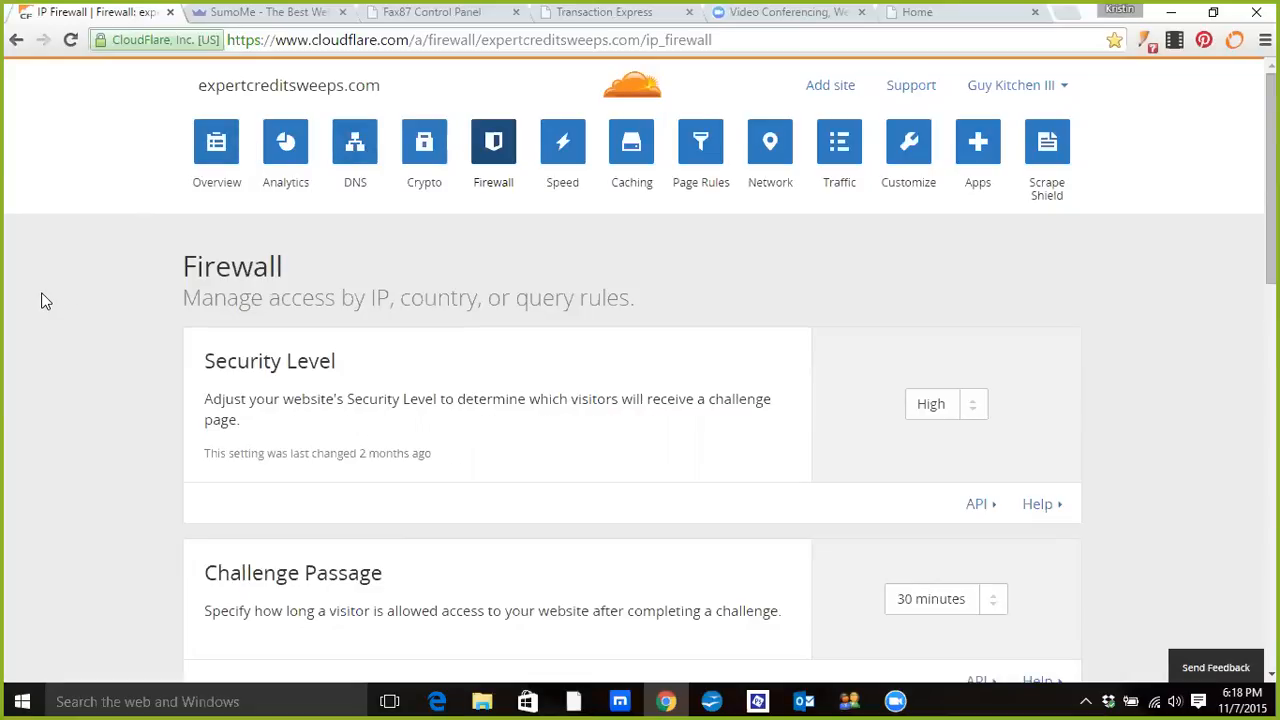
mouse_move(216, 155)
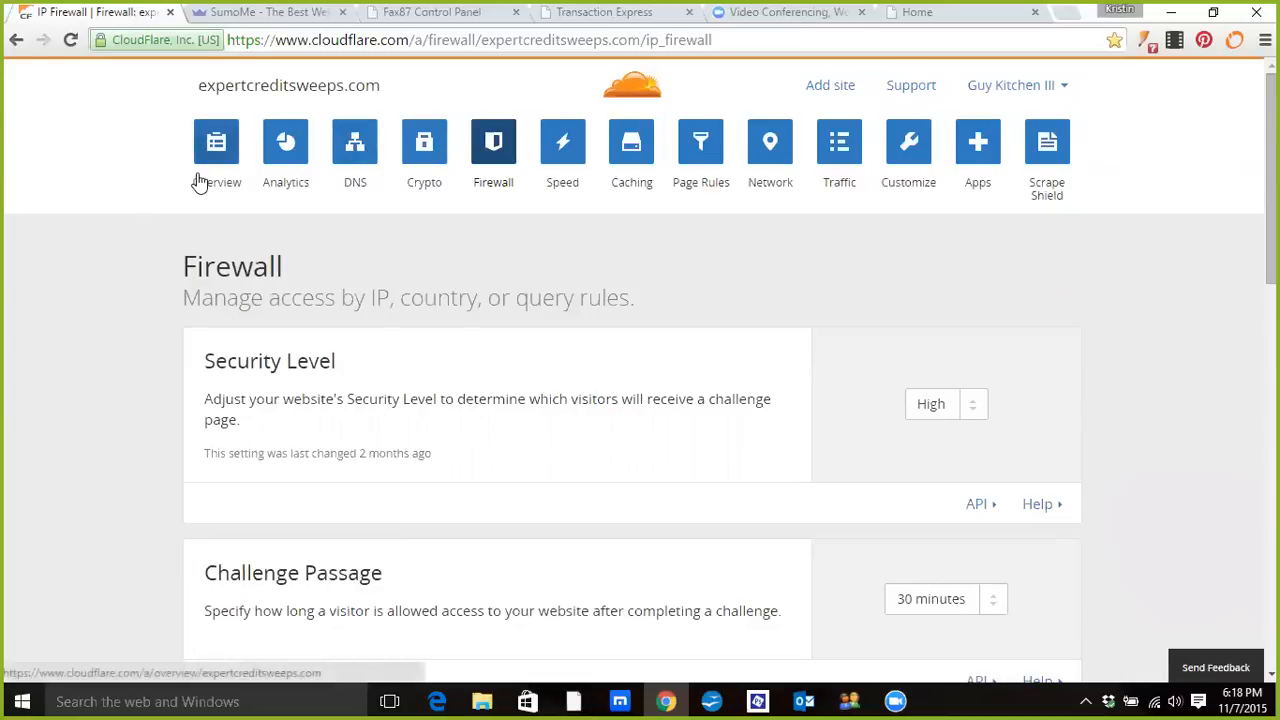
mouse_move(238, 200)
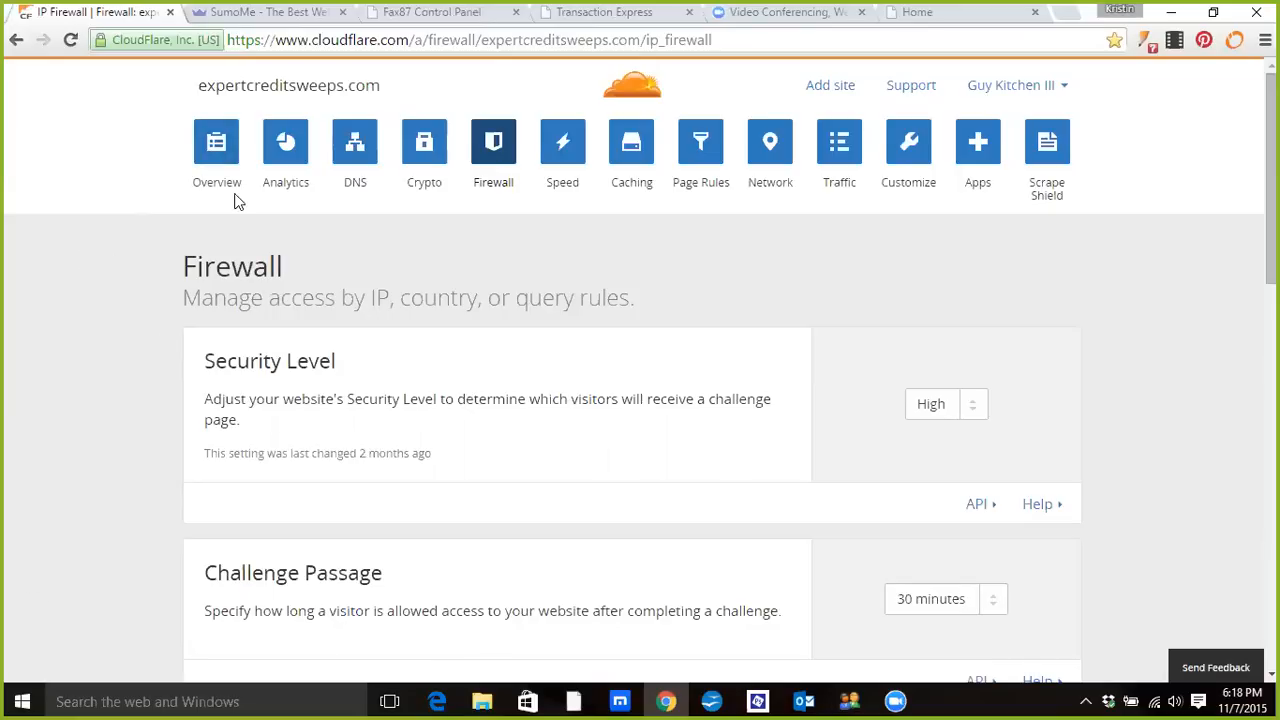
mouse_move(955, 58)
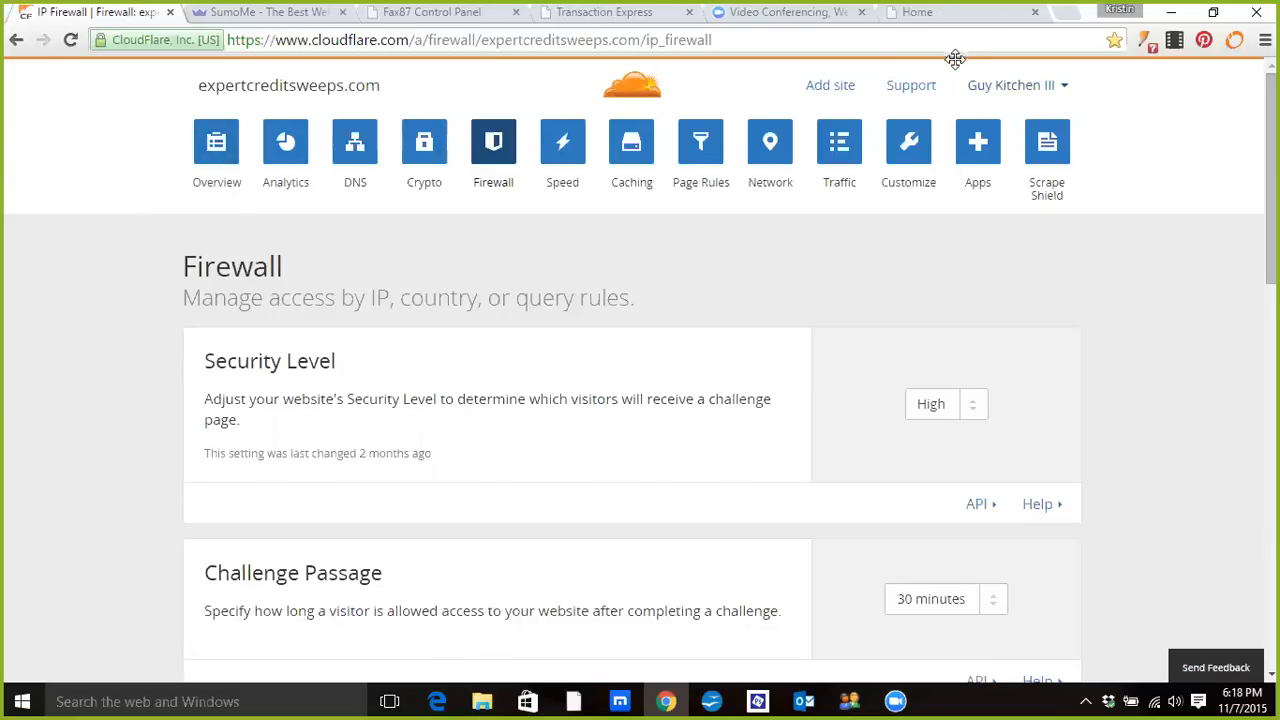
mouse_move(985, 8)
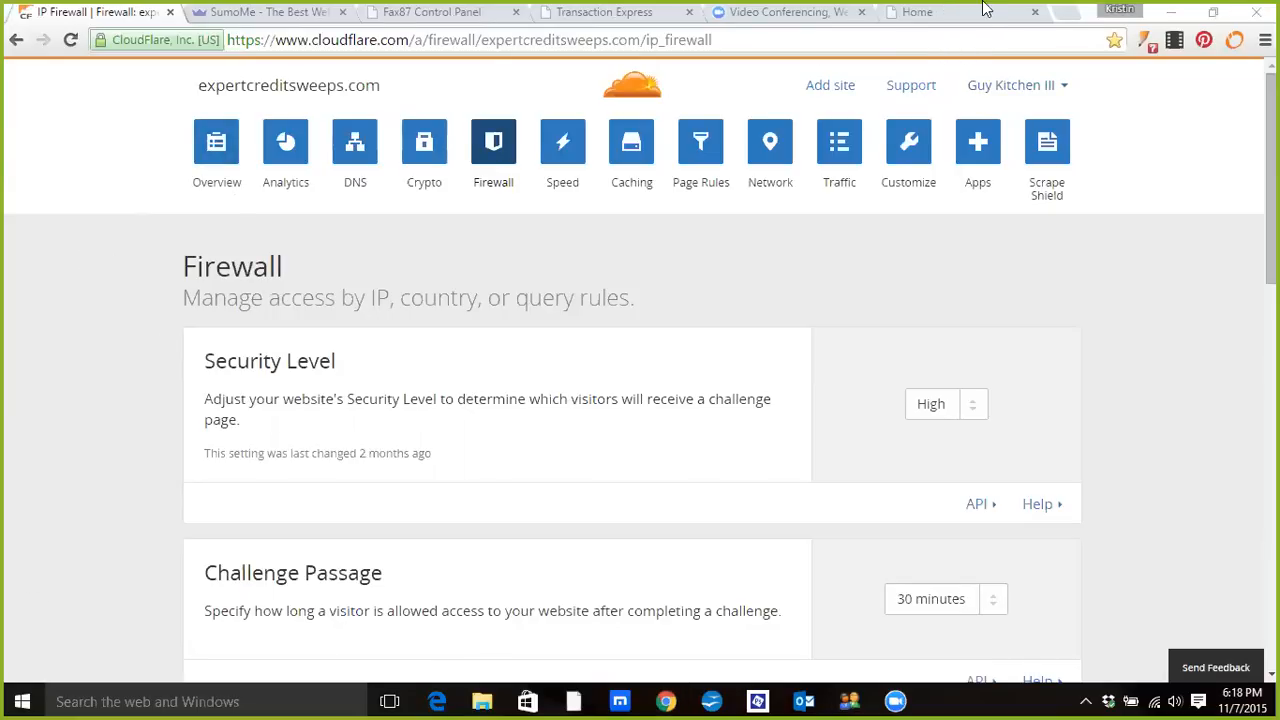
Step: View the Road to Financial Freedom home page in its own tab
left_click(915, 12)
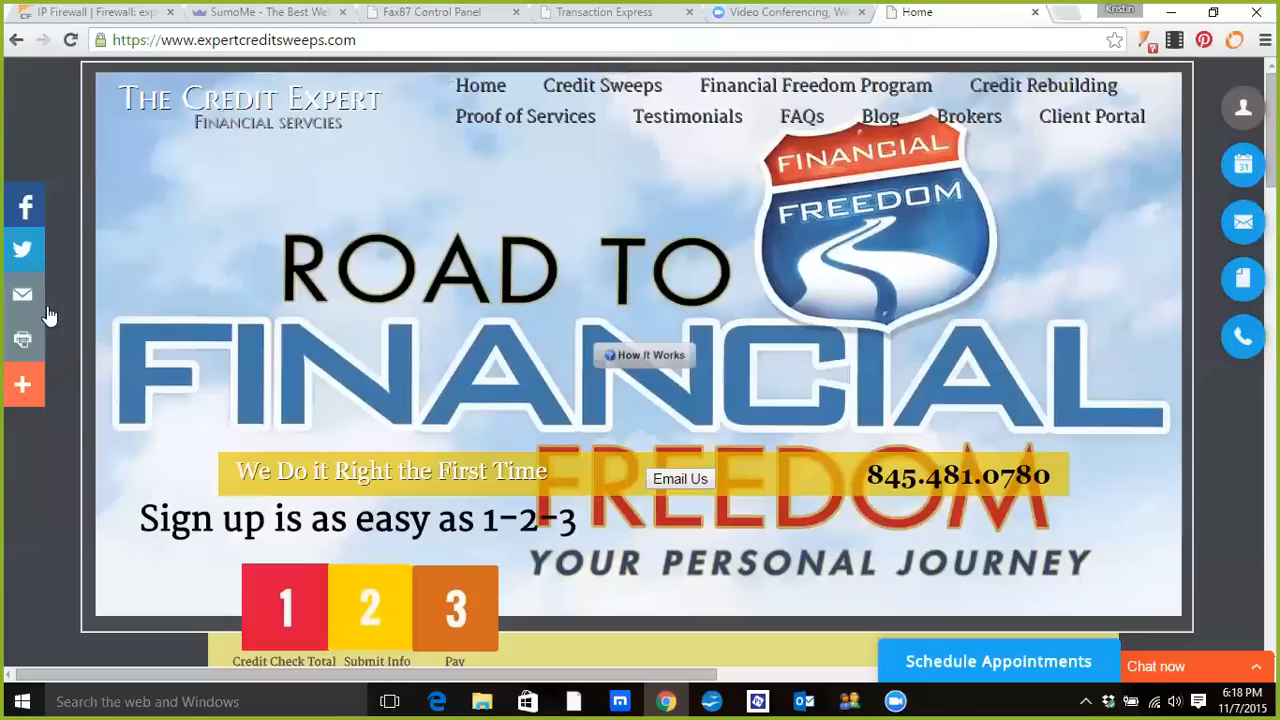
mouse_move(250, 73)
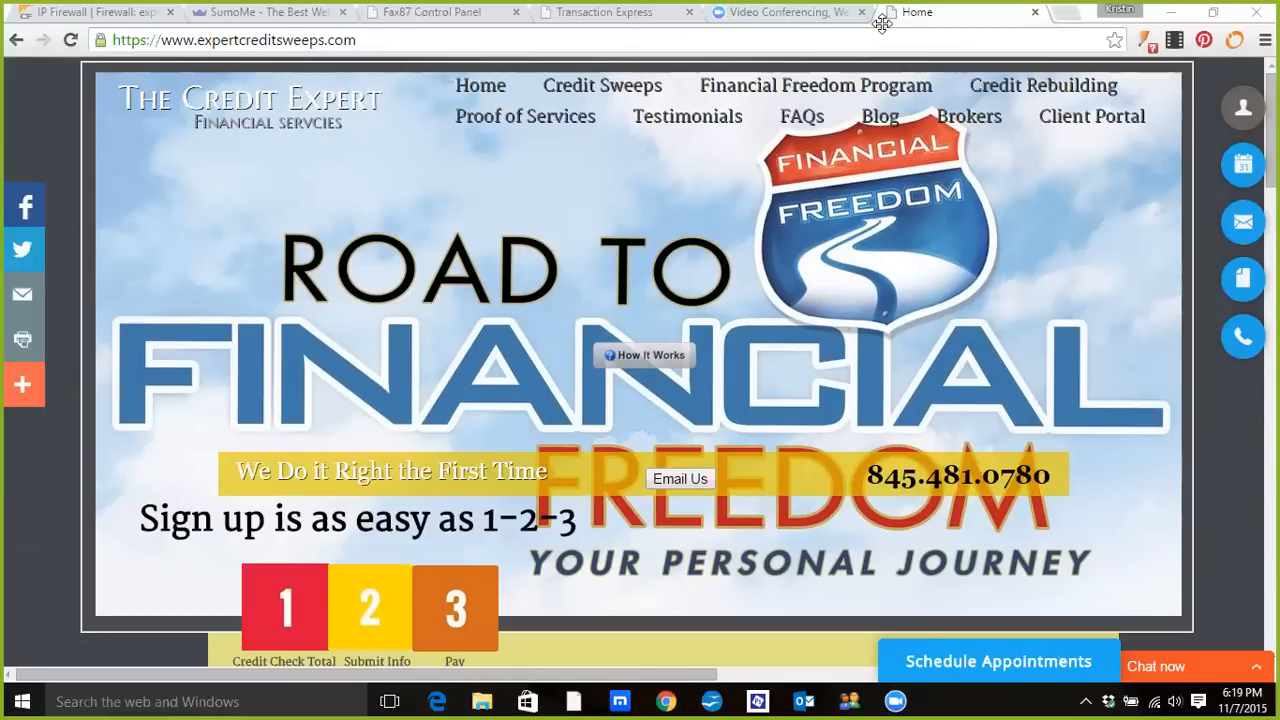
mouse_move(1018, 23)
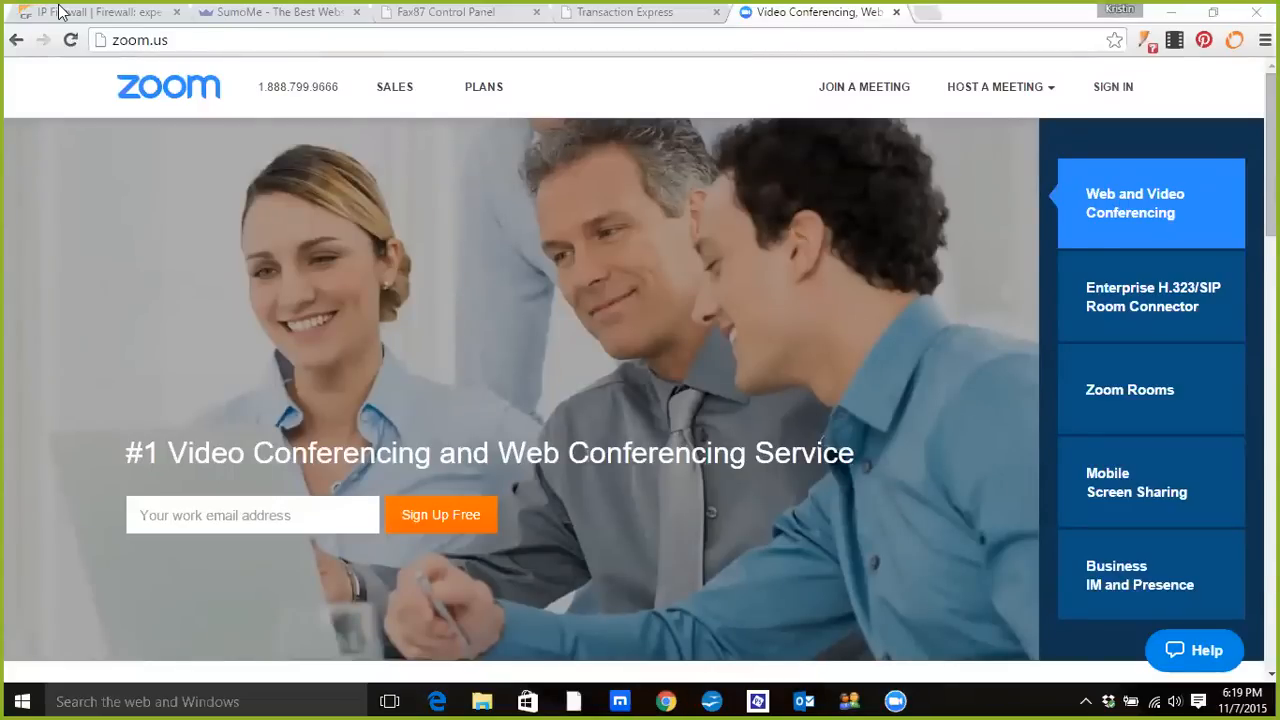
Step: Return to CloudFlare's firewall settings and scroll through the Access Rules
left_click(90, 11)
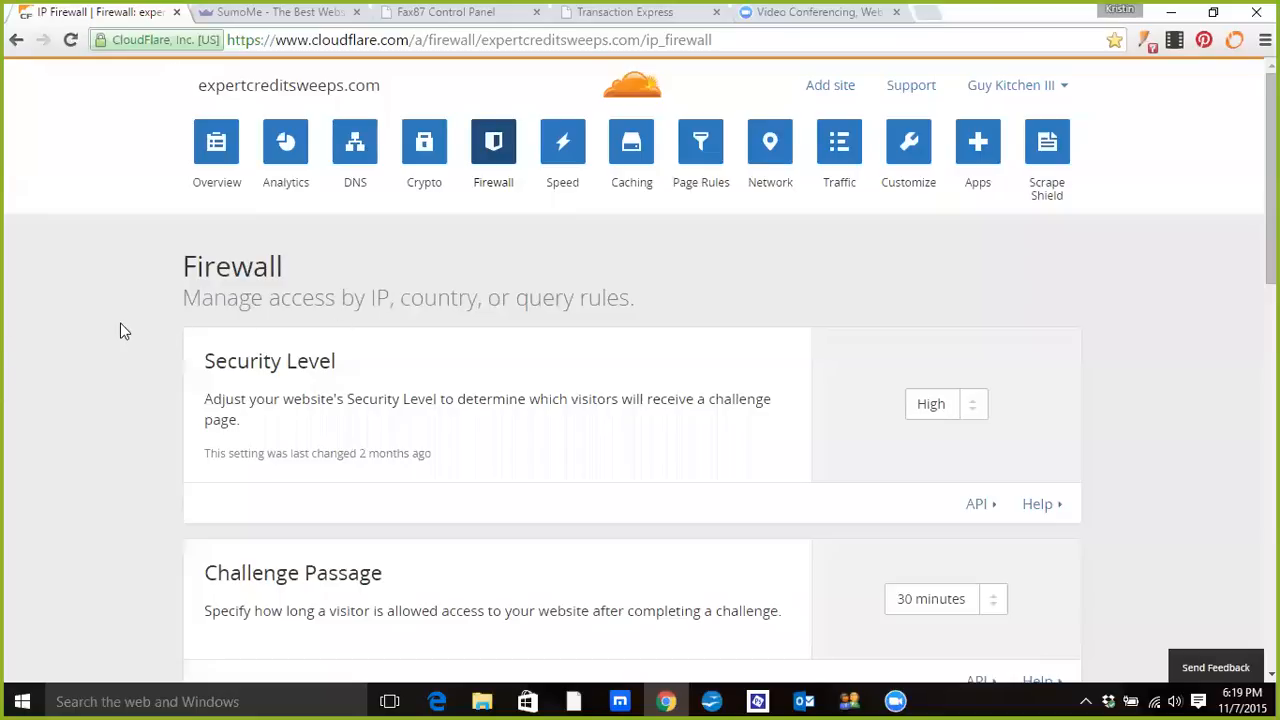
scroll("down", 3)
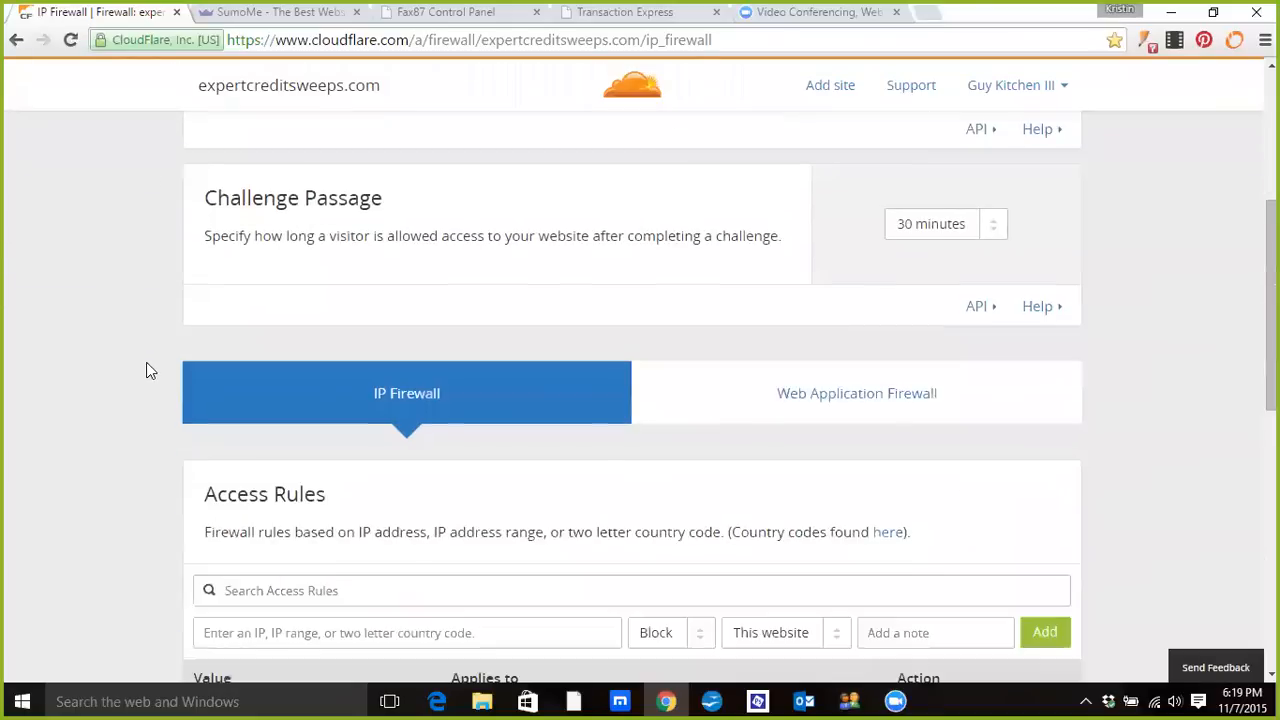
scroll("down", 3)
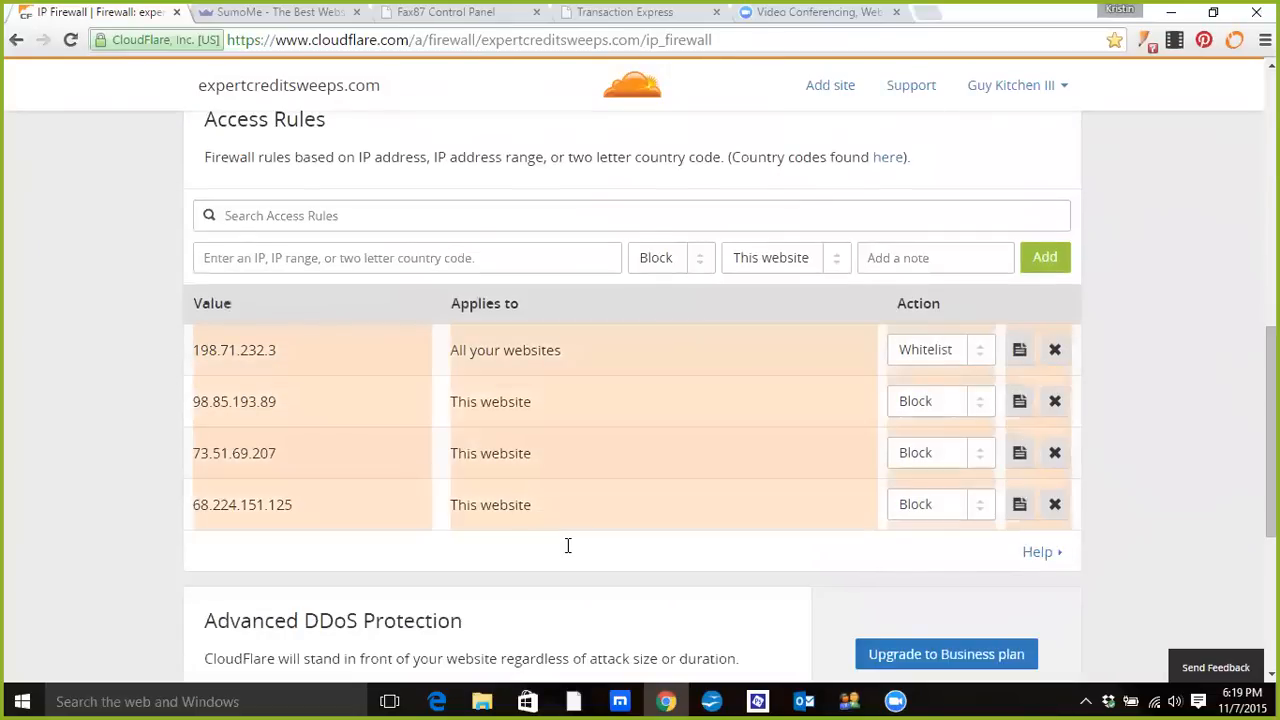
mouse_move(220, 438)
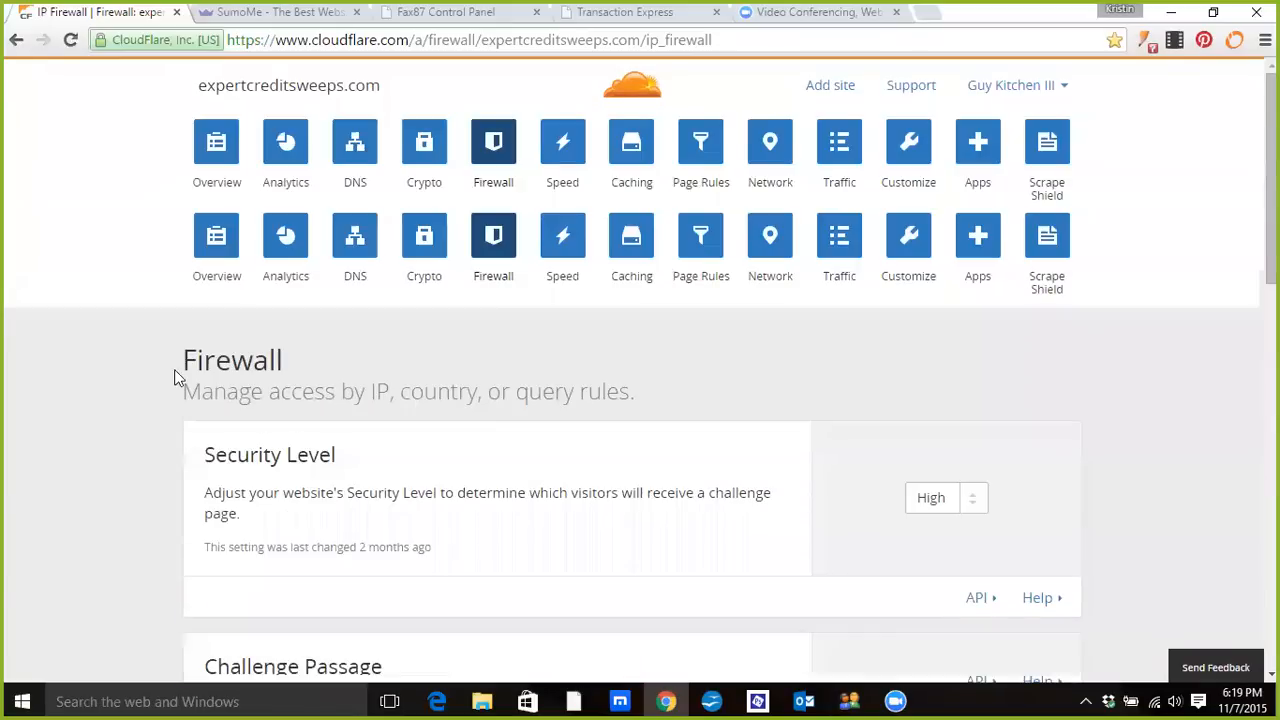
left_click(493, 142)
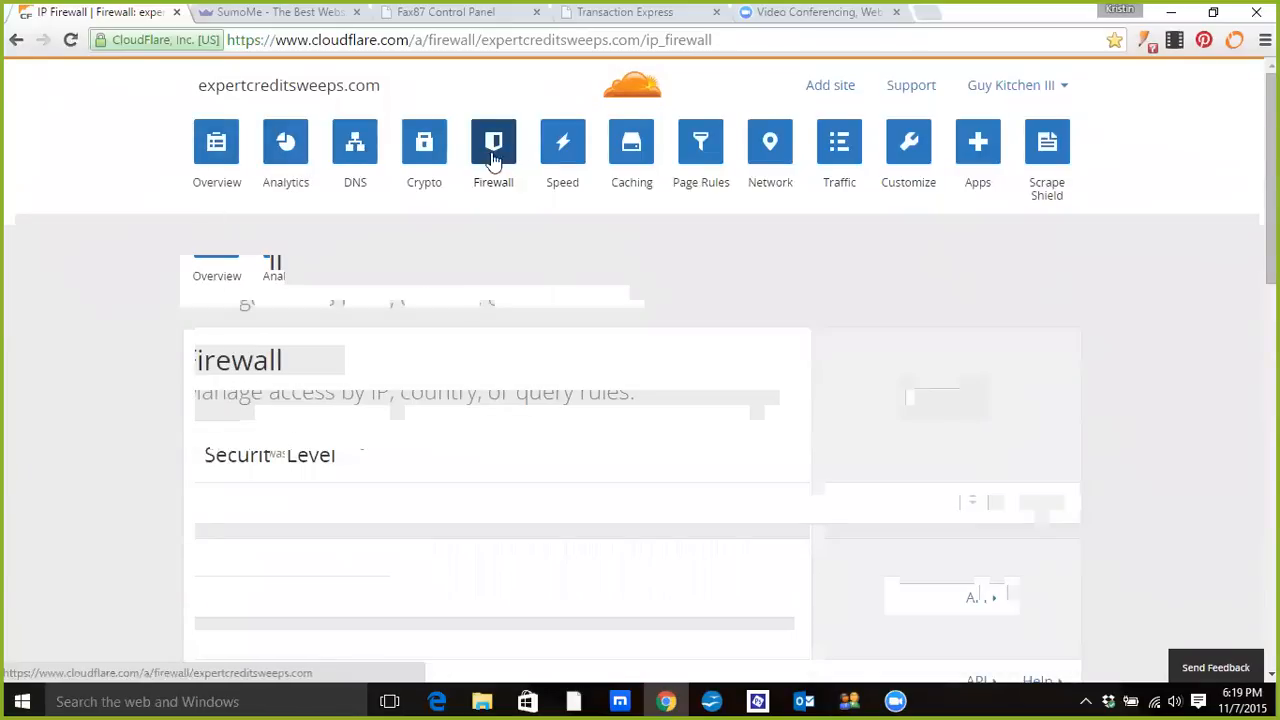
Step: Browse the Crypto, Speed and Traffic Control pages, ending on the Apps catalogue
left_click(424, 141)
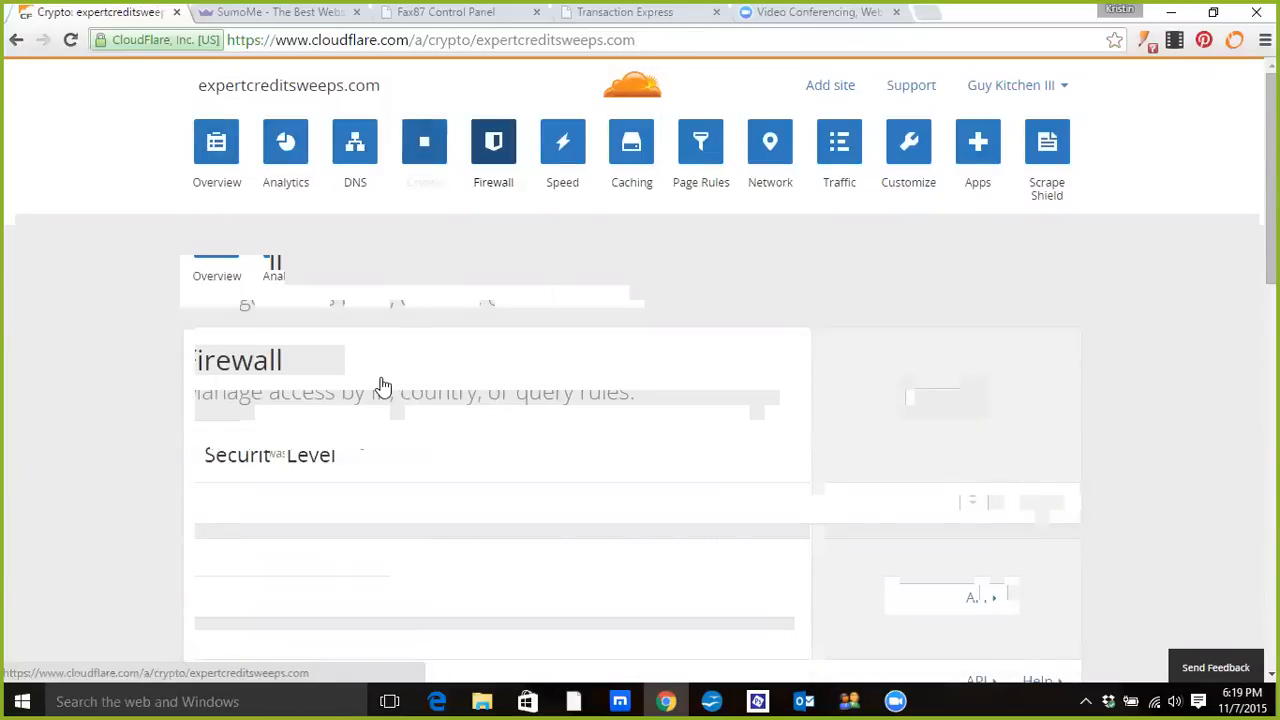
left_click(423, 141)
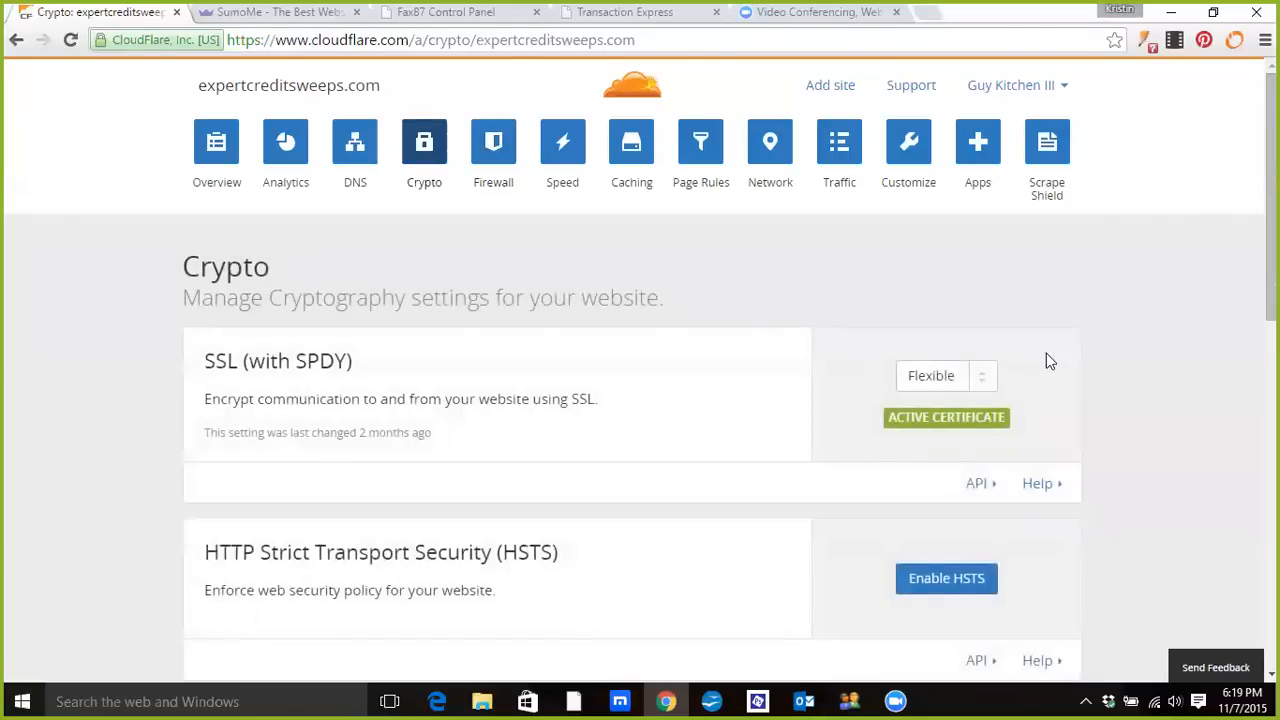
mouse_move(740, 343)
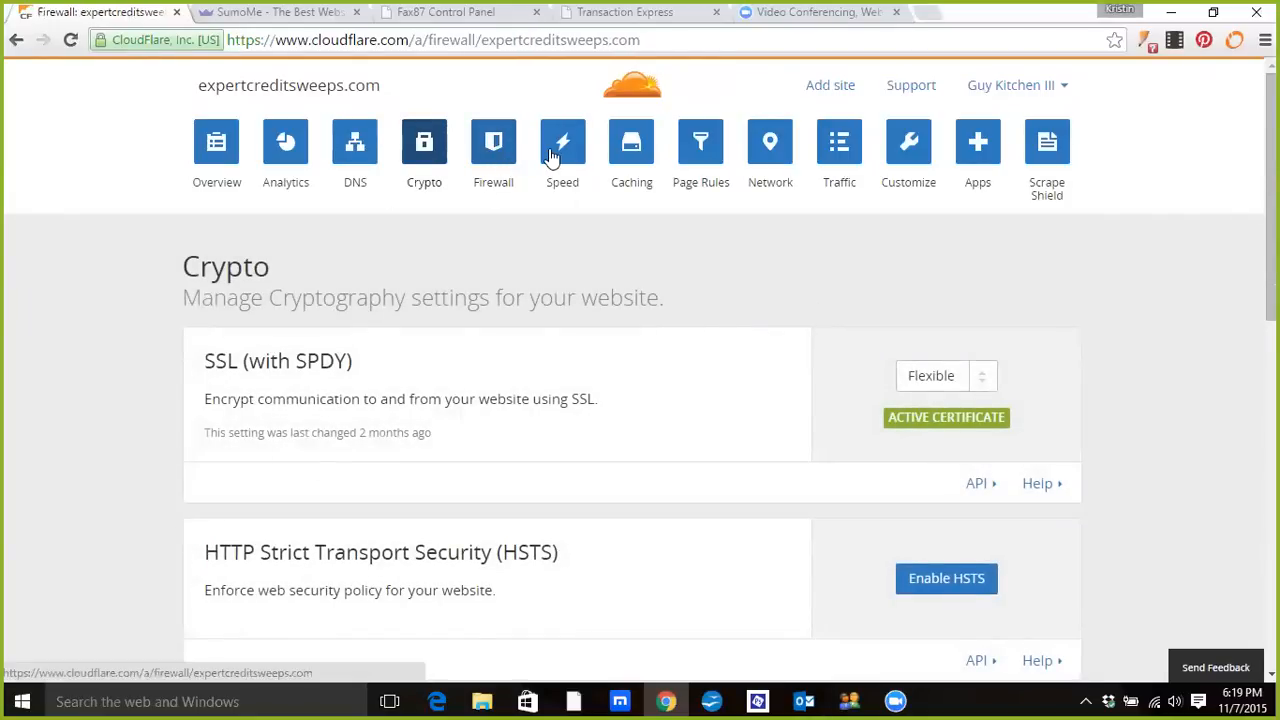
left_click(493, 141)
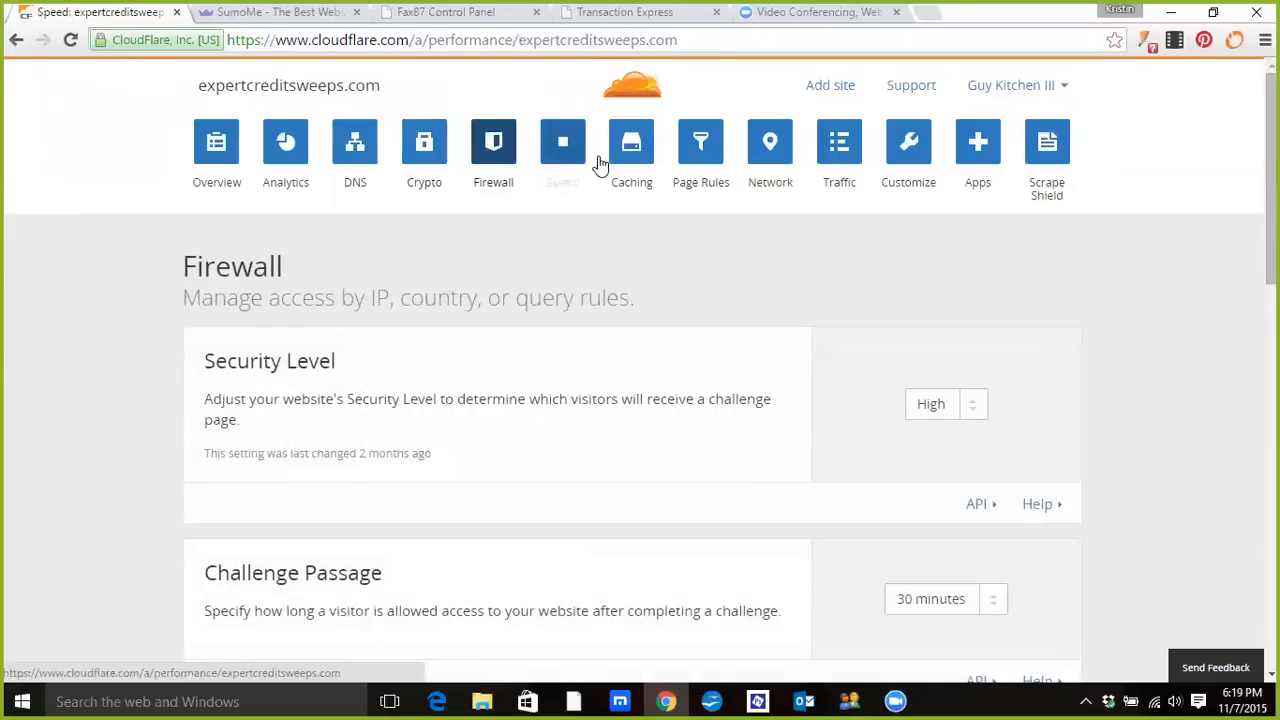
left_click(562, 142)
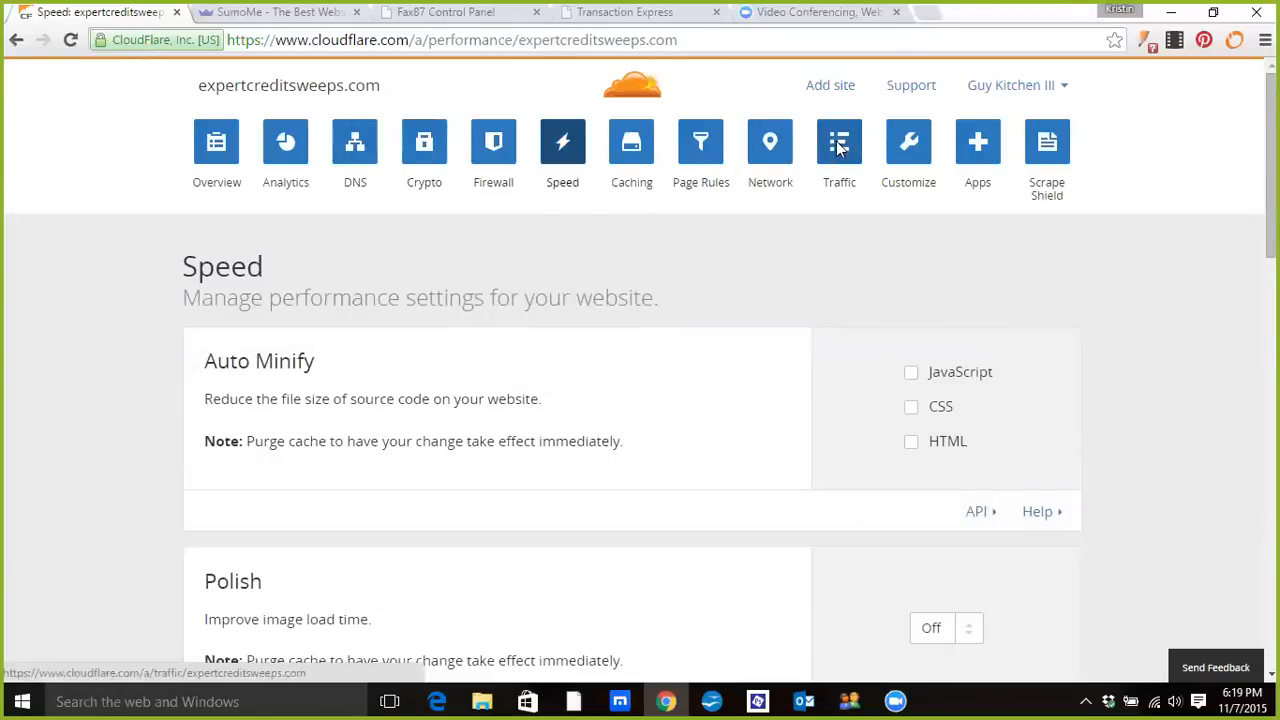
left_click(839, 141)
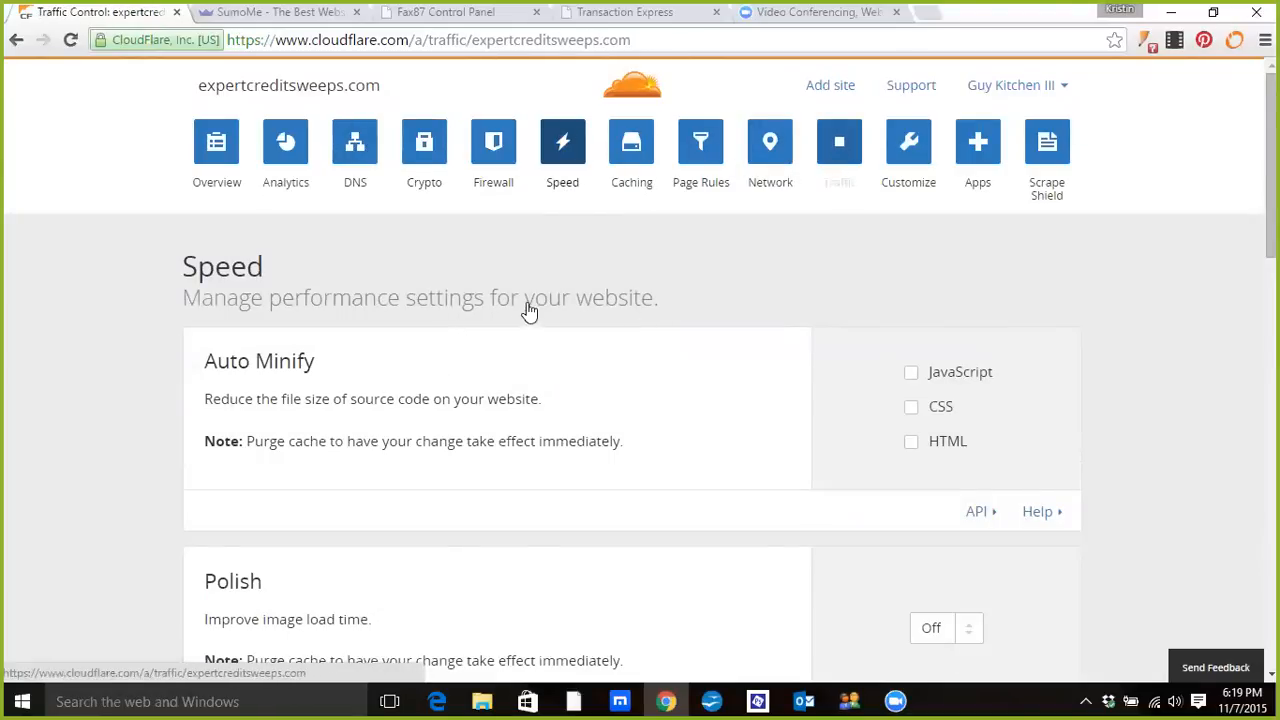
left_click(839, 150)
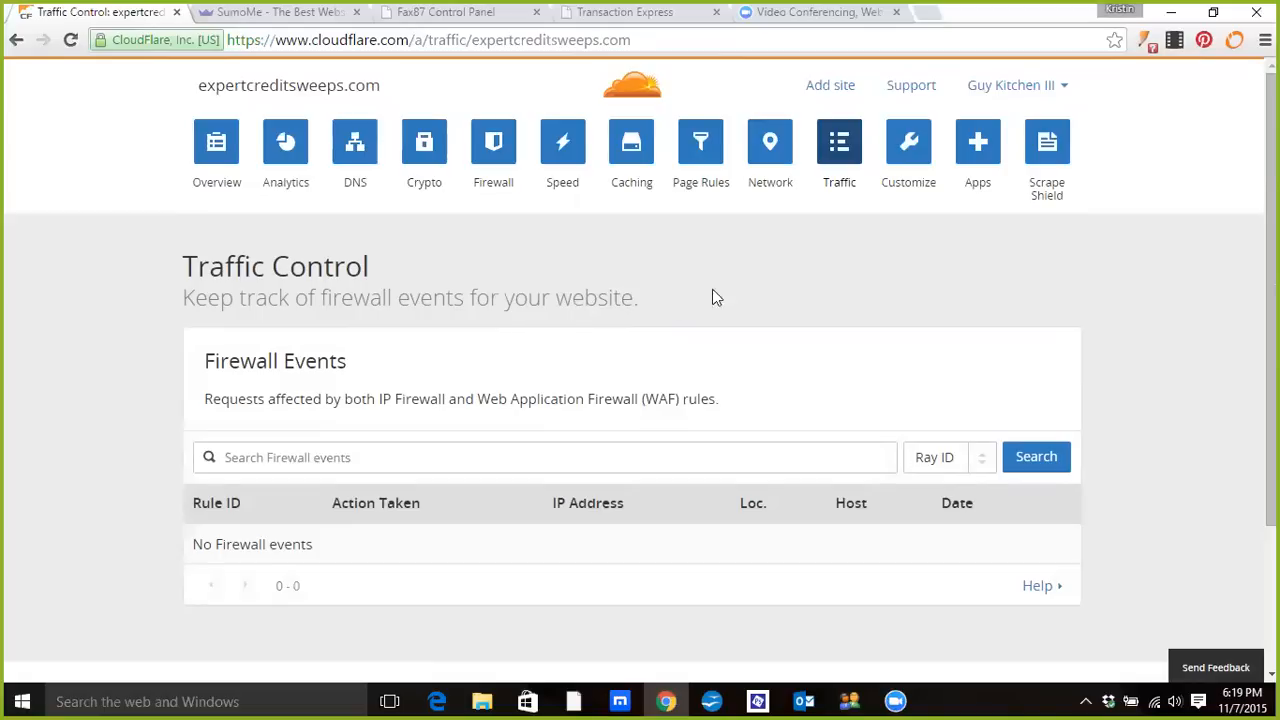
left_click(977, 141)
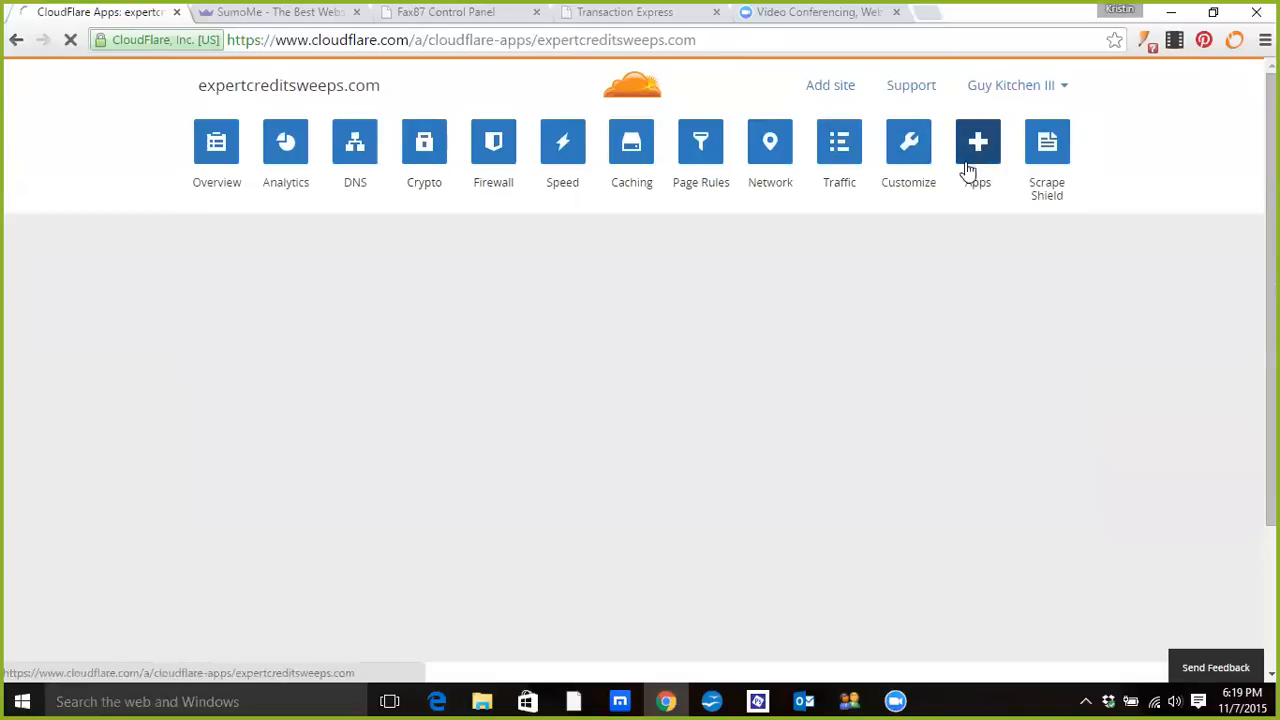
left_click(977, 141)
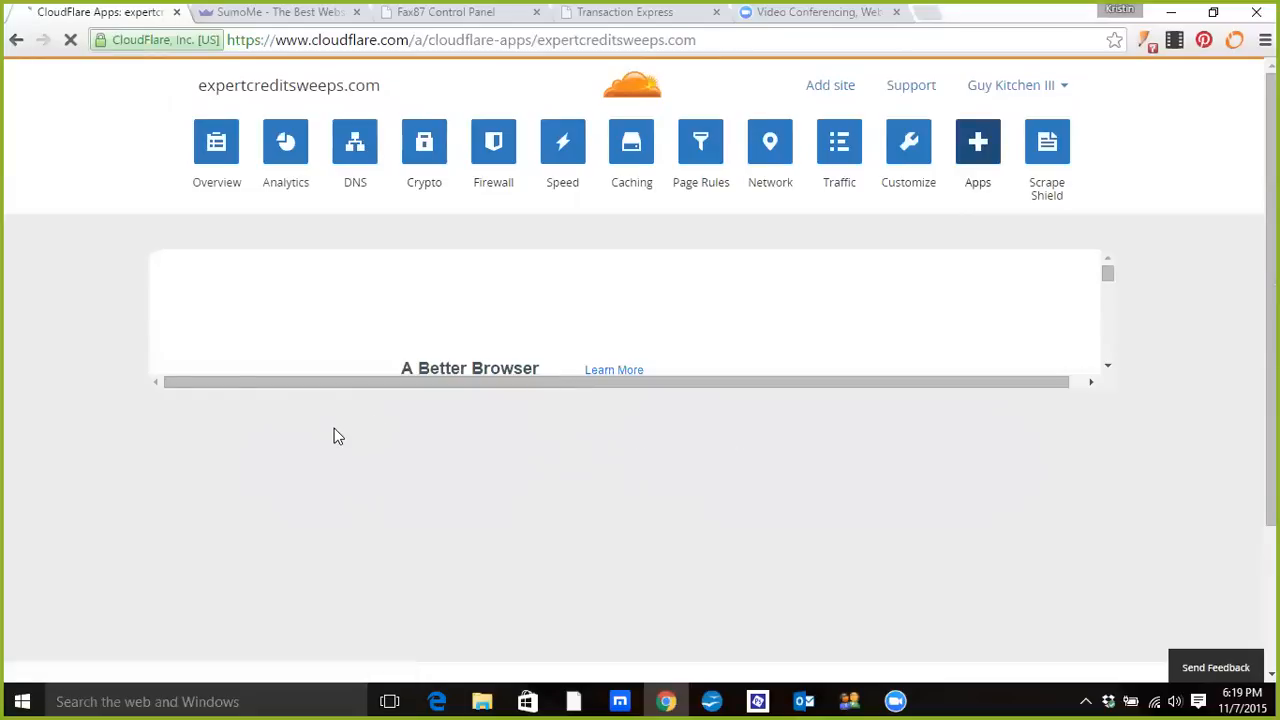
mouse_move(445, 424)
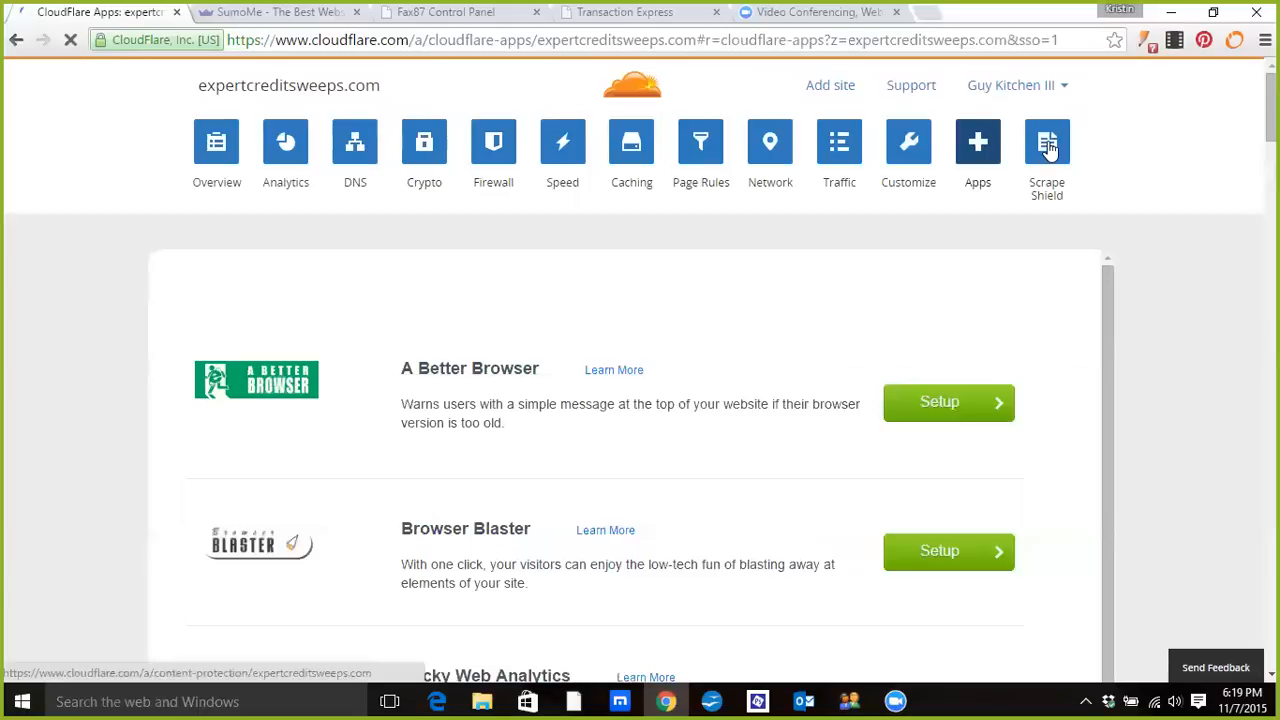
left_click(1047, 142)
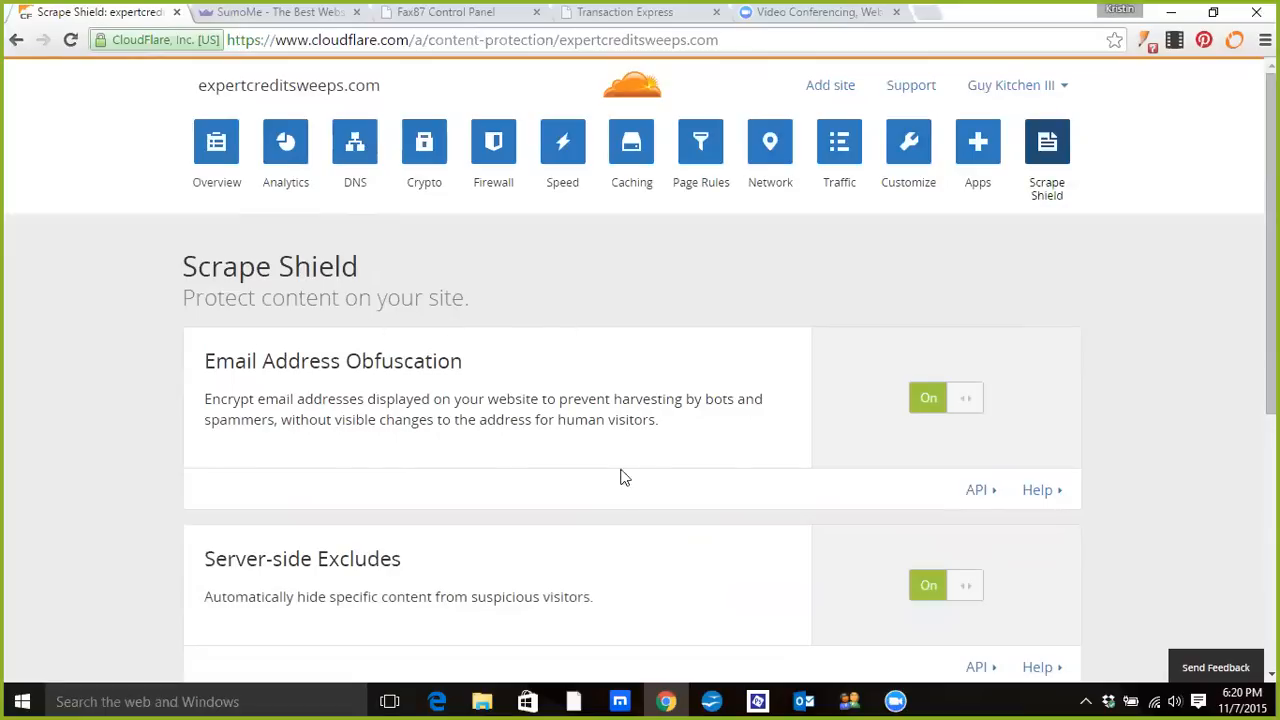
mouse_move(575, 388)
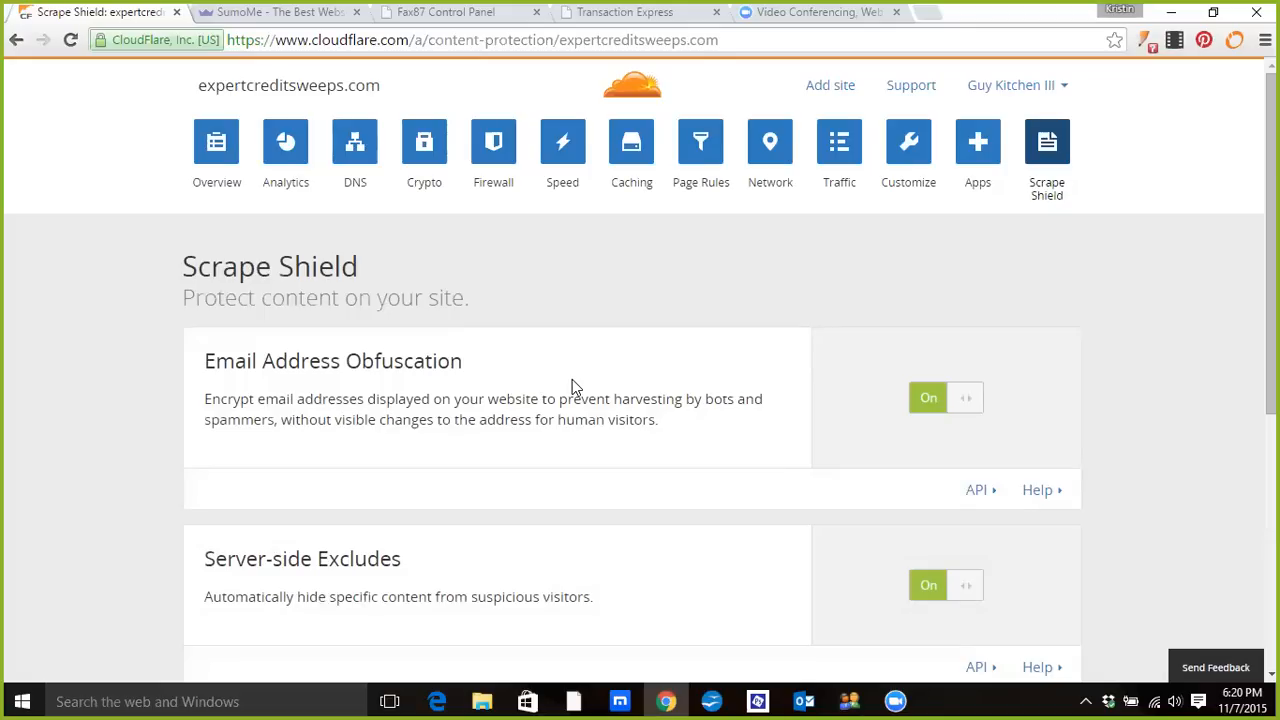
mouse_move(842, 241)
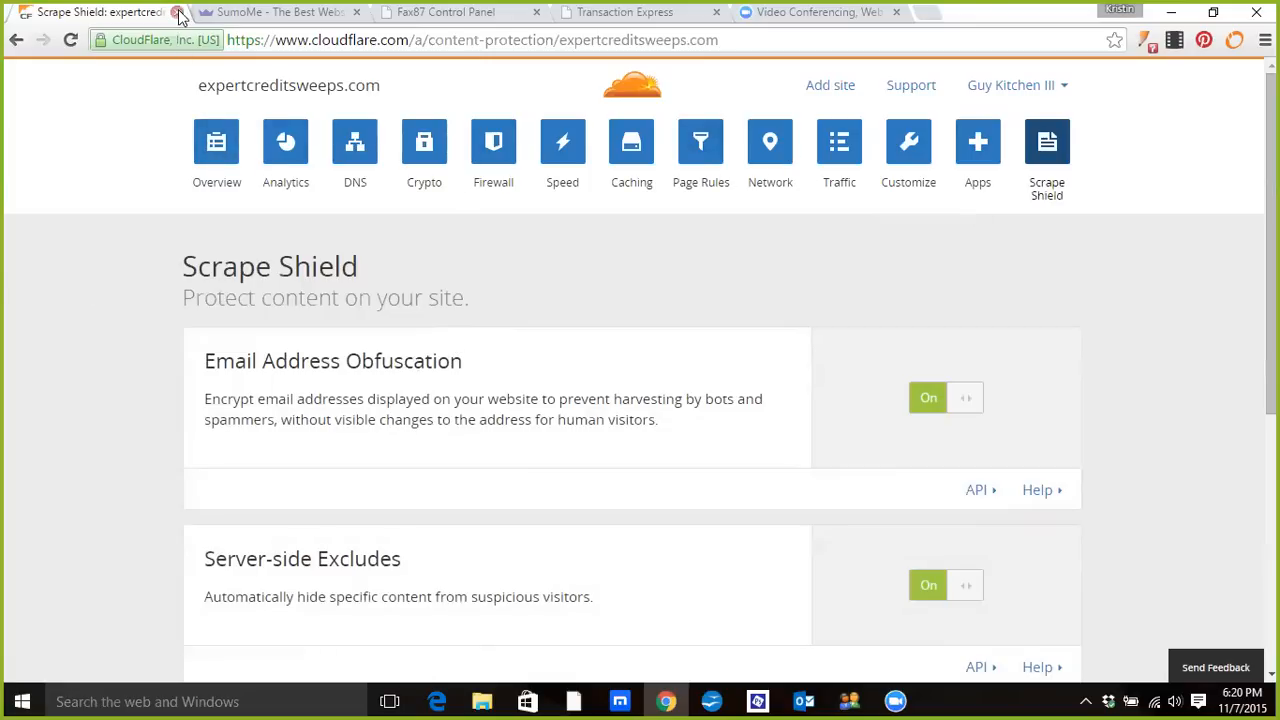
Step: Close the CloudFlare Scrape Shield tab to reveal SumoMe's website tools
left_click(180, 12)
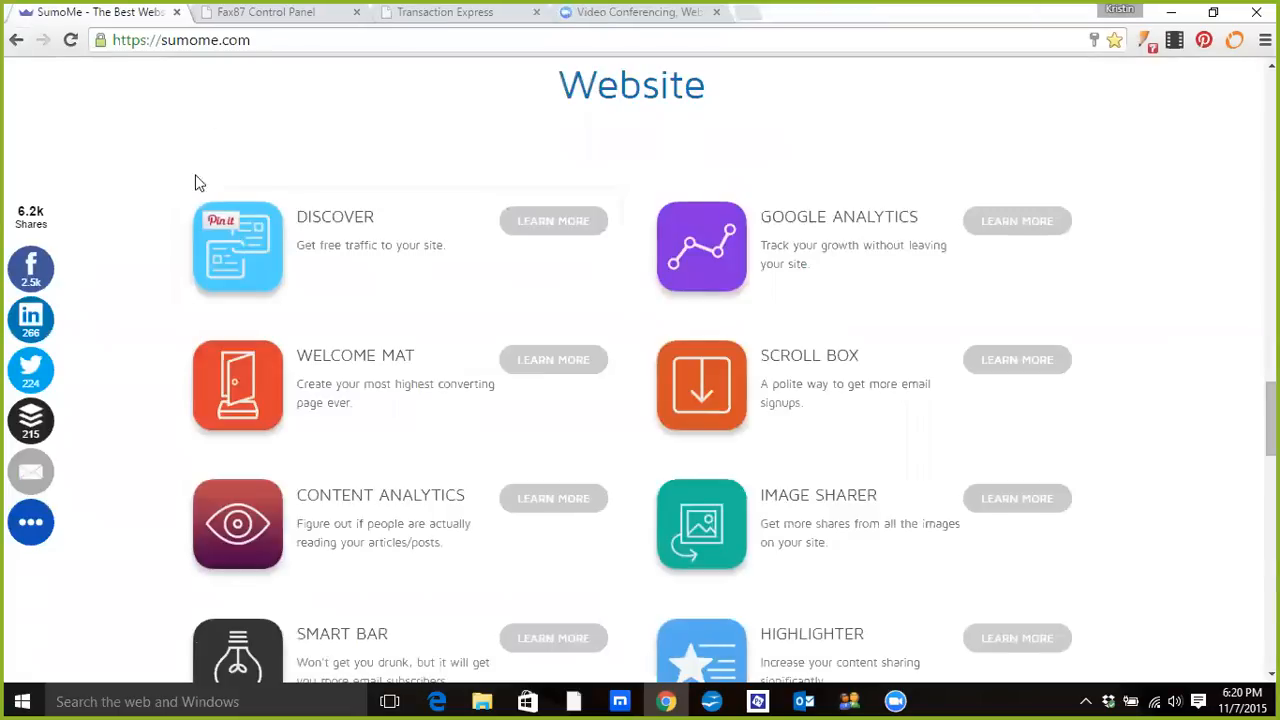
mouse_move(270, 139)
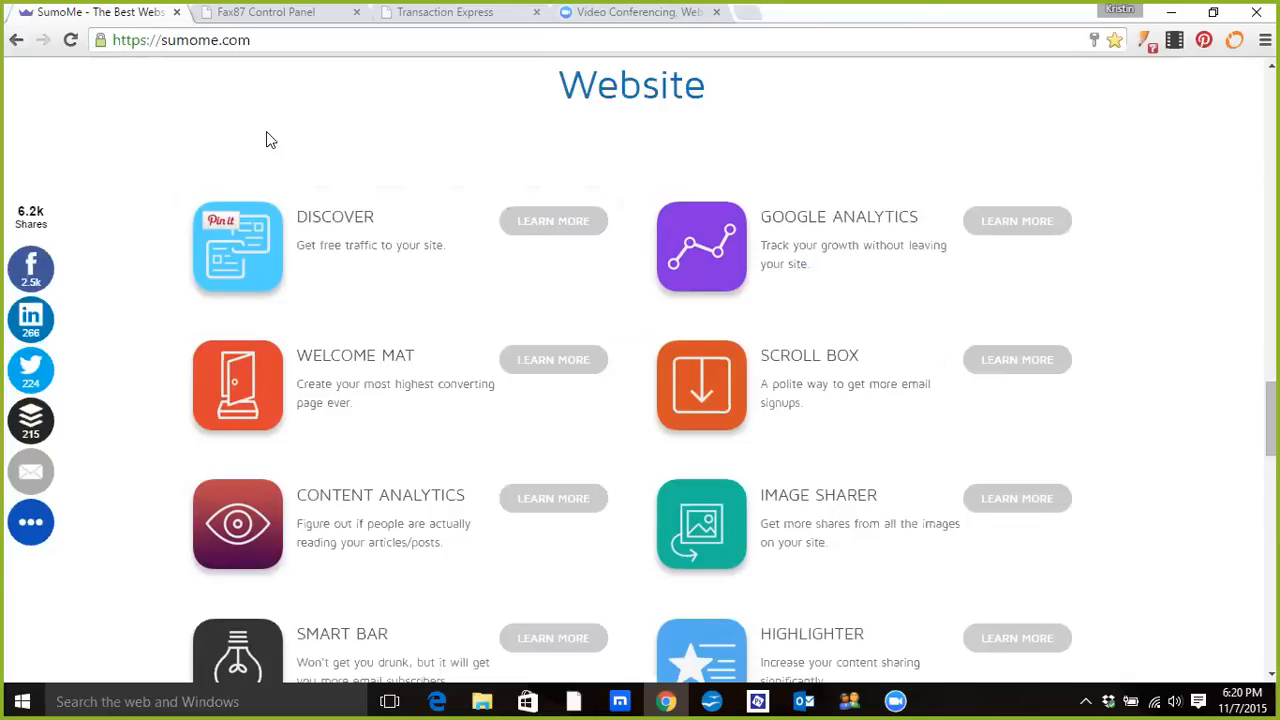
mouse_move(875, 48)
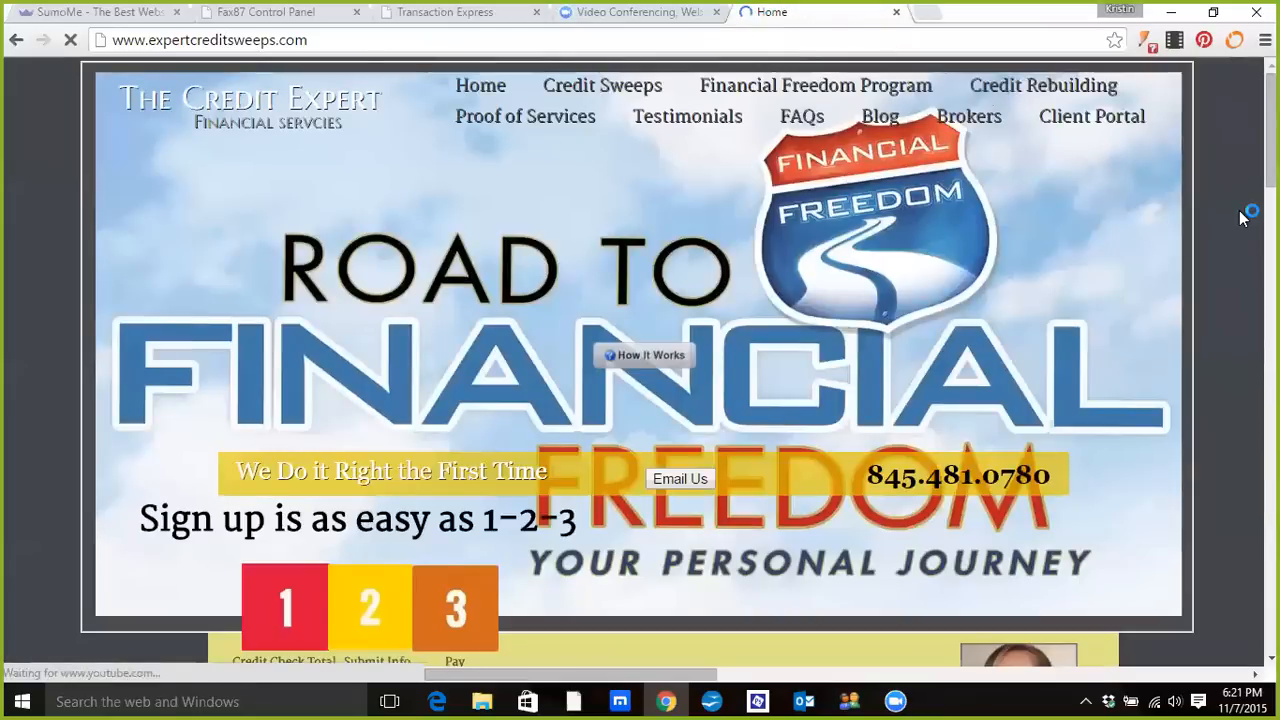
mouse_move(1233, 284)
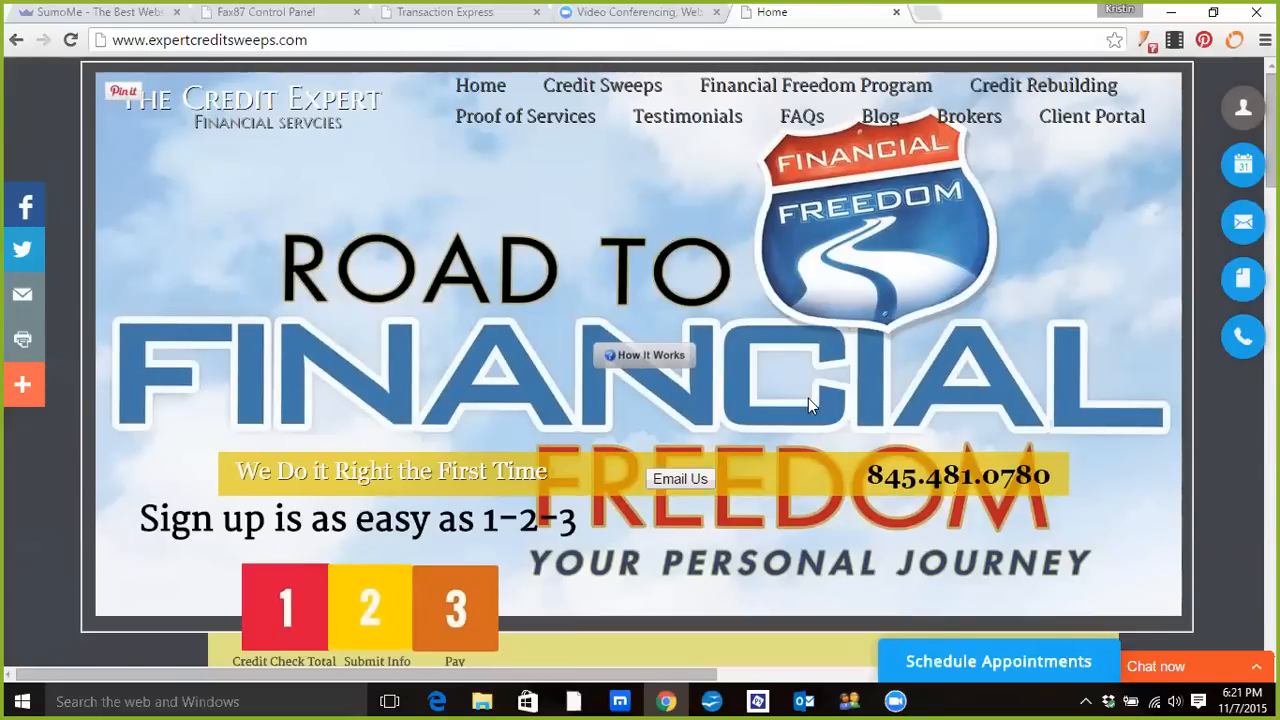
mouse_move(1175, 188)
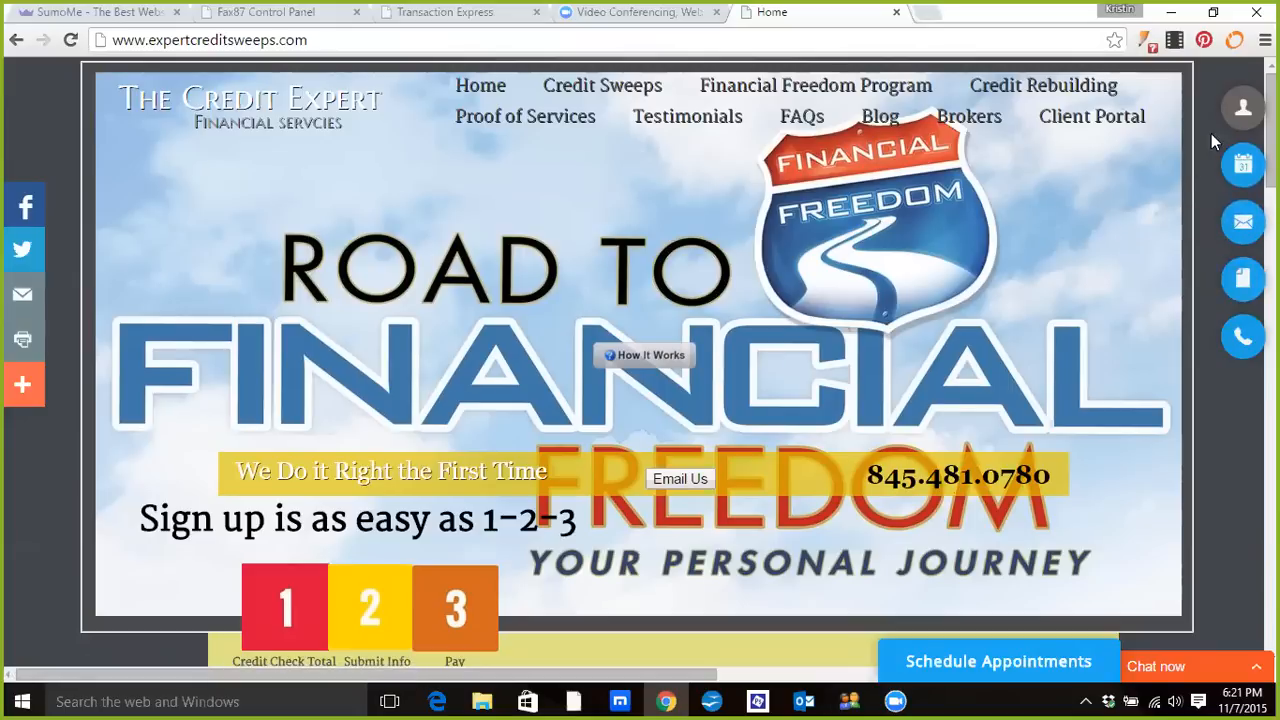
mouse_move(1243, 337)
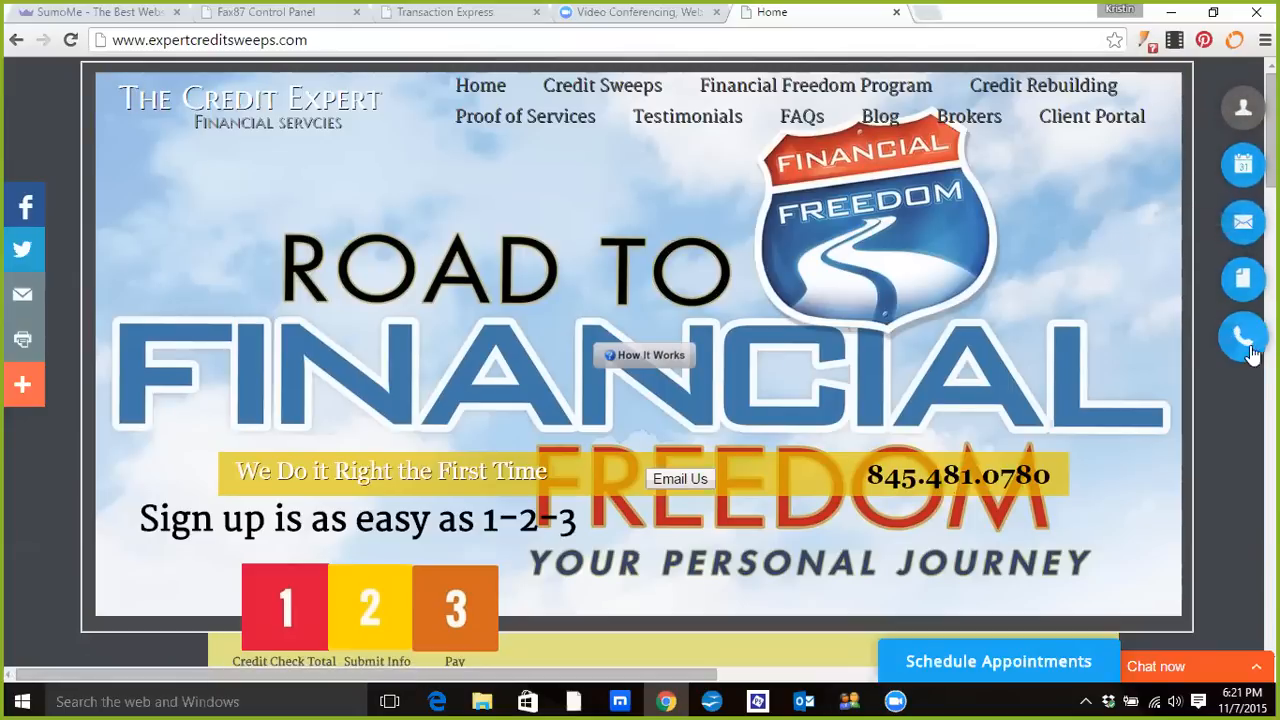
mouse_move(1244, 337)
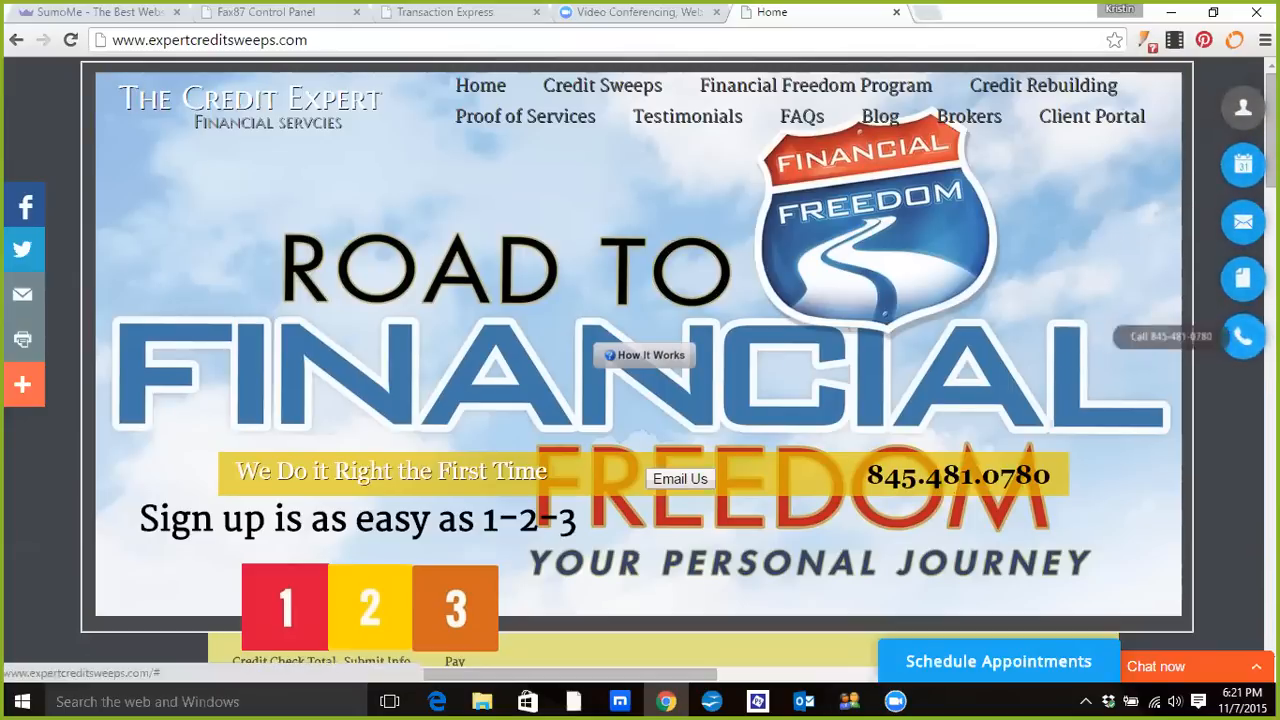
mouse_move(1243, 107)
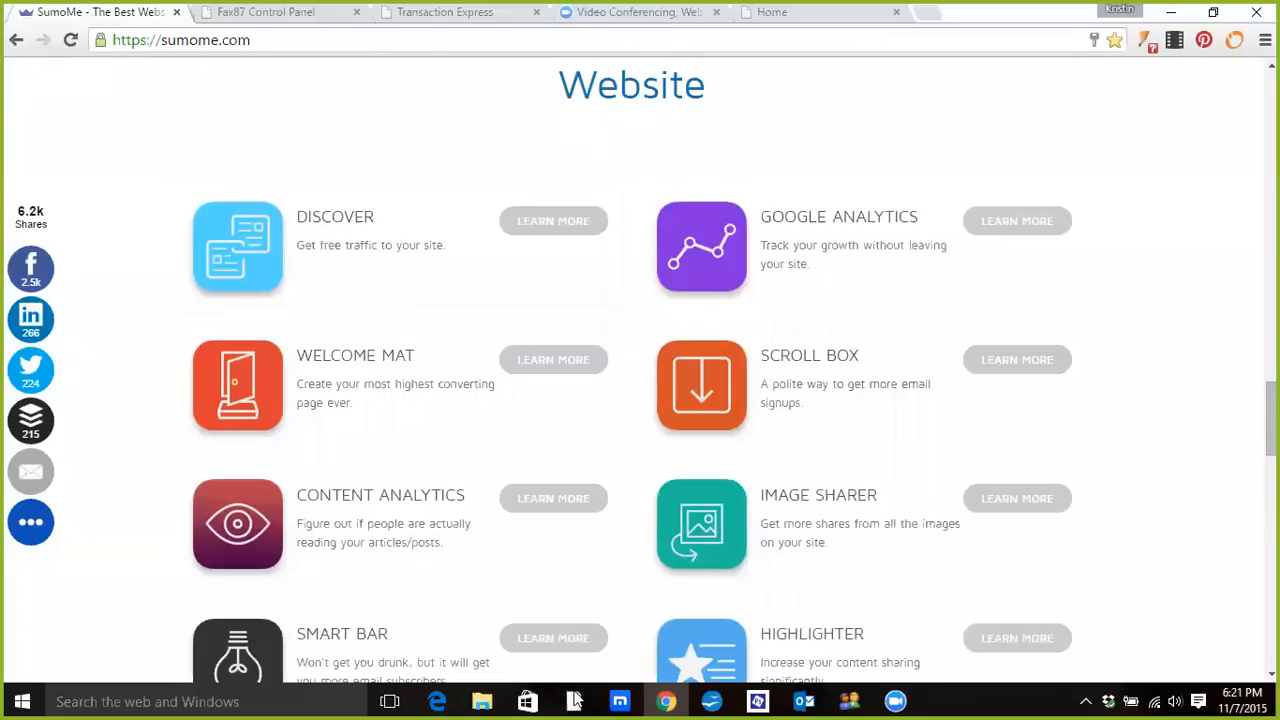
scroll("down", 3)
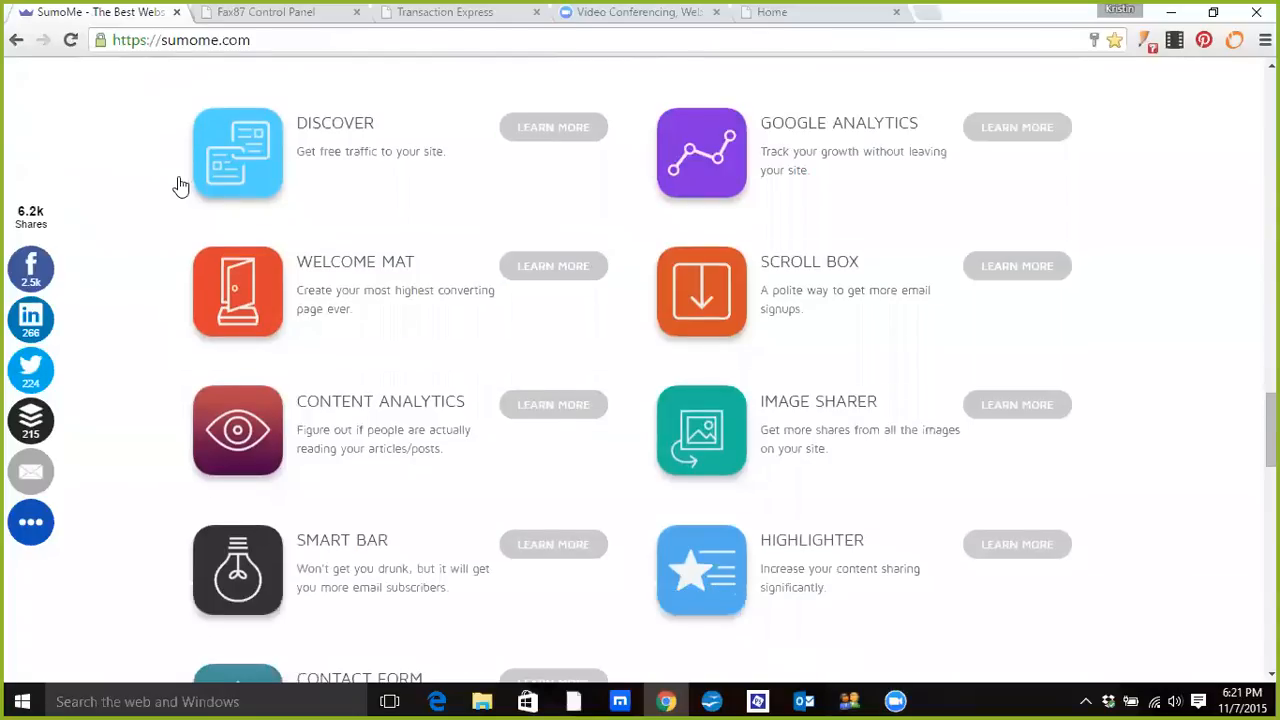
mouse_move(147, 280)
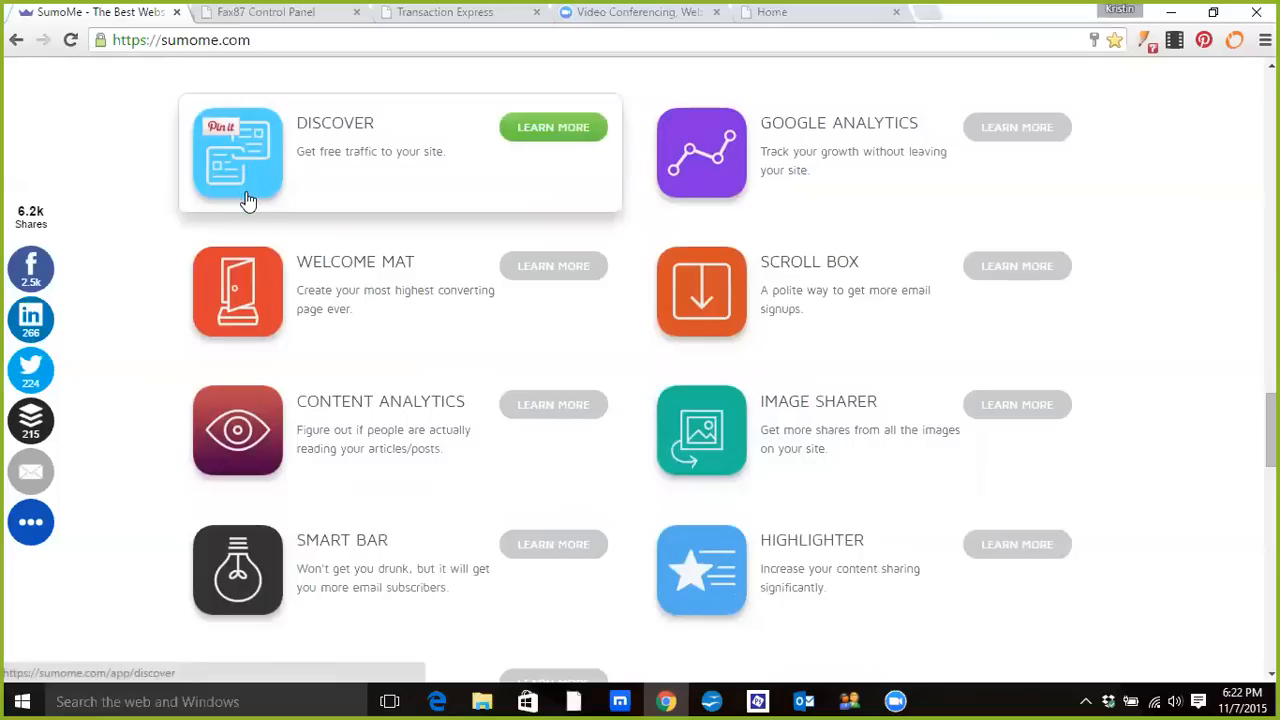
mouse_move(251, 167)
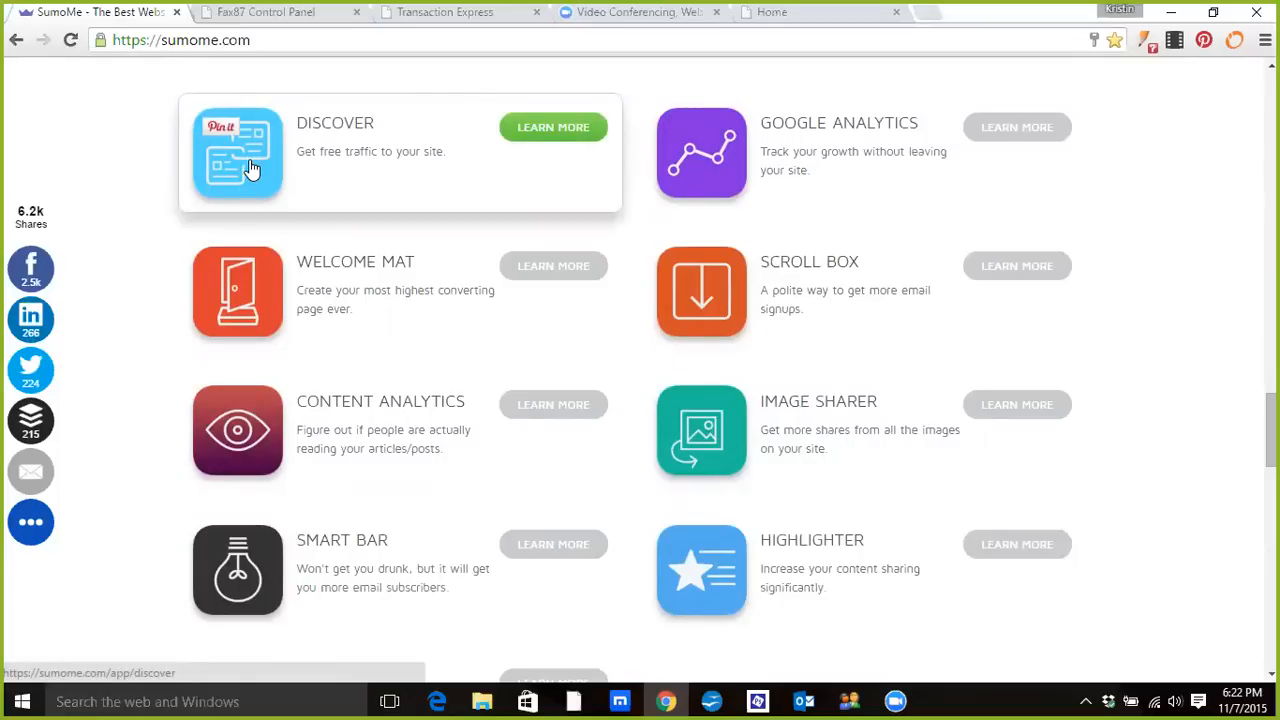
mouse_move(265, 300)
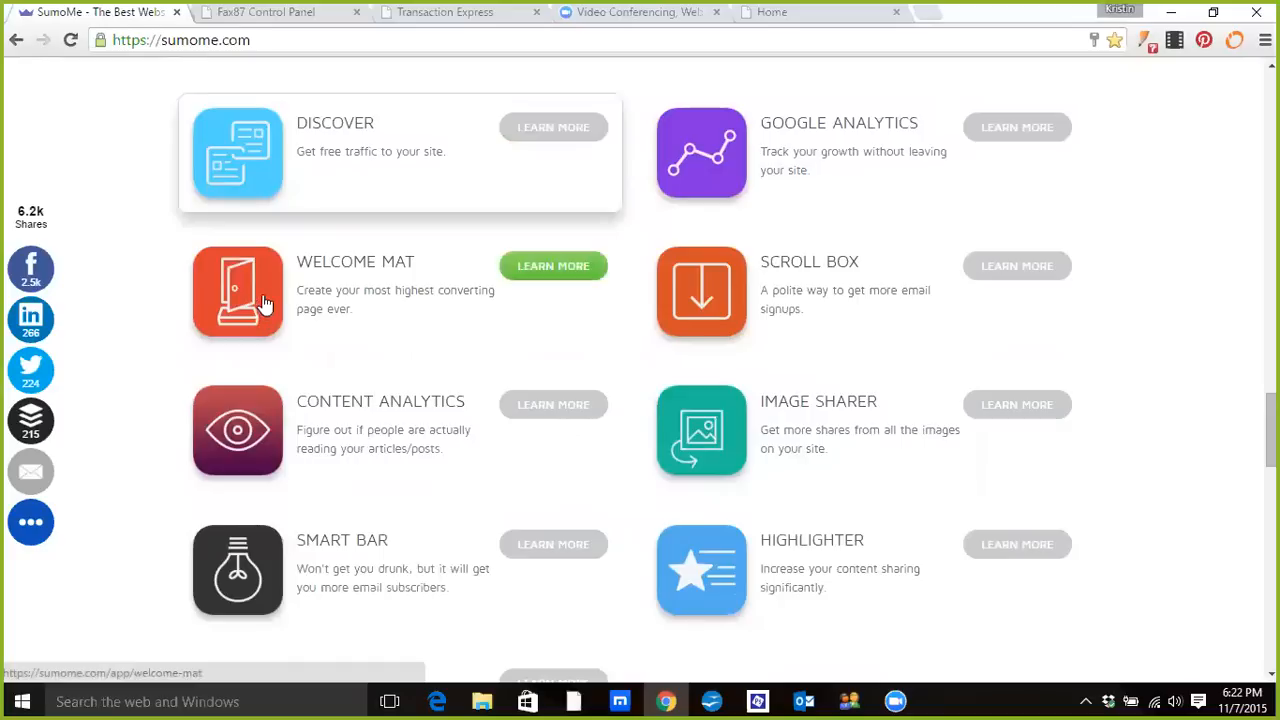
mouse_move(285, 315)
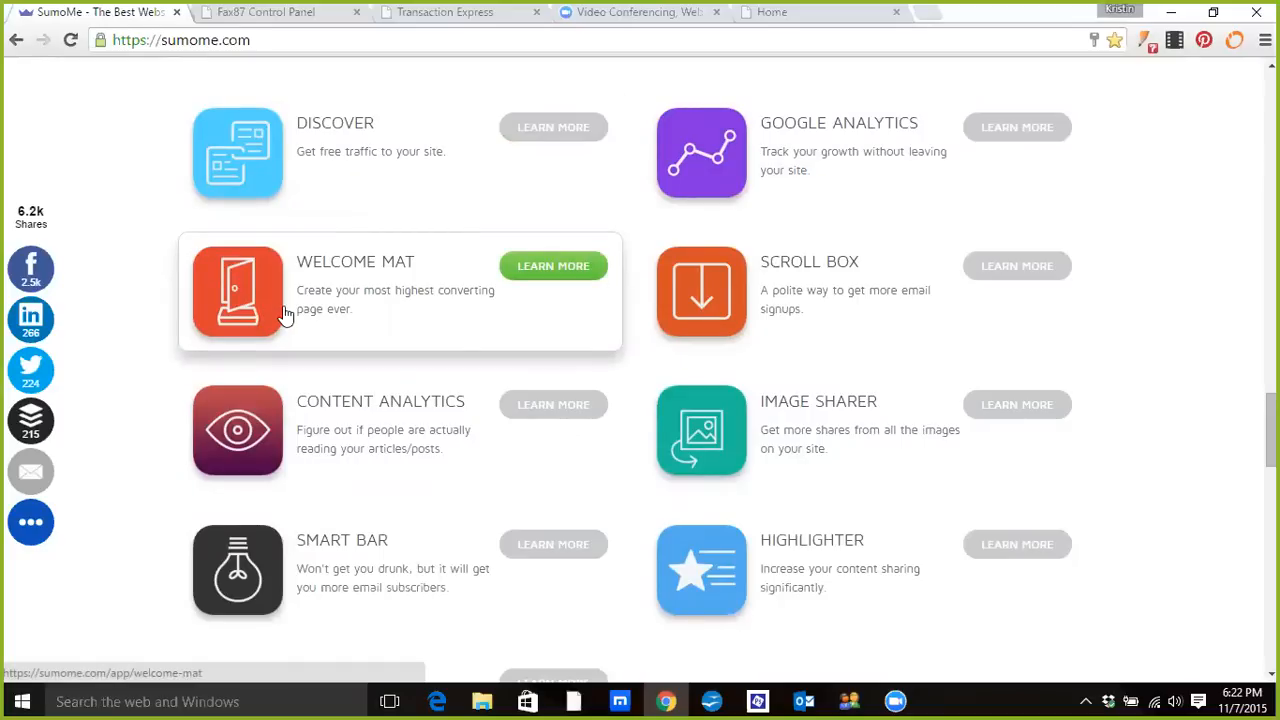
mouse_move(360, 540)
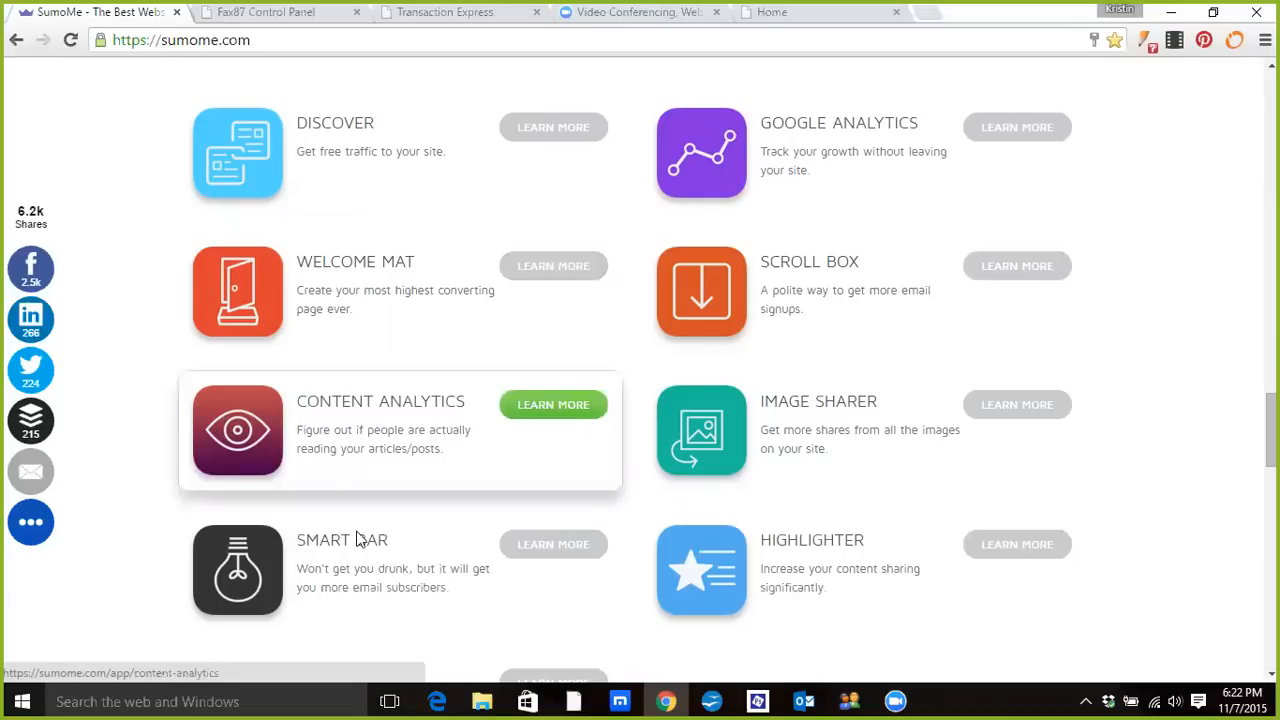
mouse_move(770, 415)
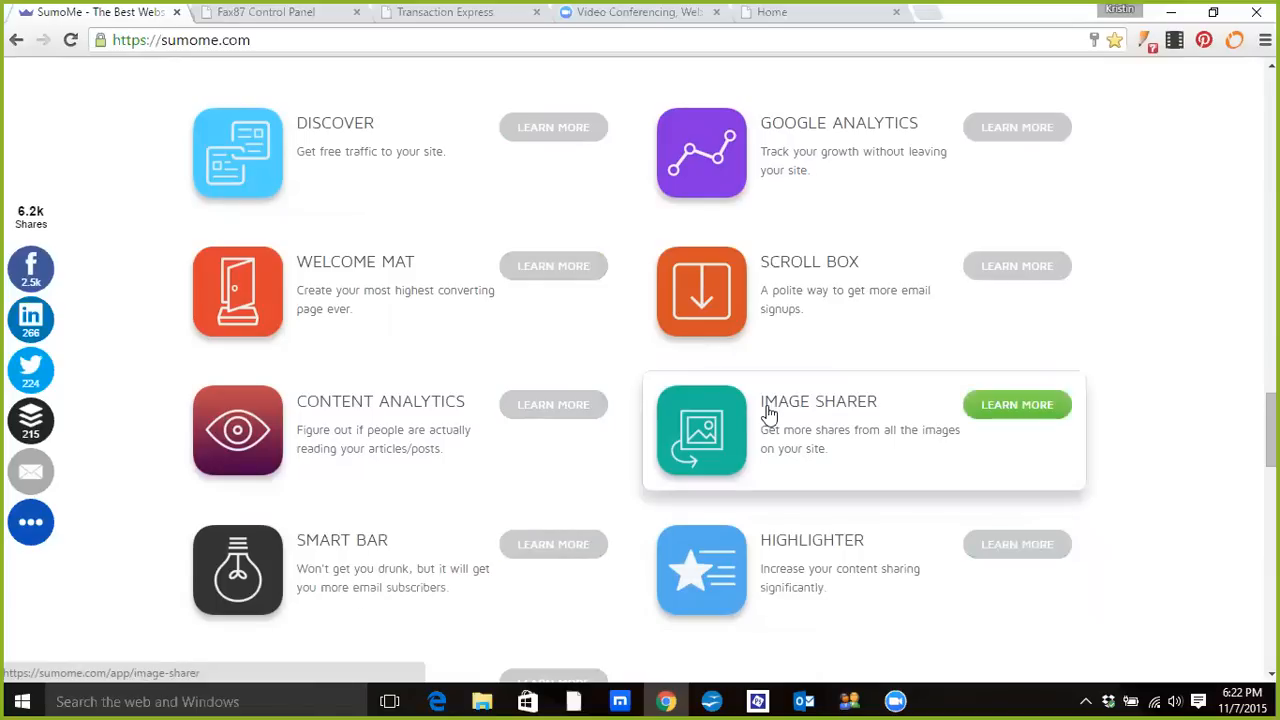
mouse_move(808, 336)
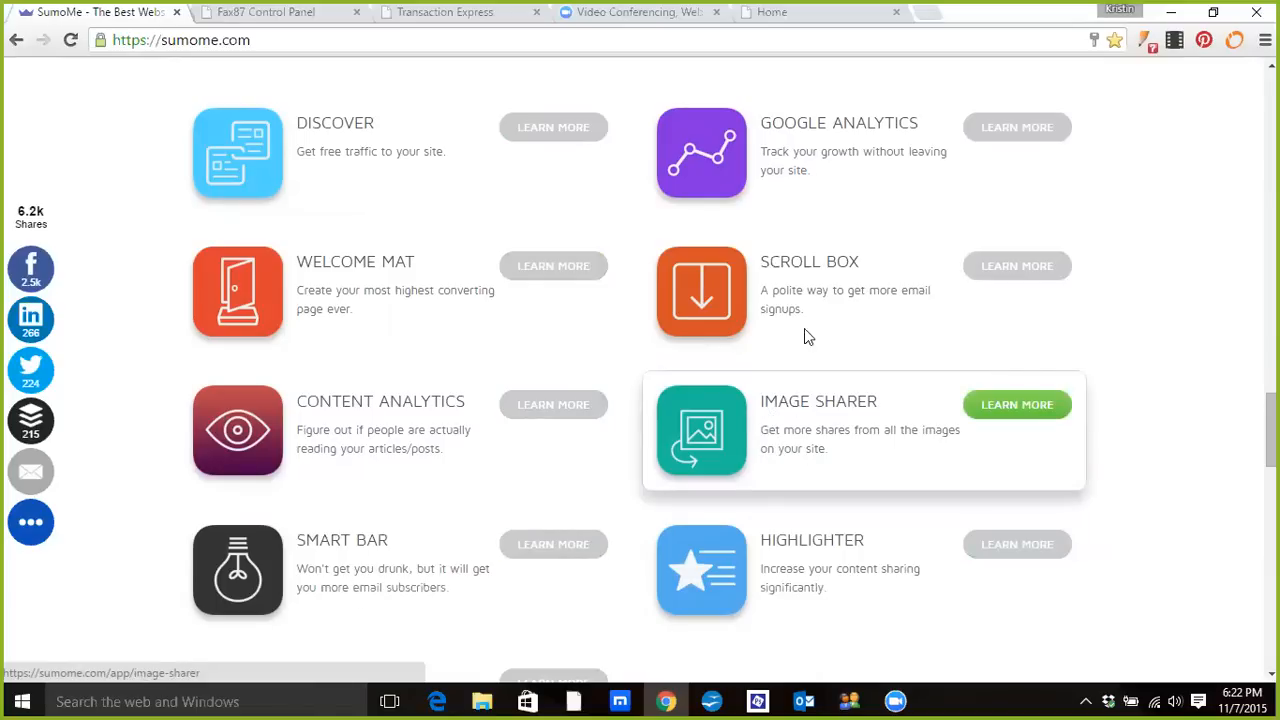
scroll("down", 3)
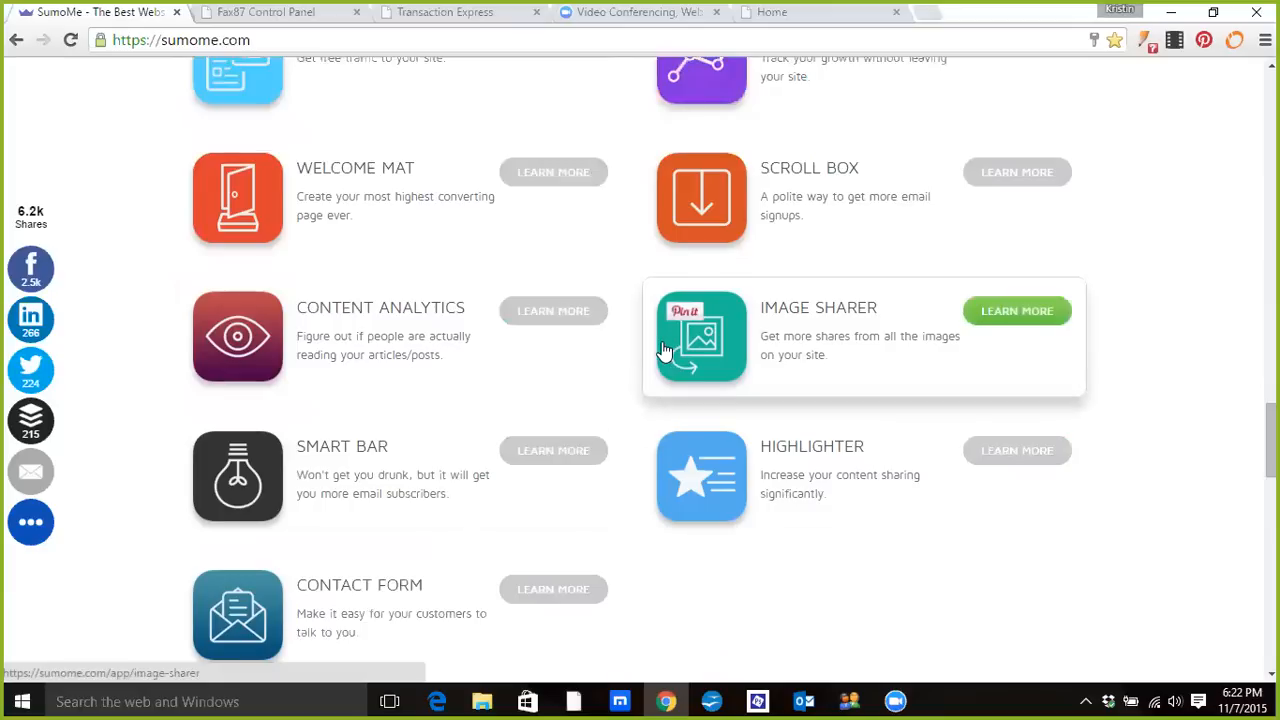
scroll("up", 3)
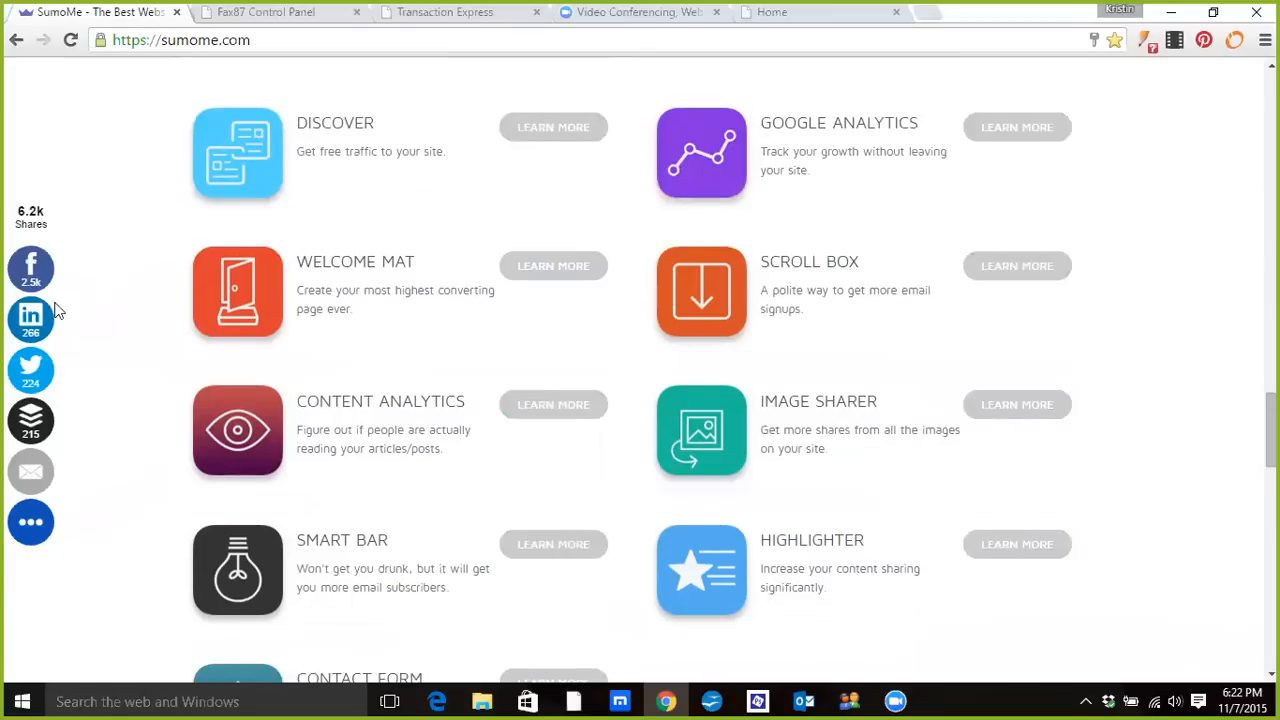
mouse_move(181, 180)
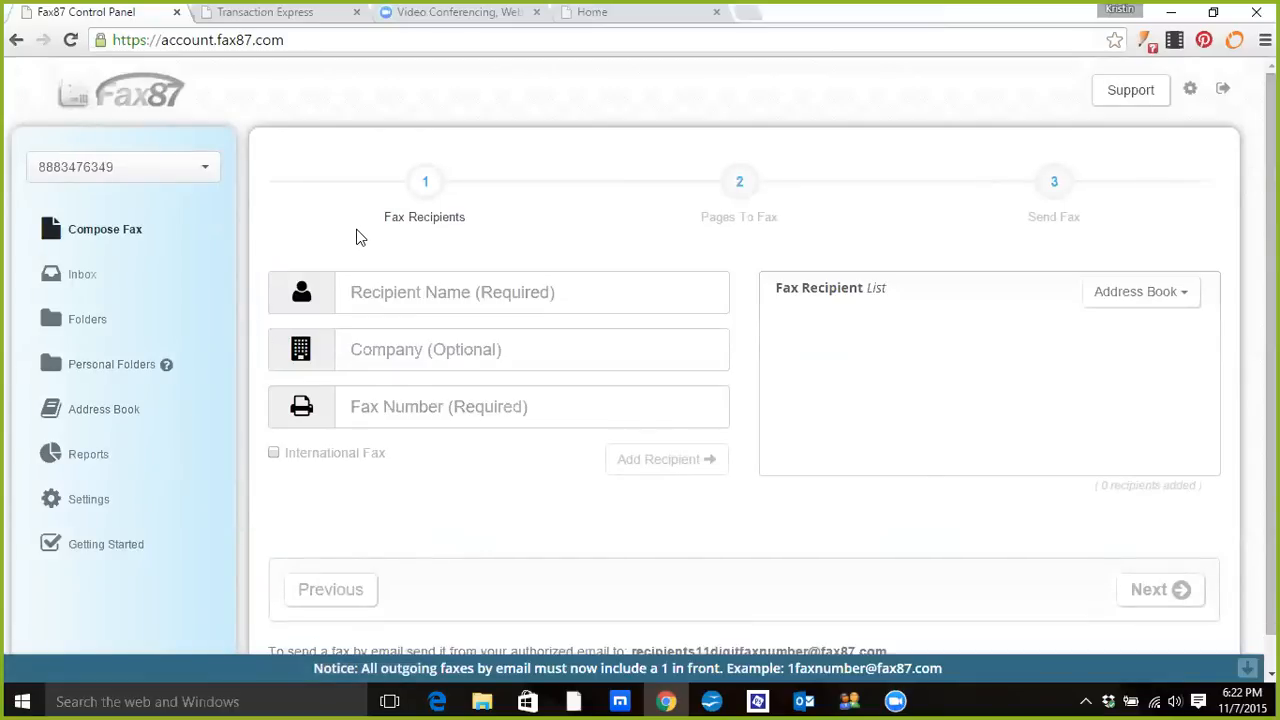
mouse_move(748, 14)
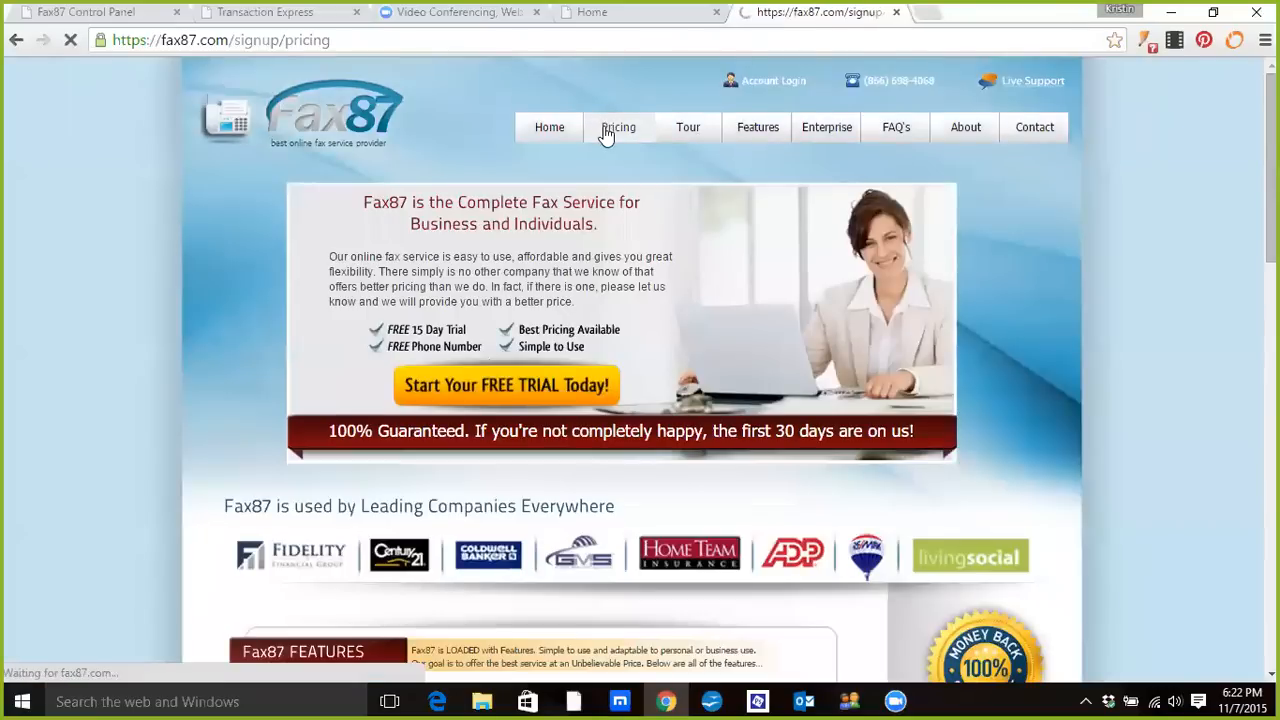
Step: Show Fax87's Basic ($4.99), Best Choice ($5.99) and Pro ($34.99) plan pricing
left_click(618, 127)
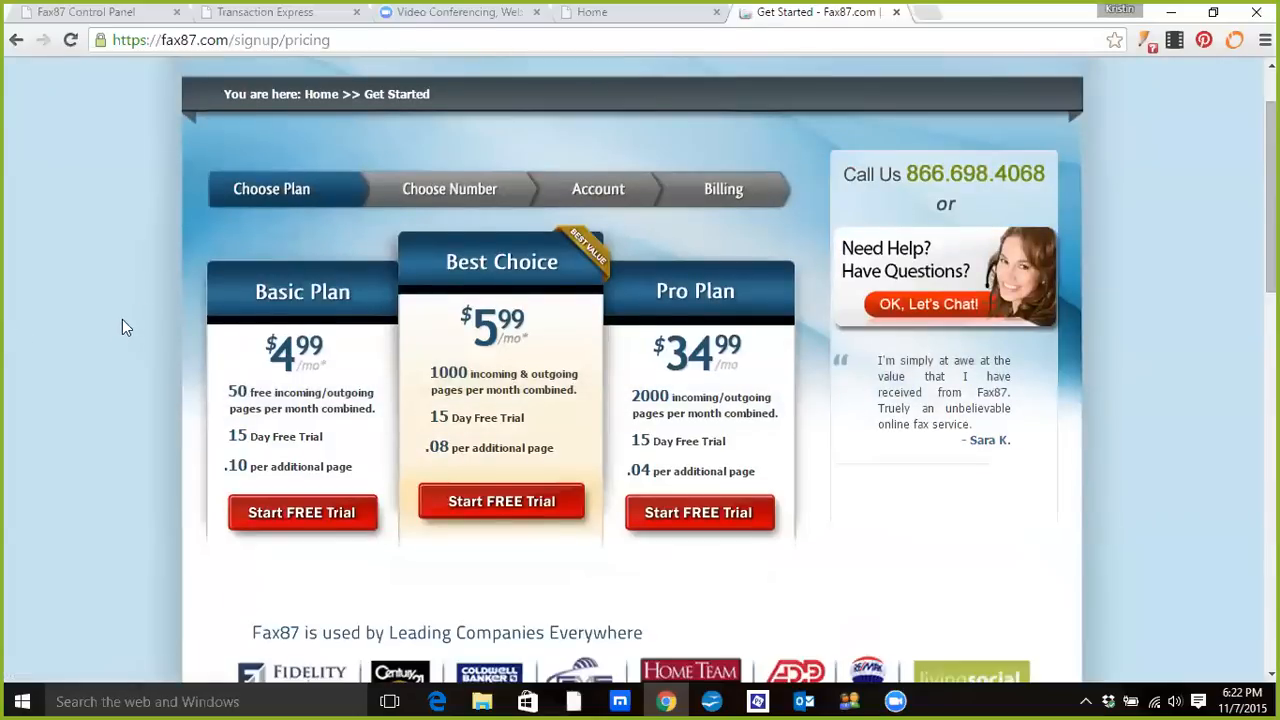
mouse_move(232, 370)
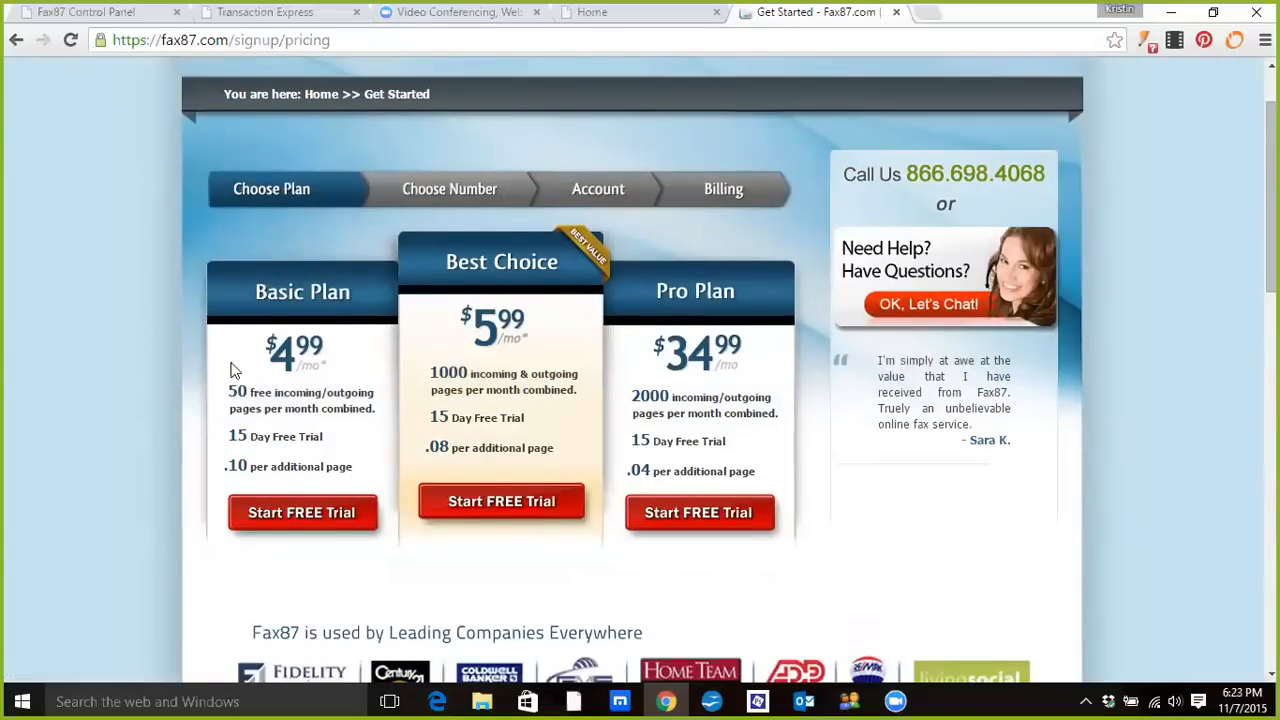
mouse_move(250, 390)
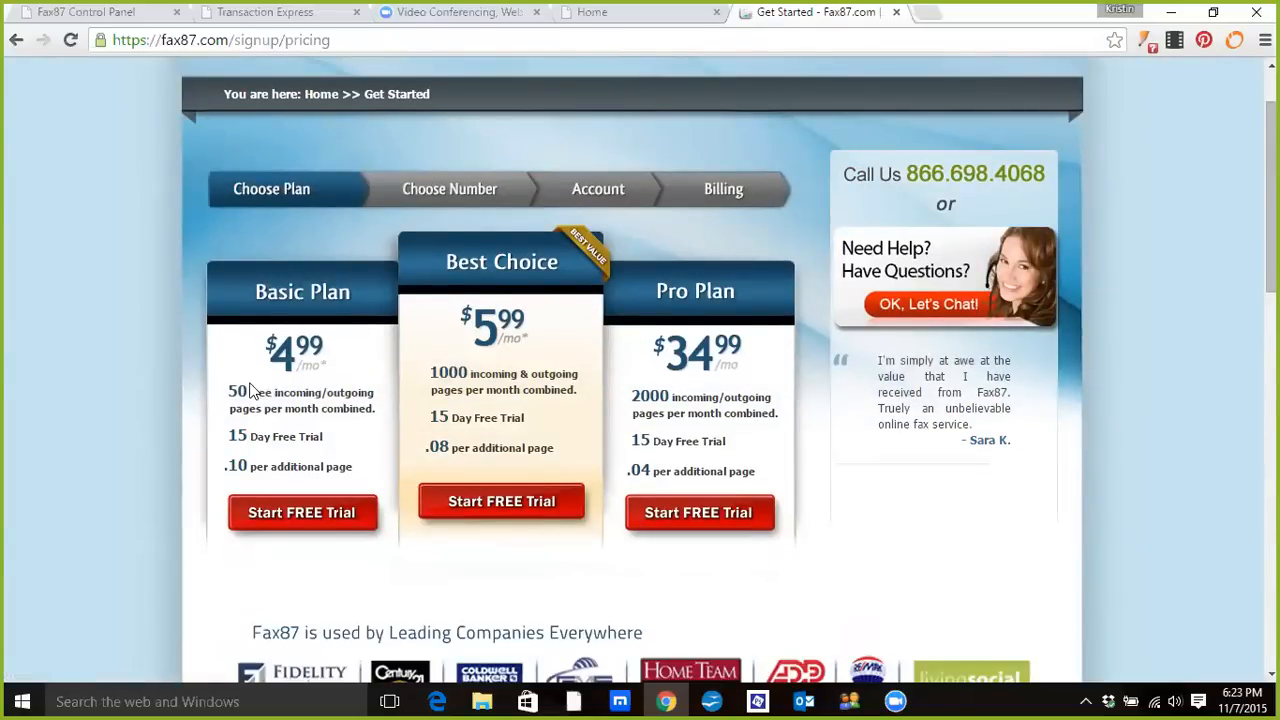
mouse_move(482, 343)
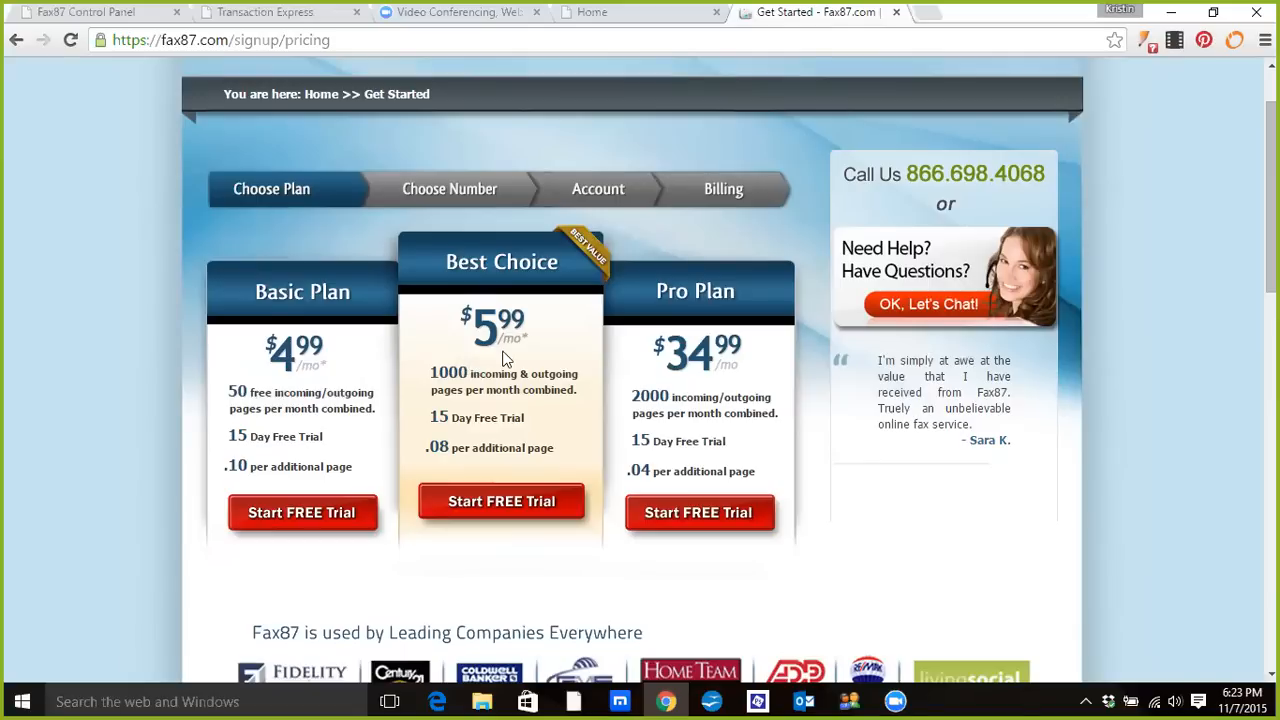
mouse_move(512, 365)
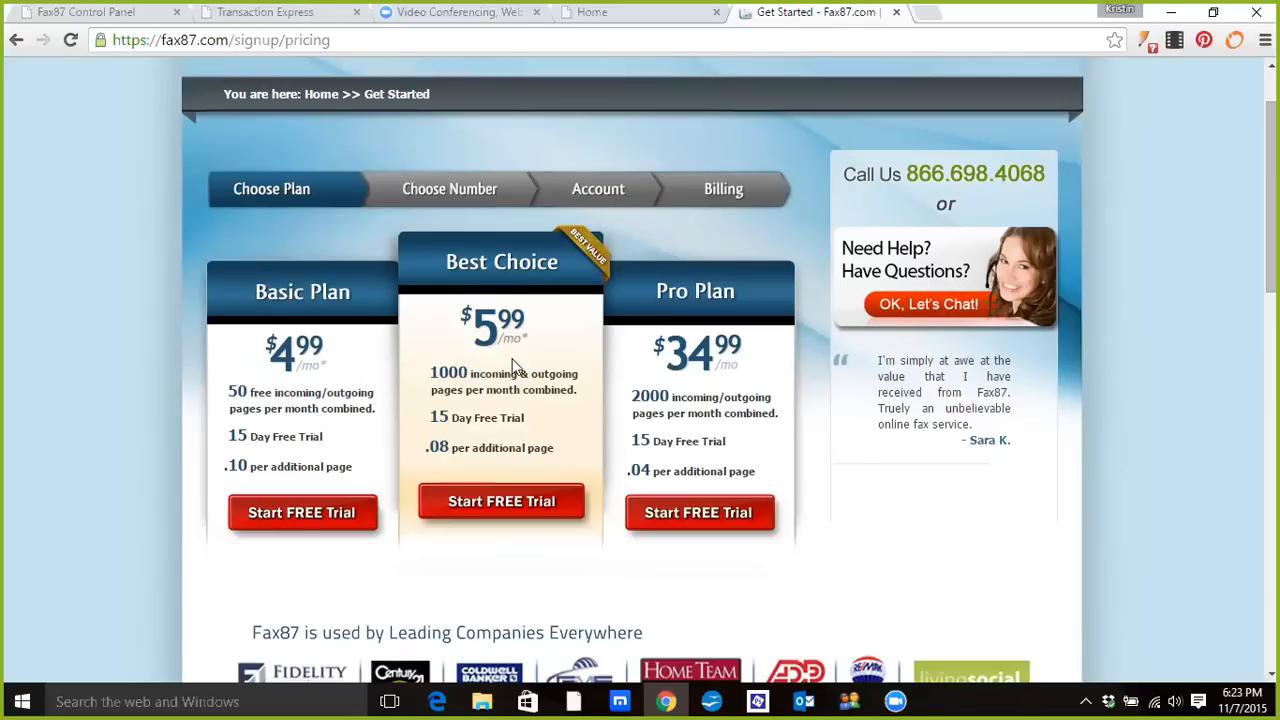
mouse_move(490, 333)
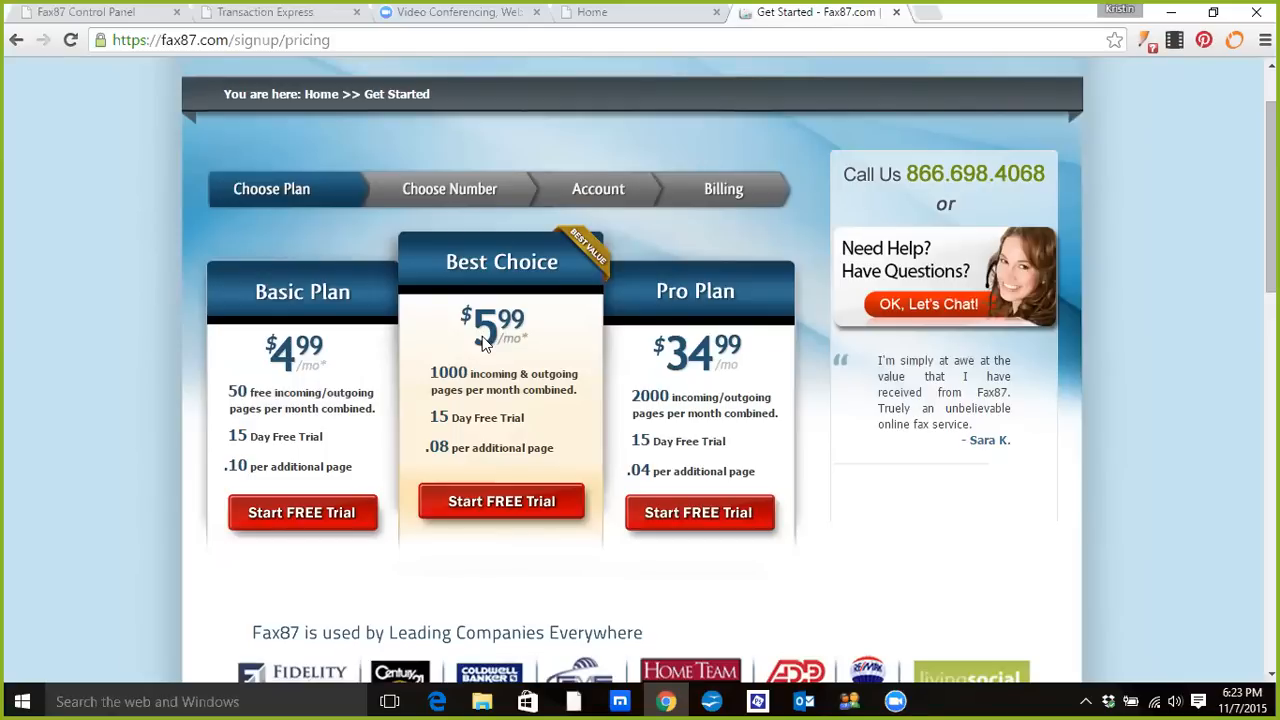
mouse_move(857, 56)
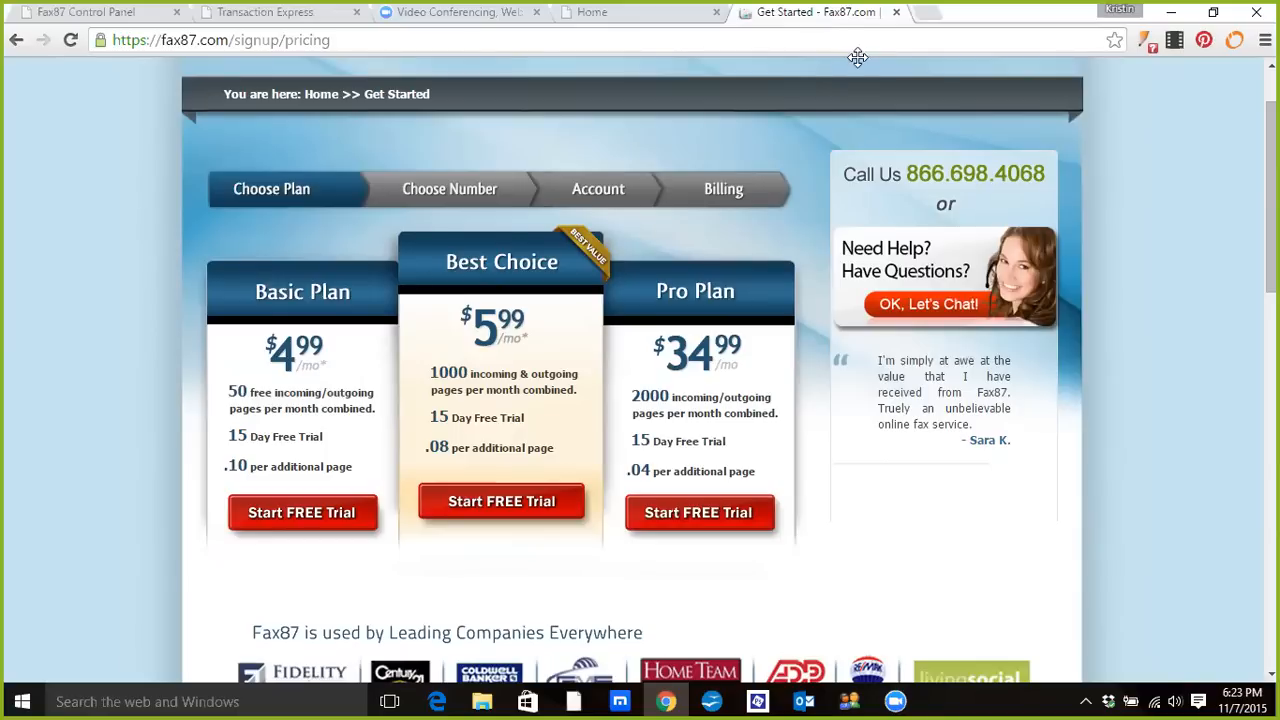
mouse_move(898, 25)
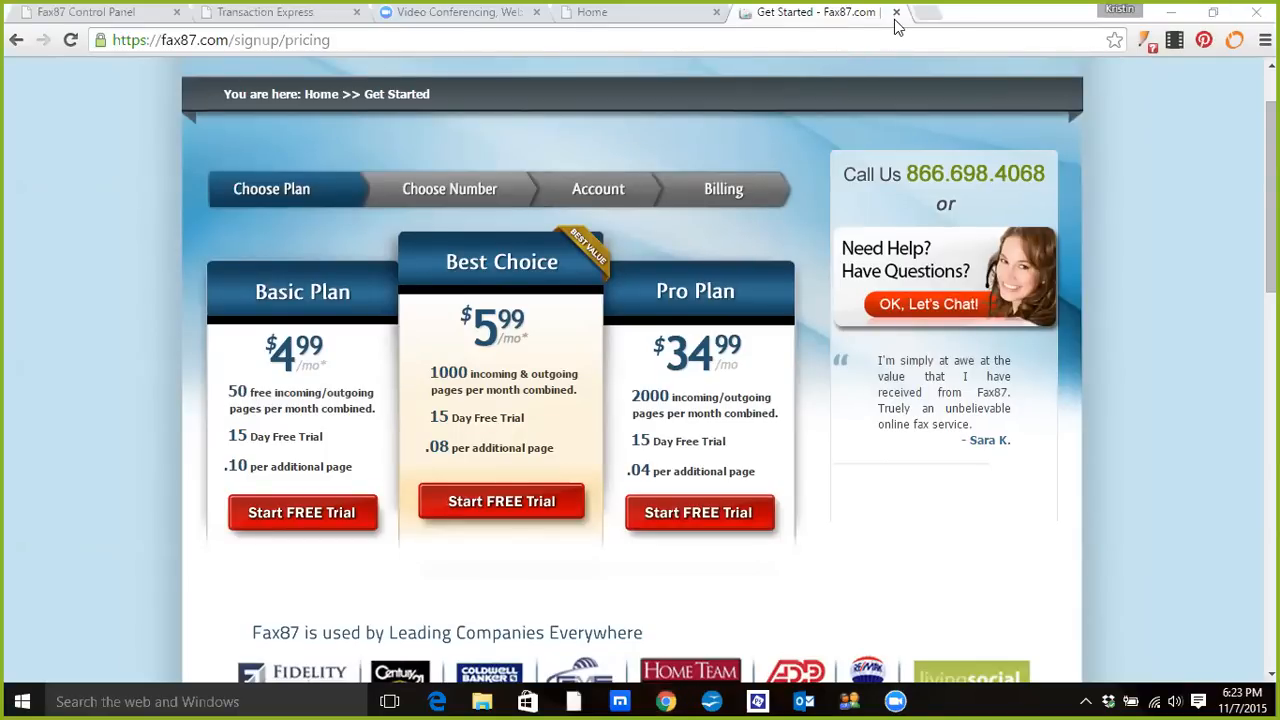
Step: Close the Fax87 pricing tab and briefly check the account's fax numbers list
left_click(896, 12)
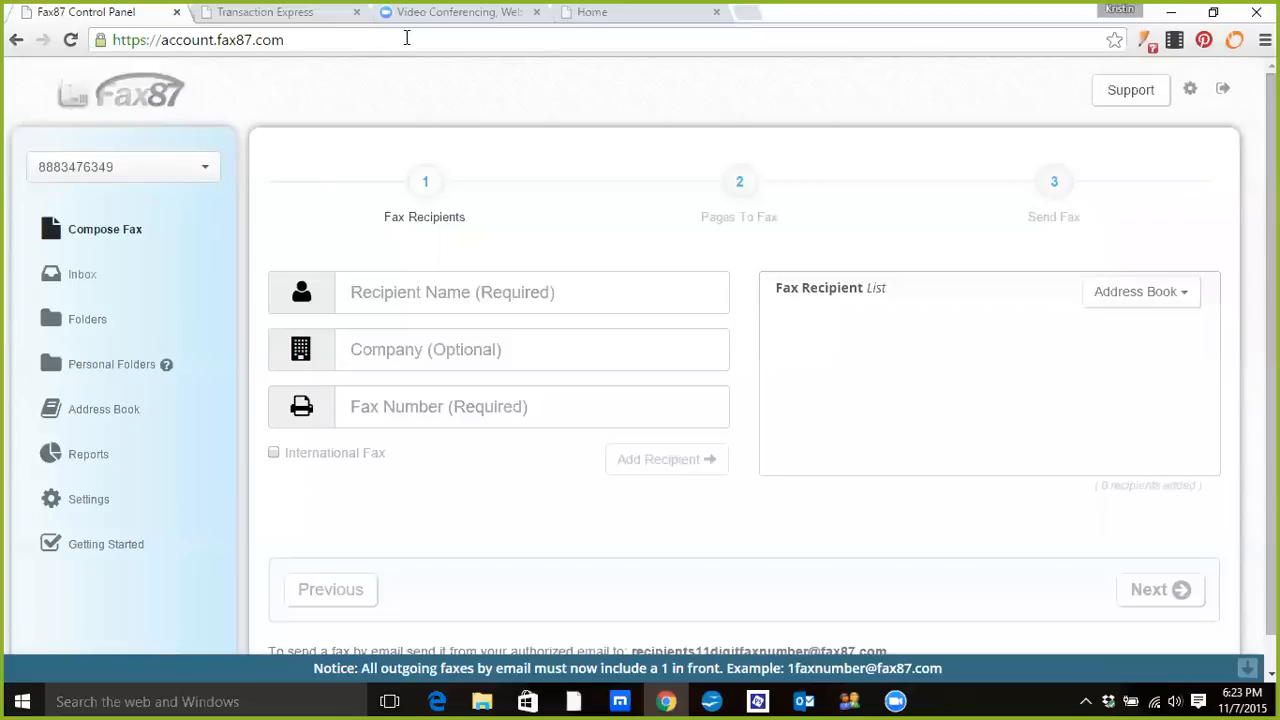
left_click(123, 167)
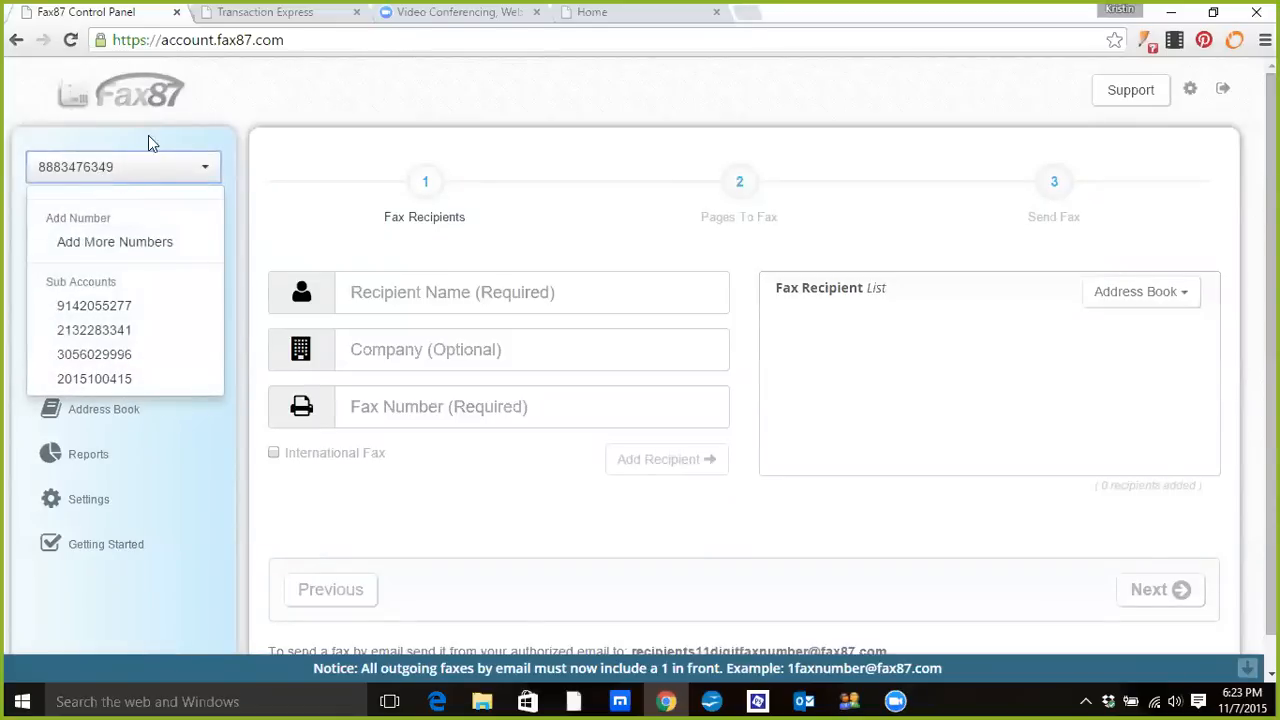
left_click(124, 167)
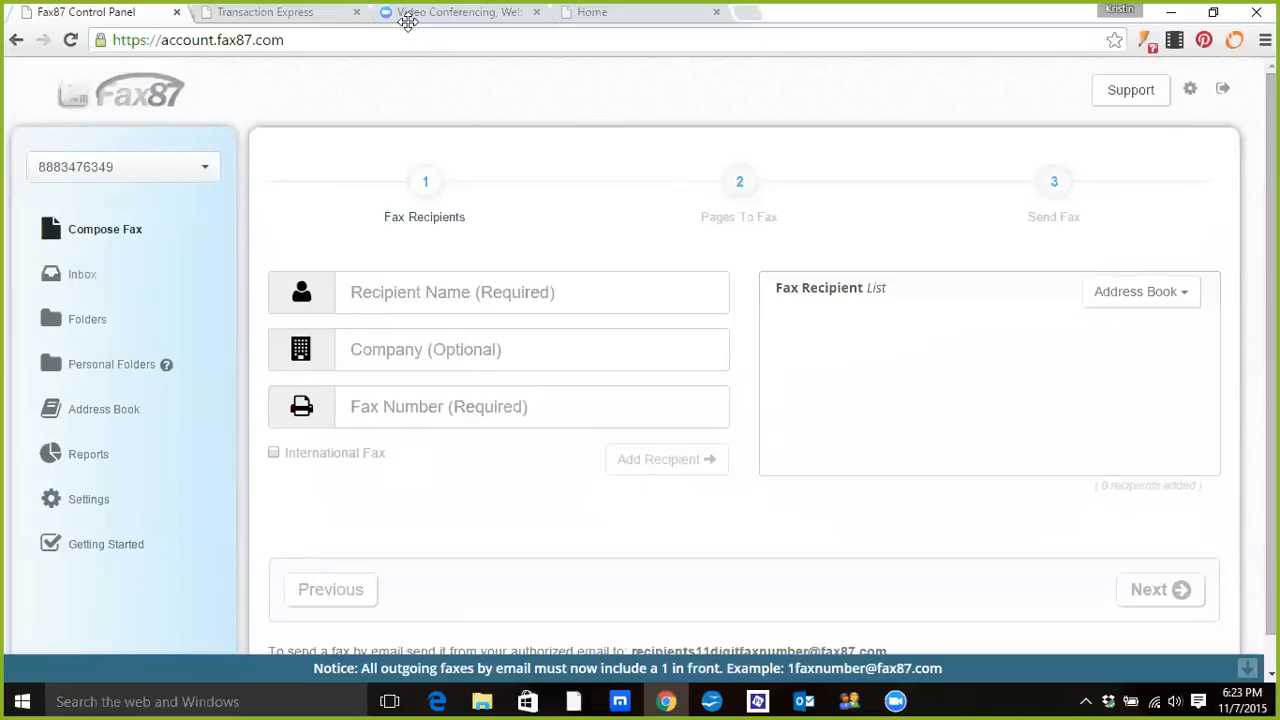
mouse_move(142, 108)
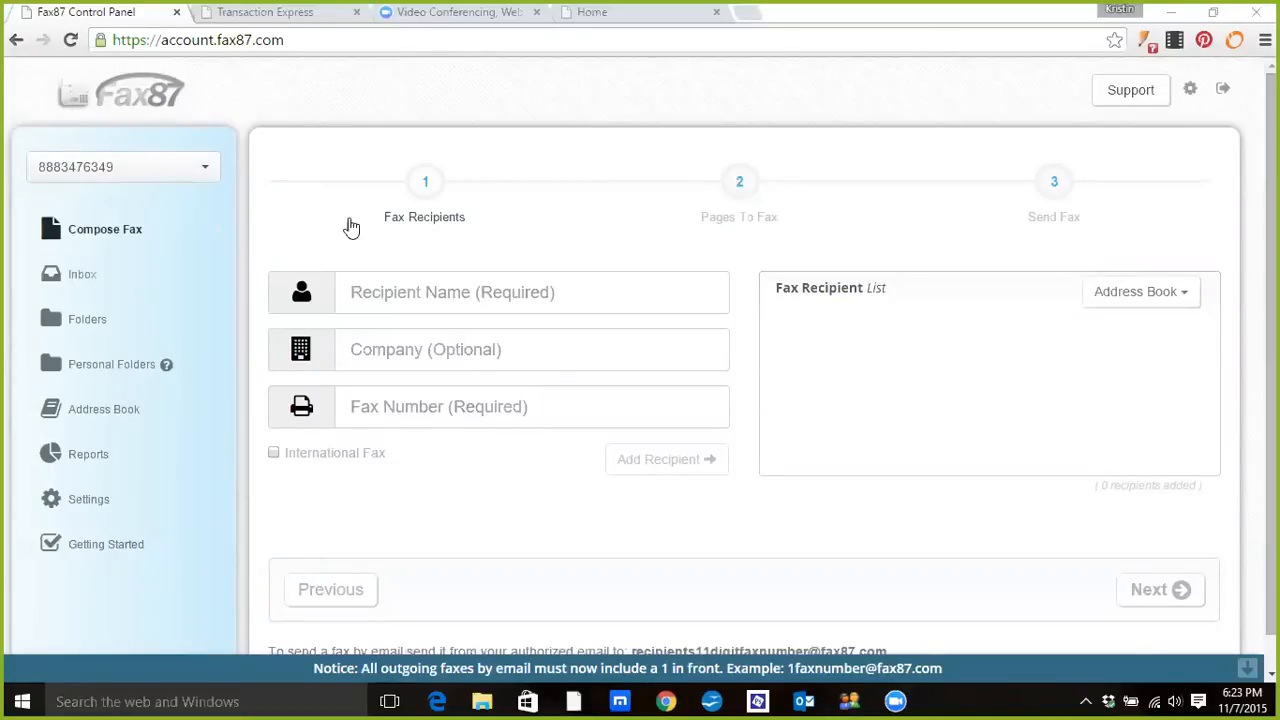
mouse_move(473, 481)
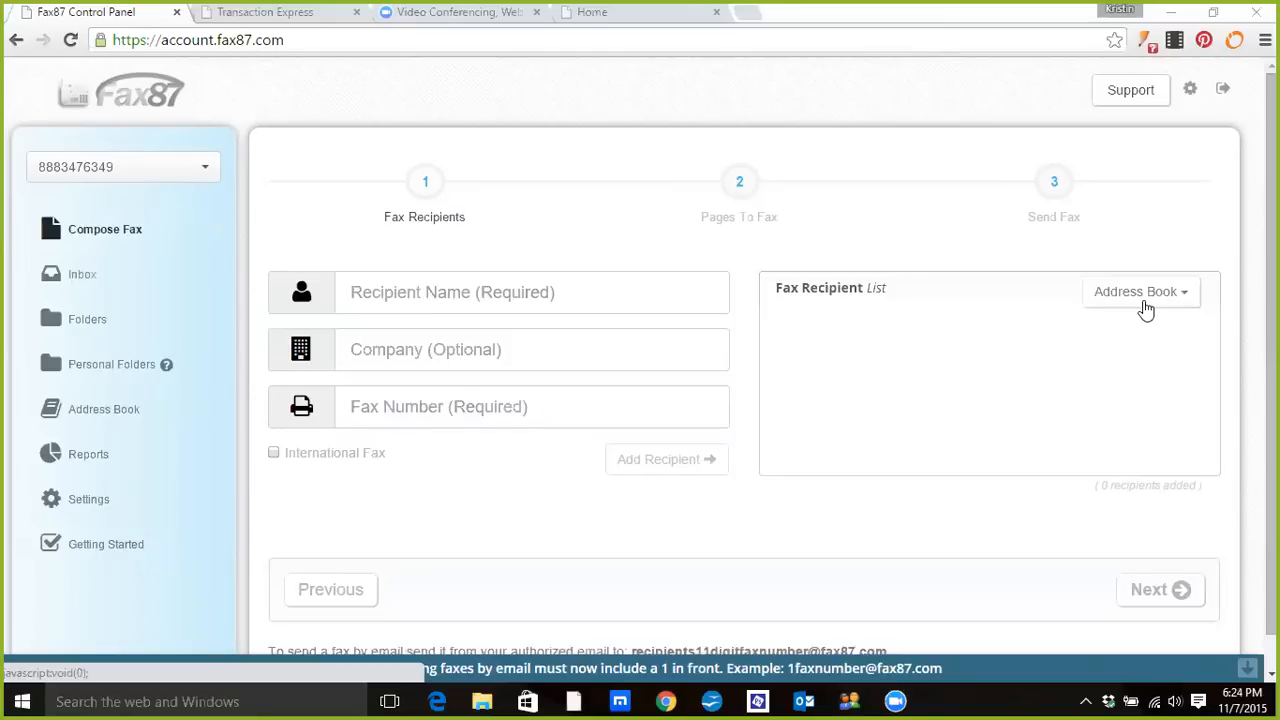
left_click(1140, 291)
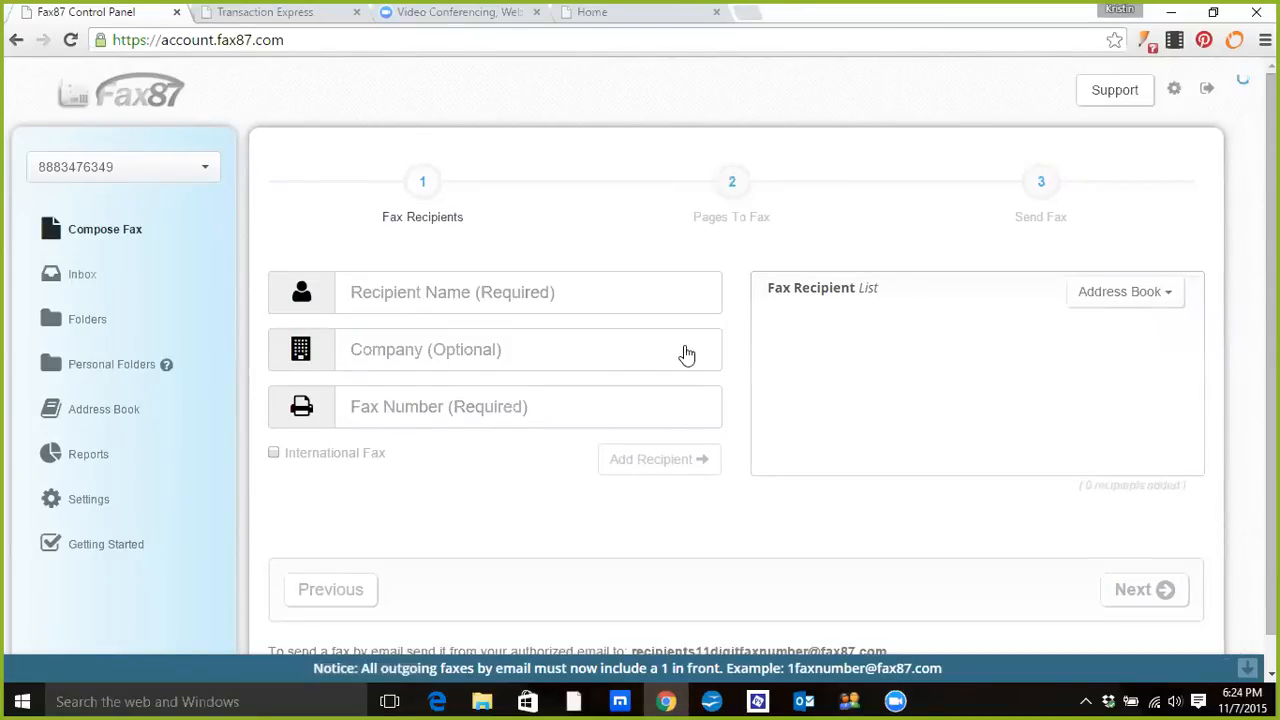
left_click(1124, 291)
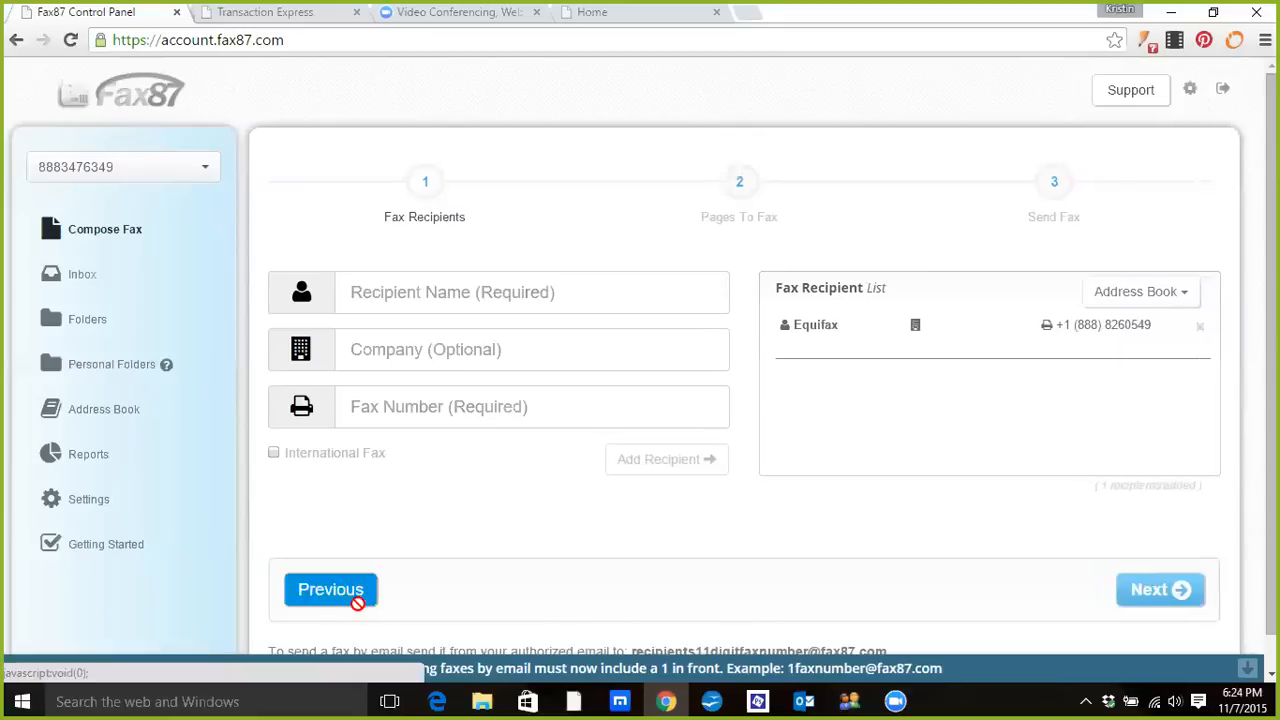
left_click(1160, 589)
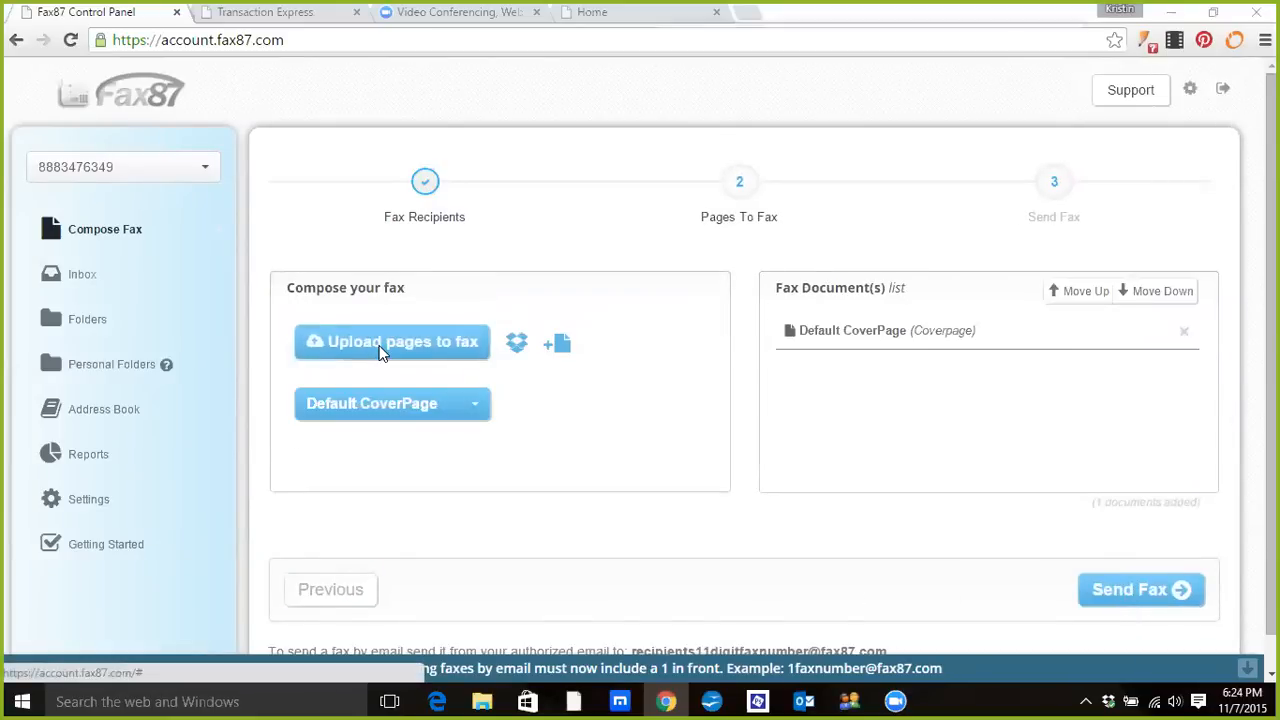
left_click(391, 341)
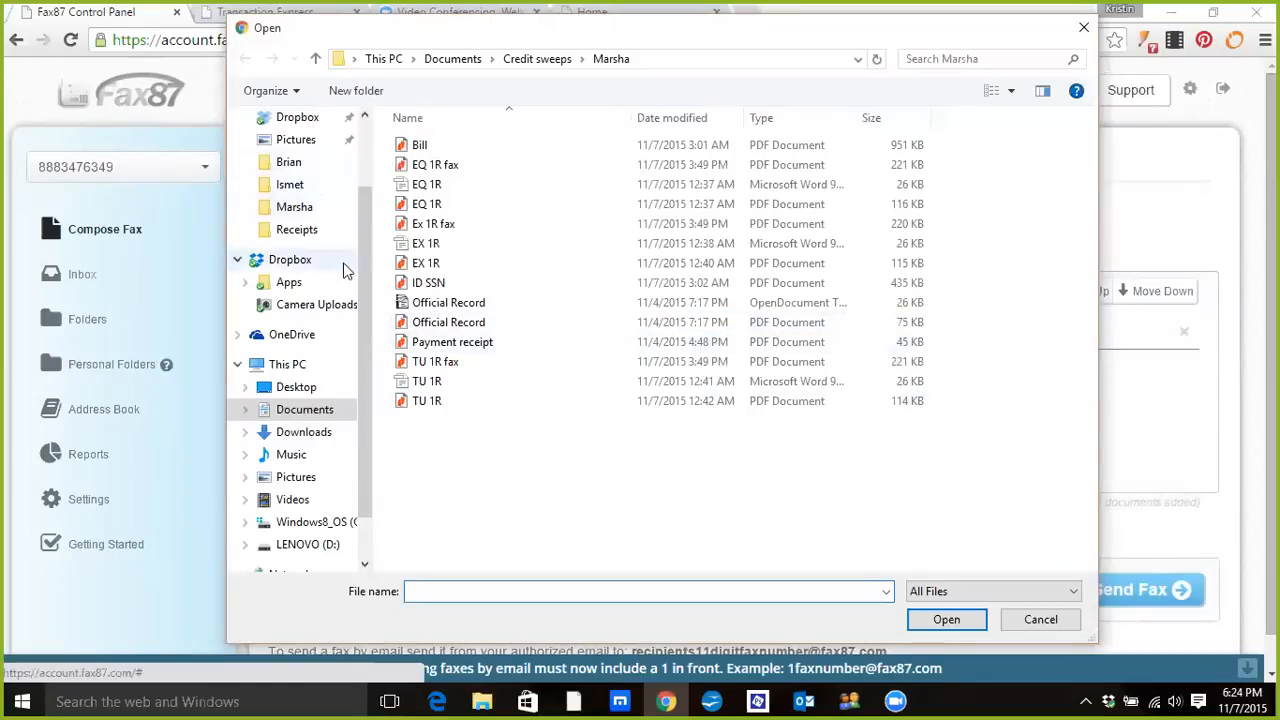
Step: Attach 'ad 5' from Documents > Credit repair ads; Fax87 rejects it as unsupported
left_click(296, 139)
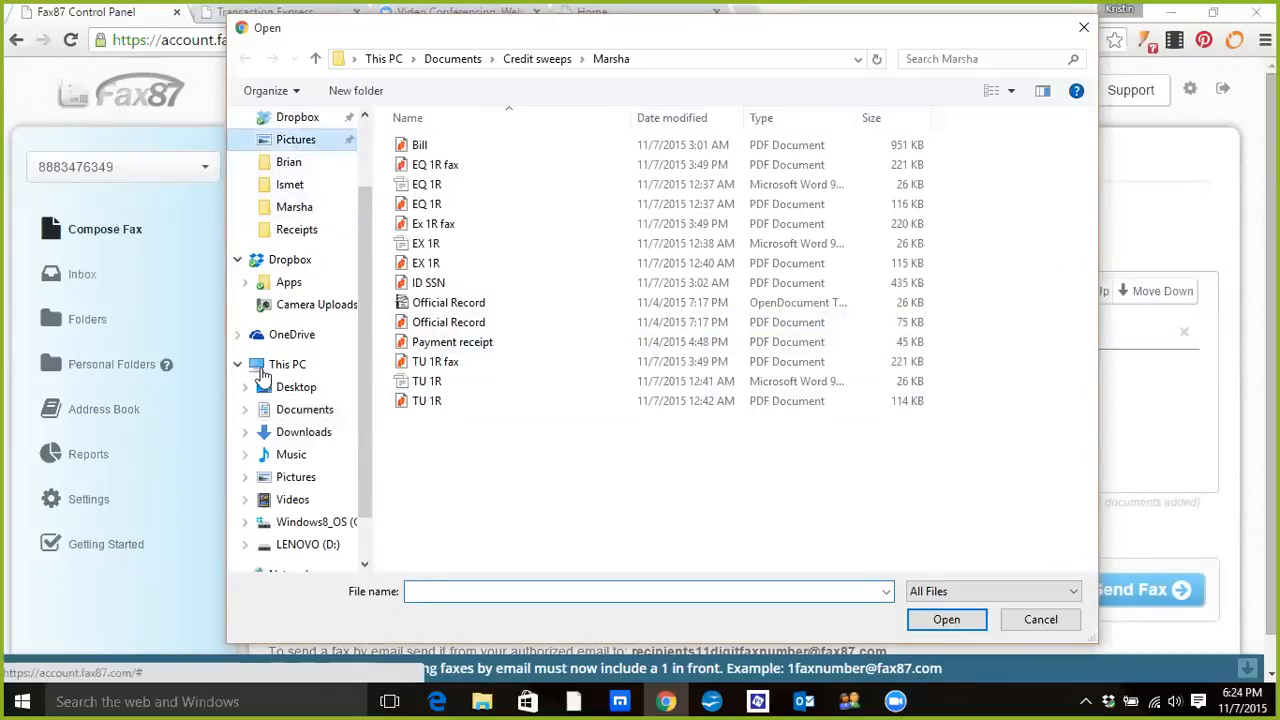
left_click(296, 139)
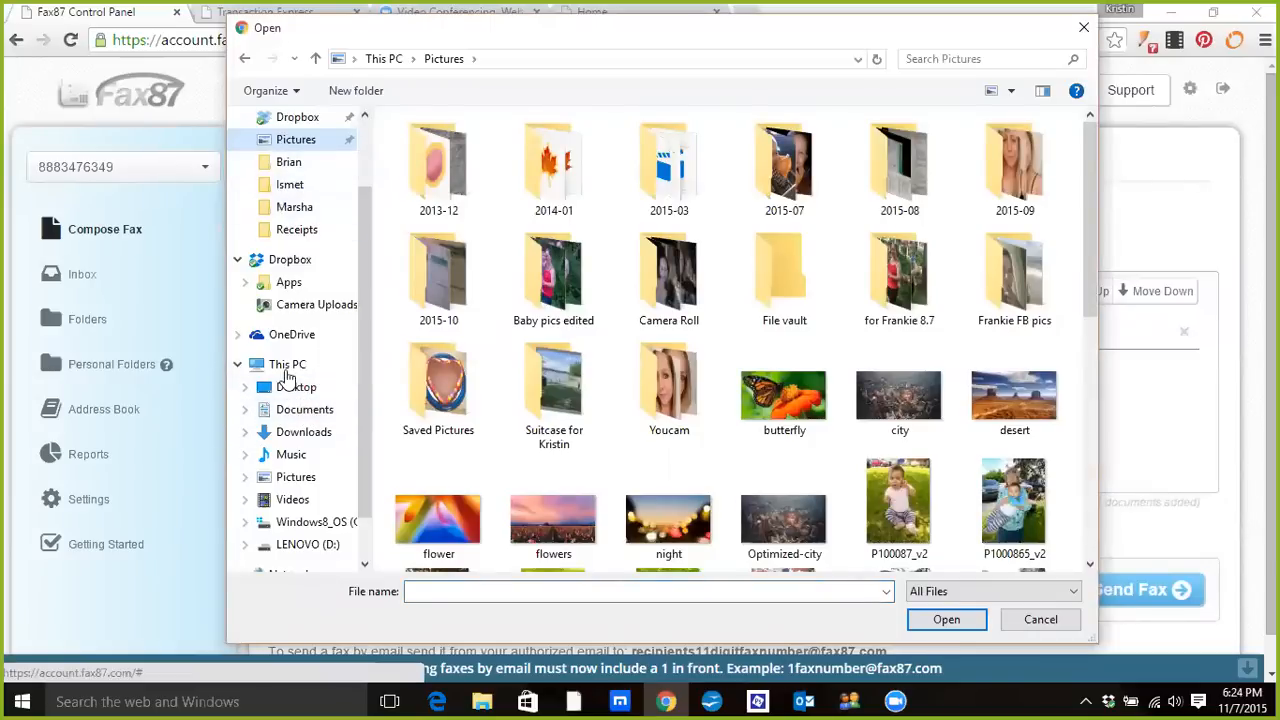
left_click(304, 409)
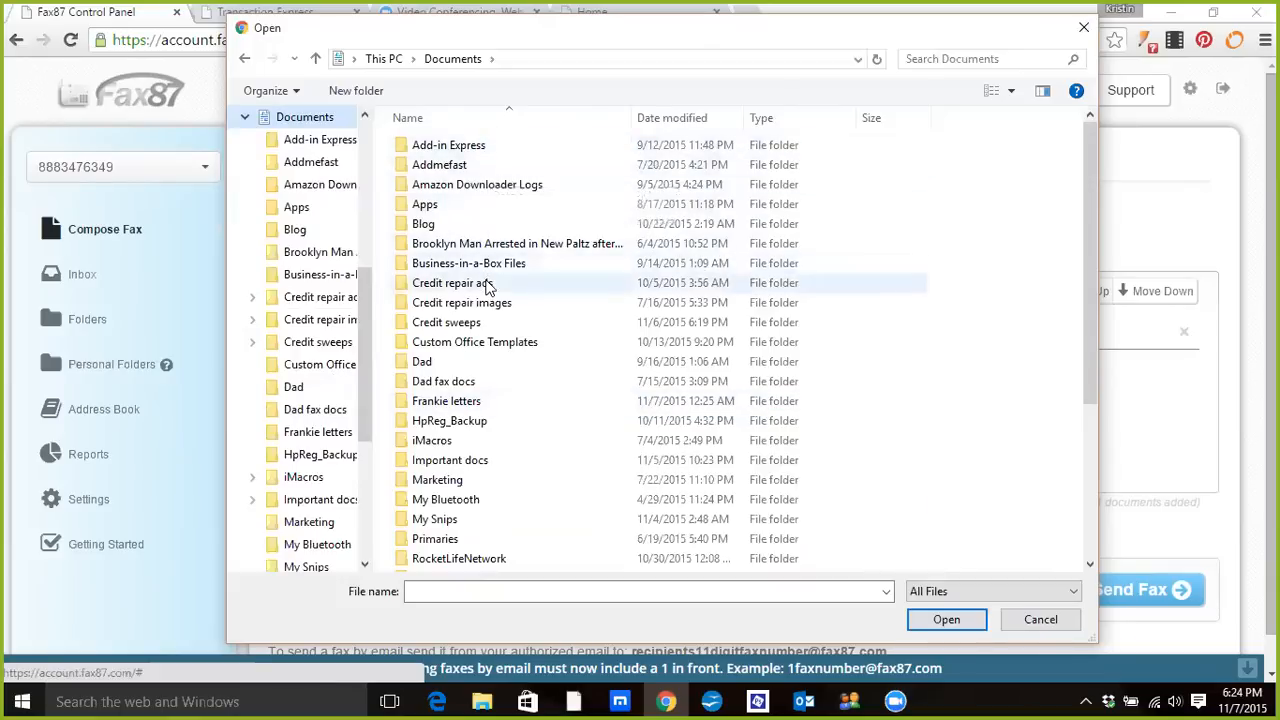
double_click(451, 282)
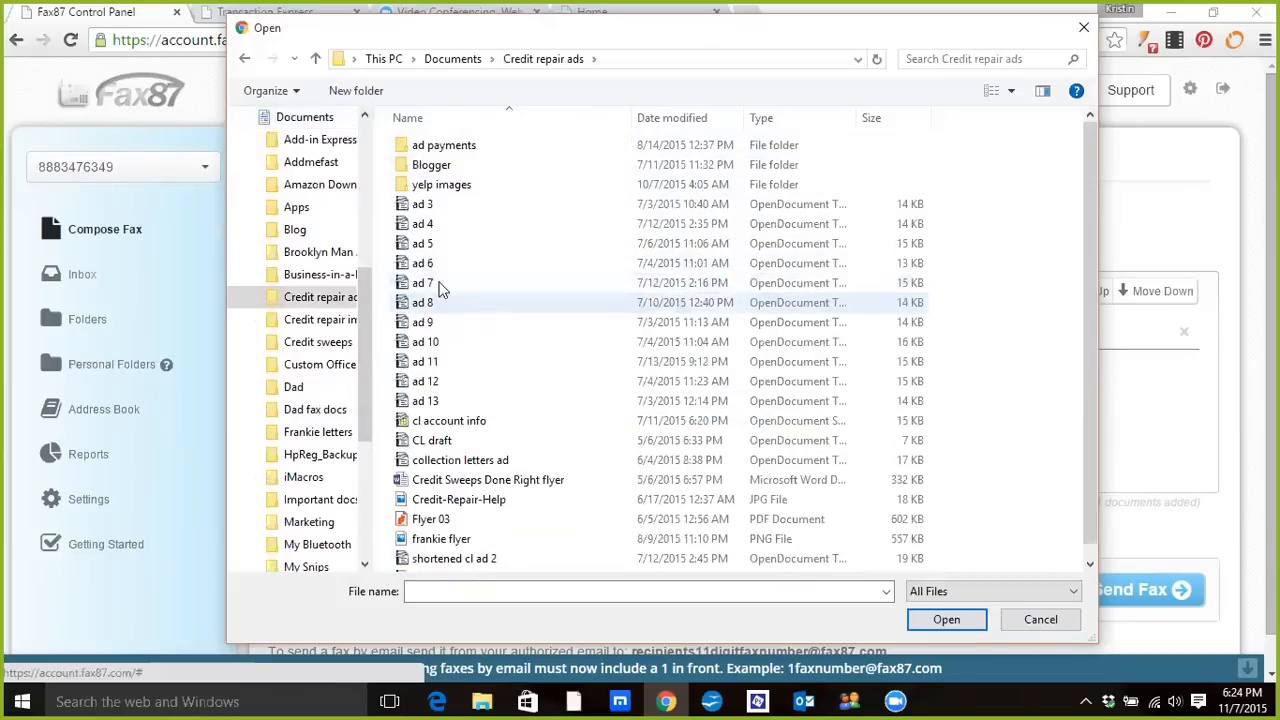
left_click(422, 243)
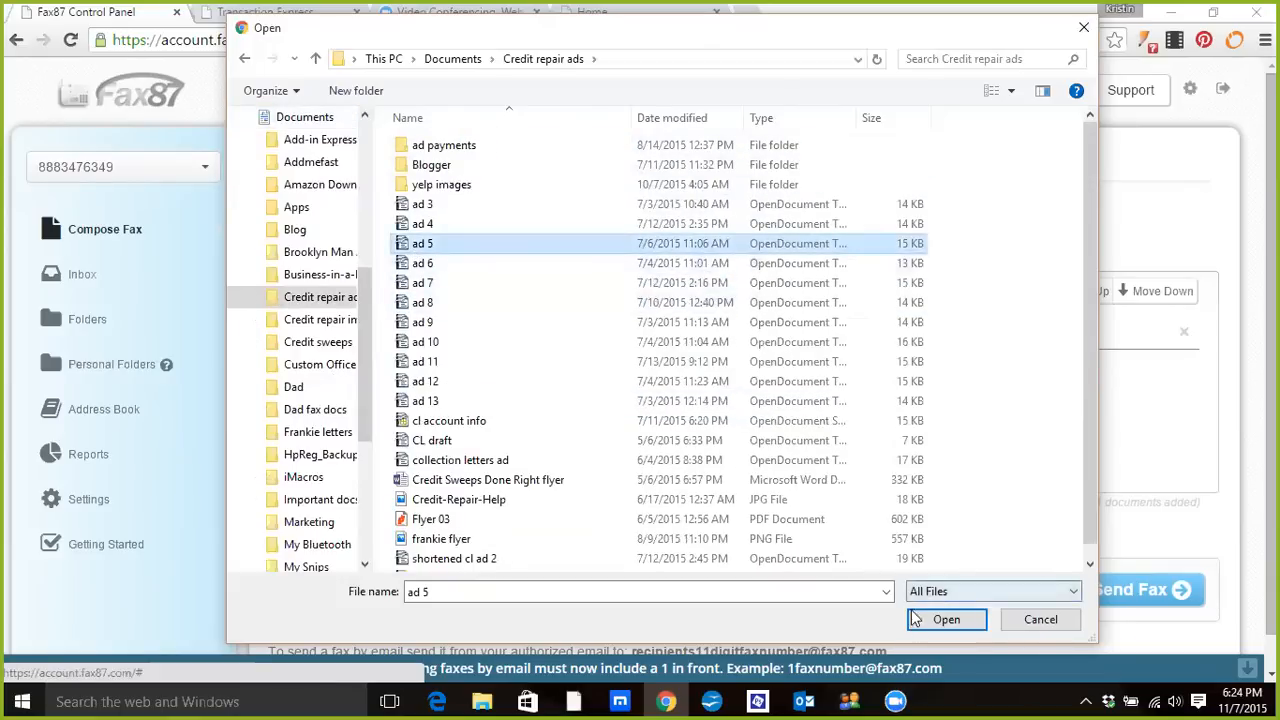
left_click(945, 619)
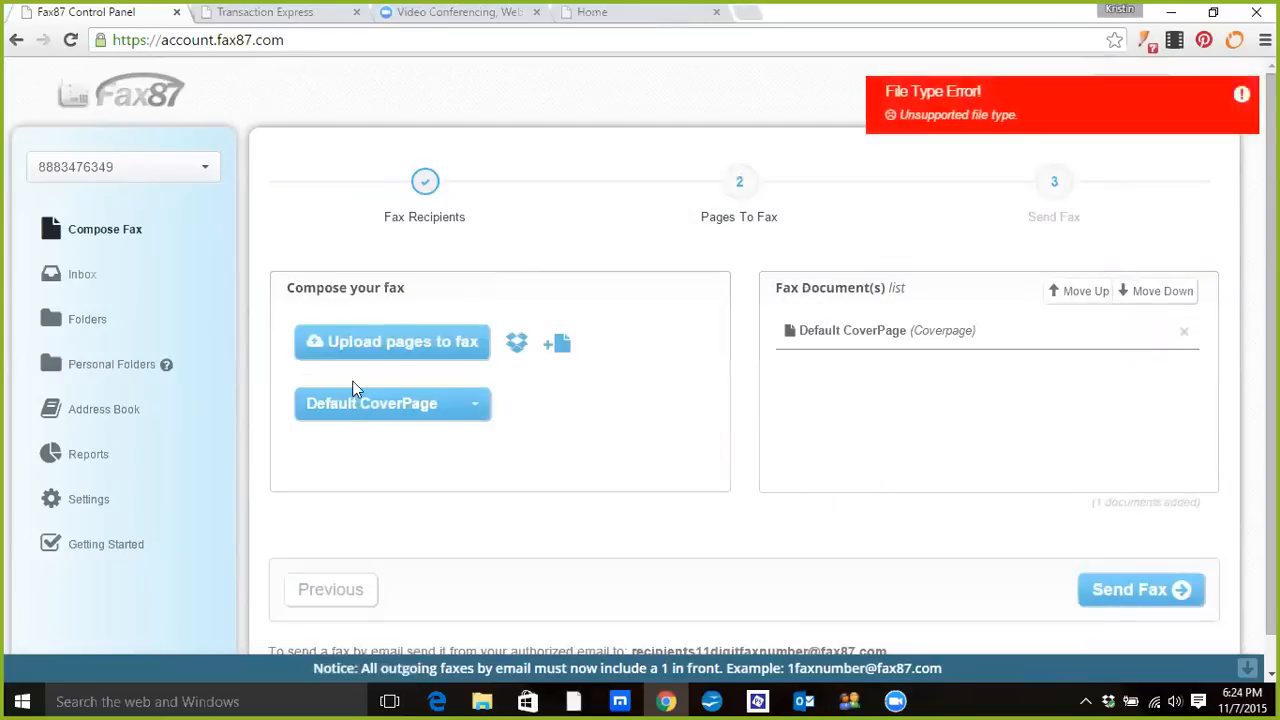
mouse_move(1005, 120)
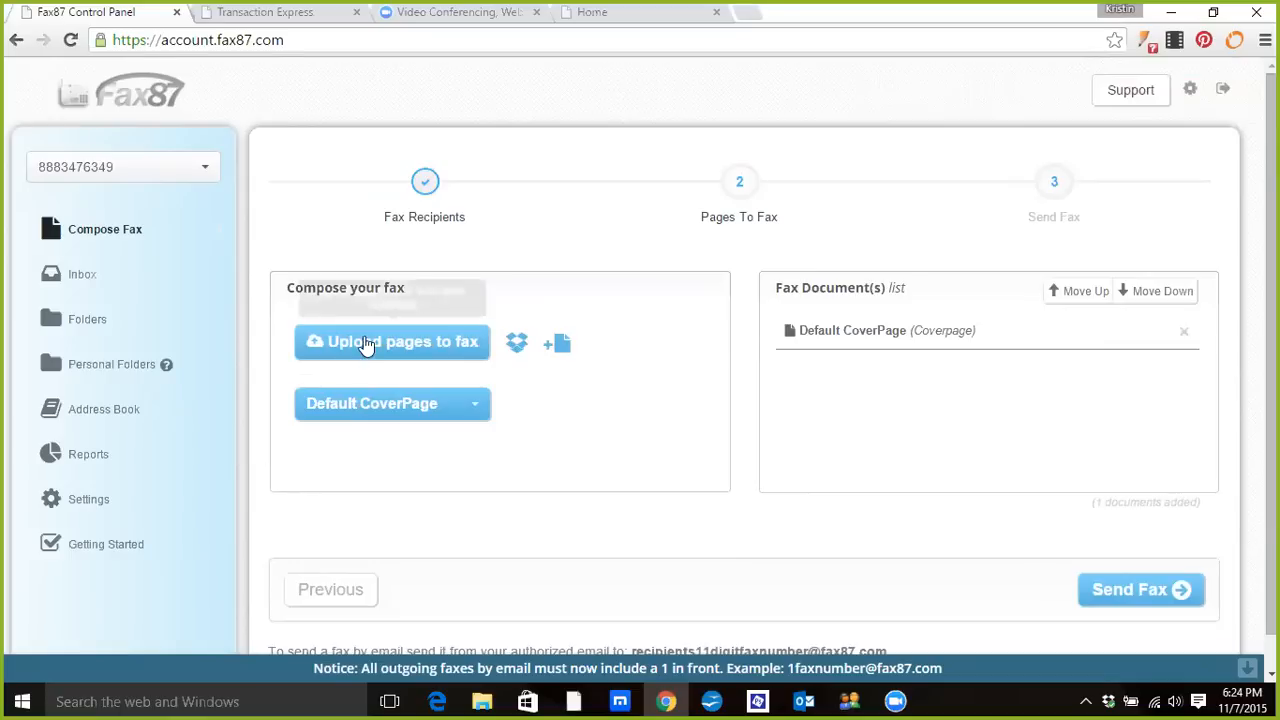
mouse_move(407, 412)
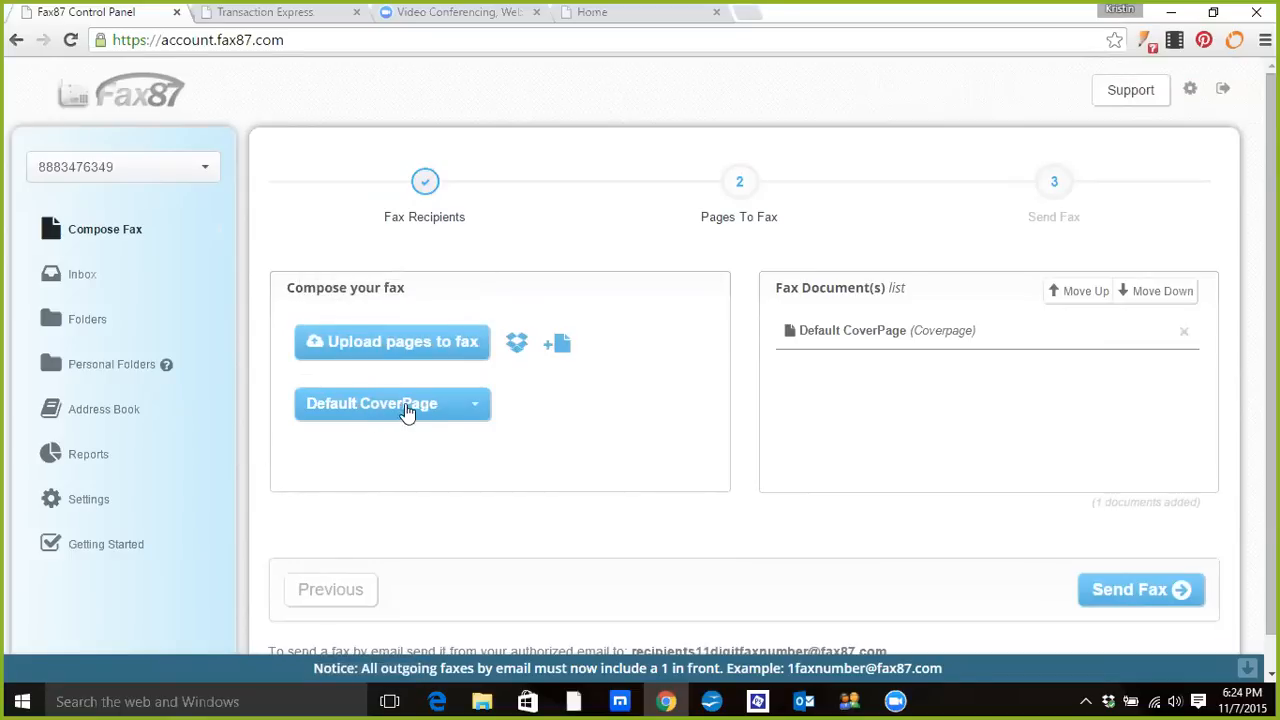
left_click(392, 403)
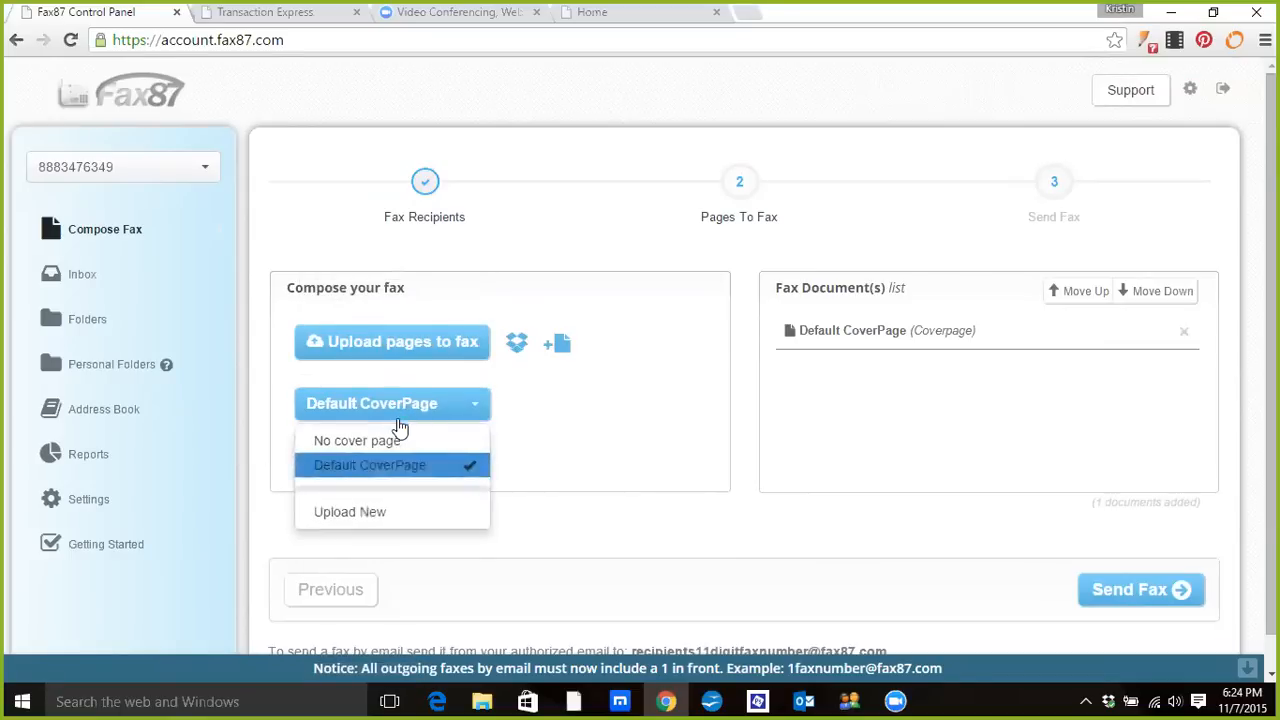
Step: Reach the Step 3 Cover Page Information form, then close the Fax87 Control Panel tab
left_click(369, 464)
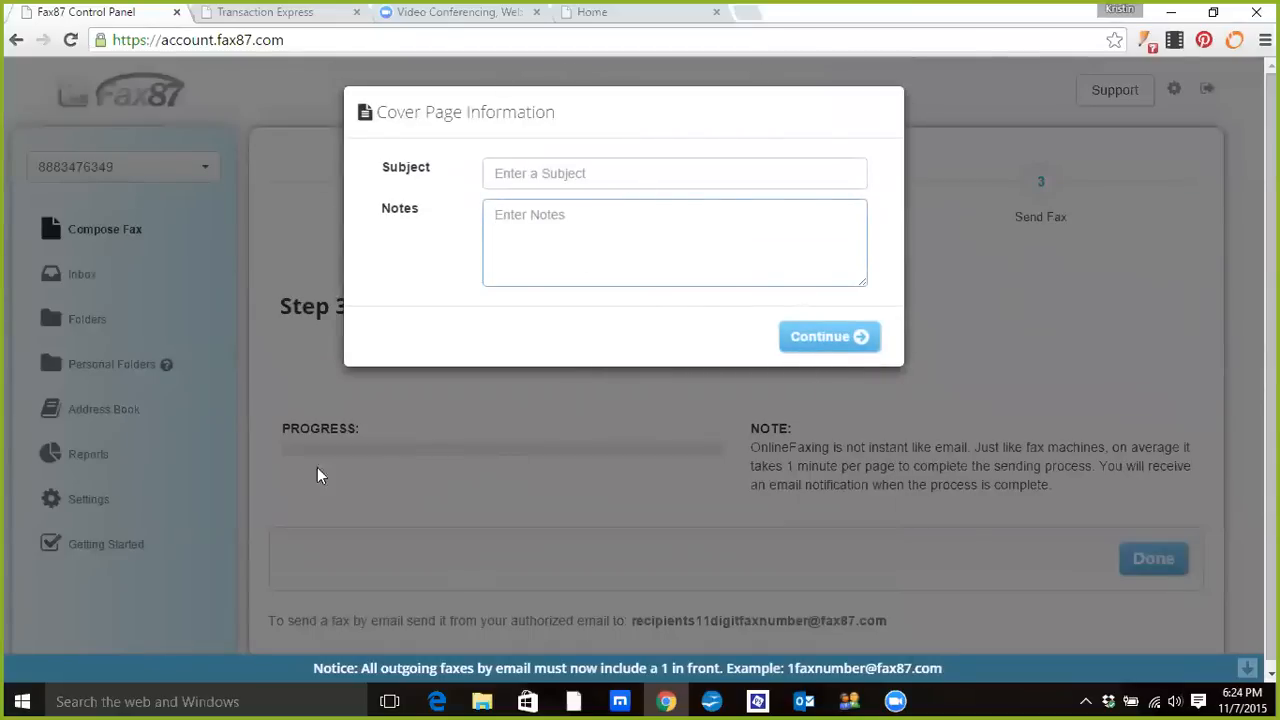
mouse_move(714, 460)
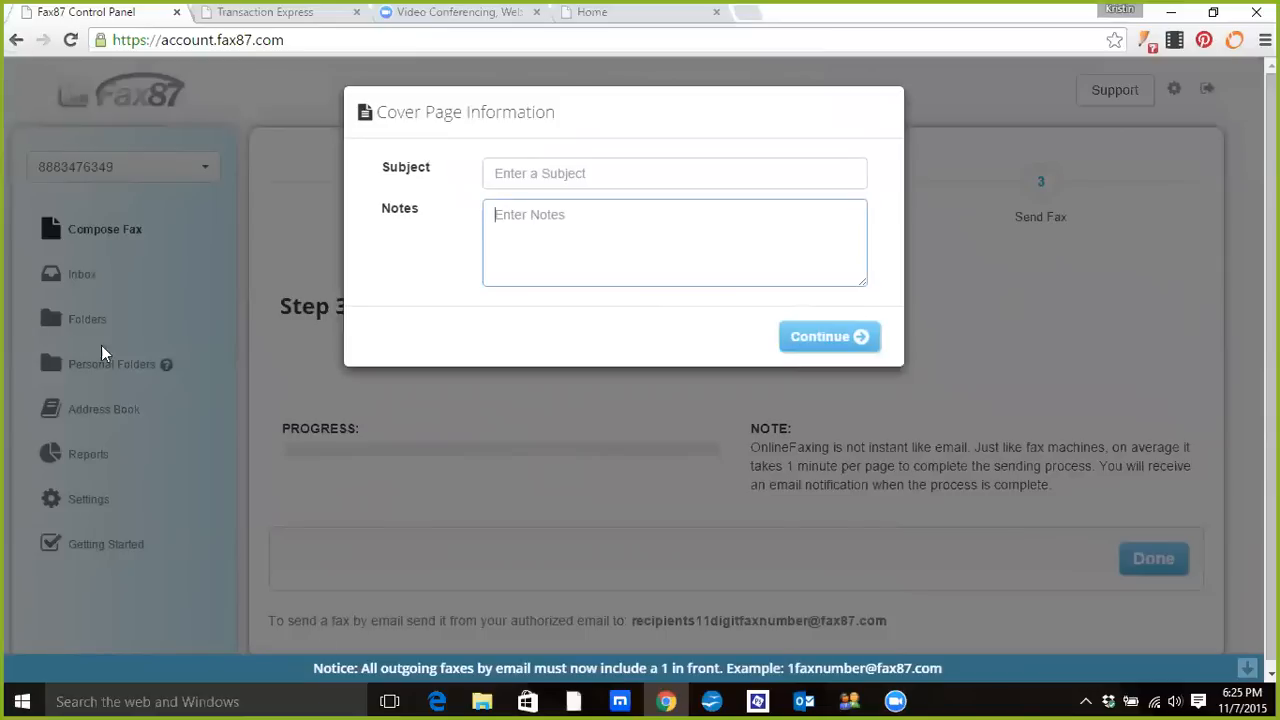
mouse_move(85, 333)
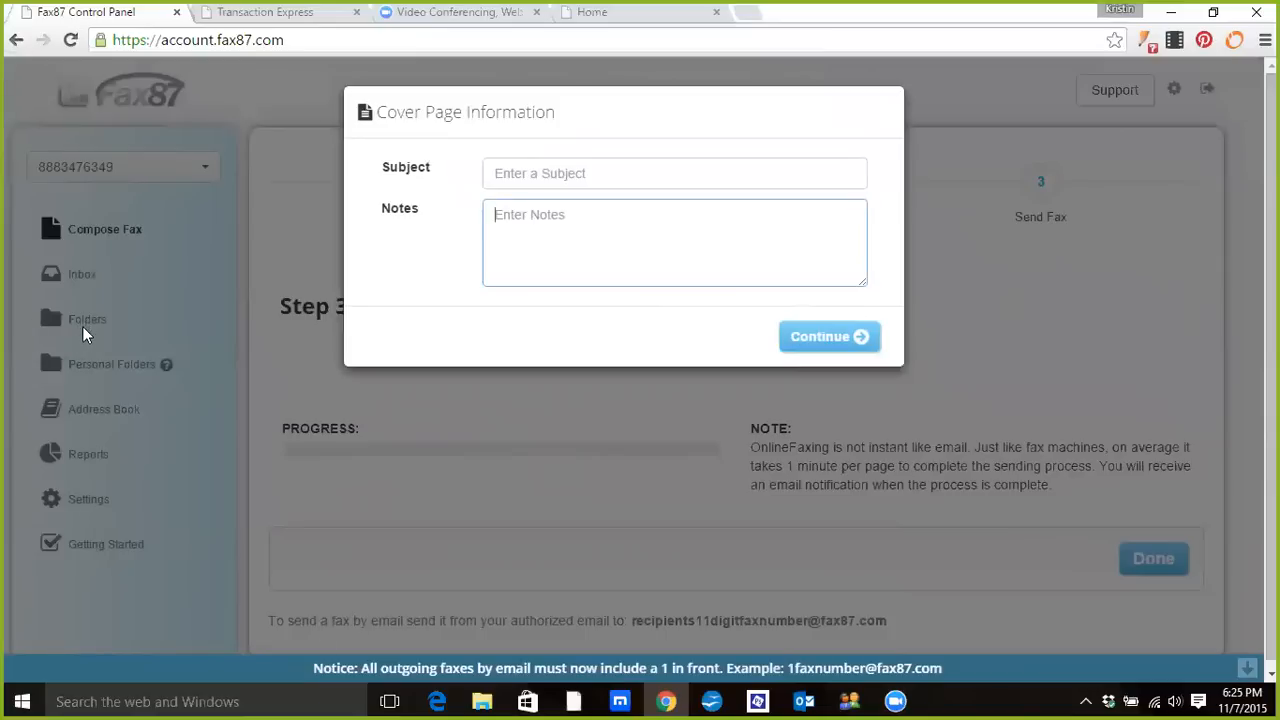
mouse_move(475, 491)
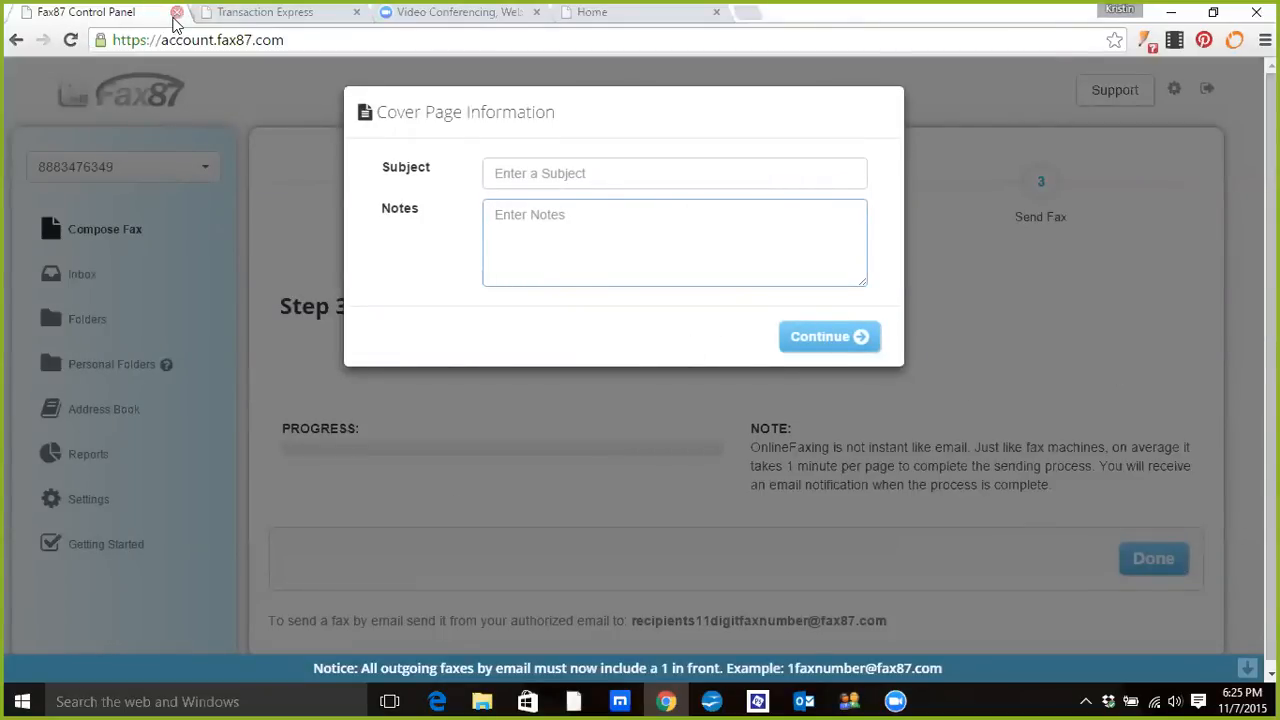
left_click(177, 12)
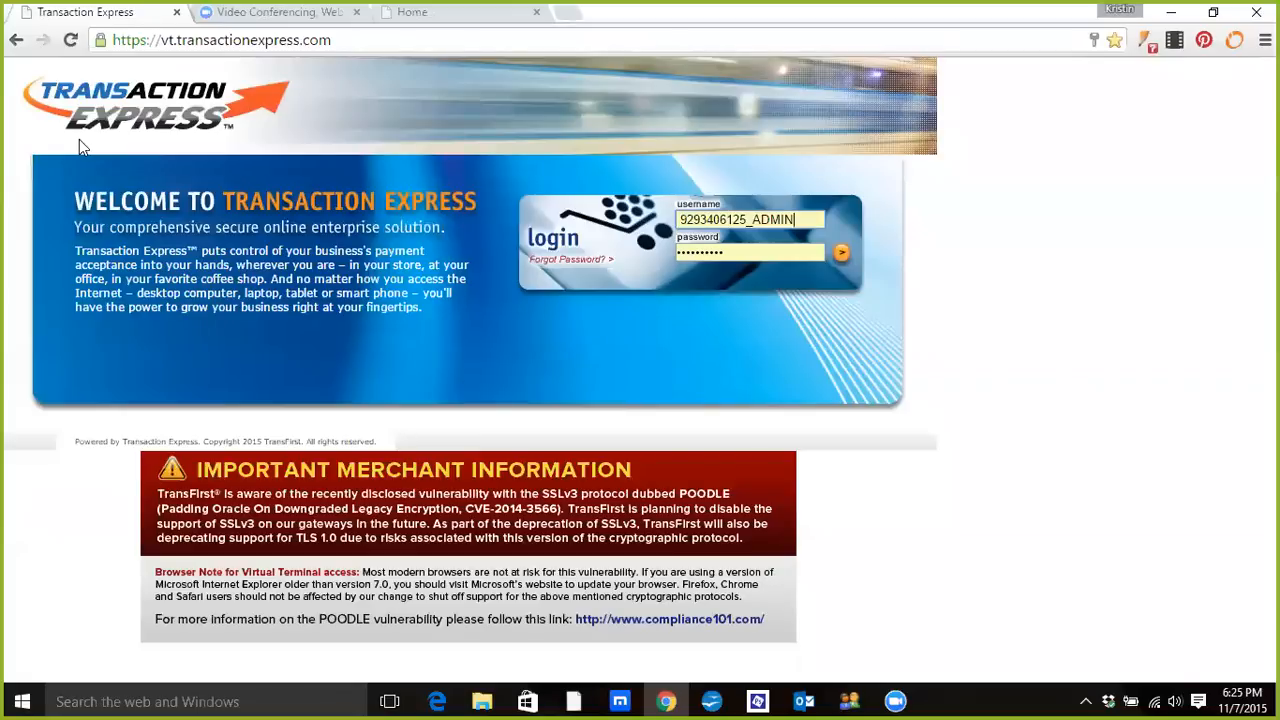
mouse_move(863, 275)
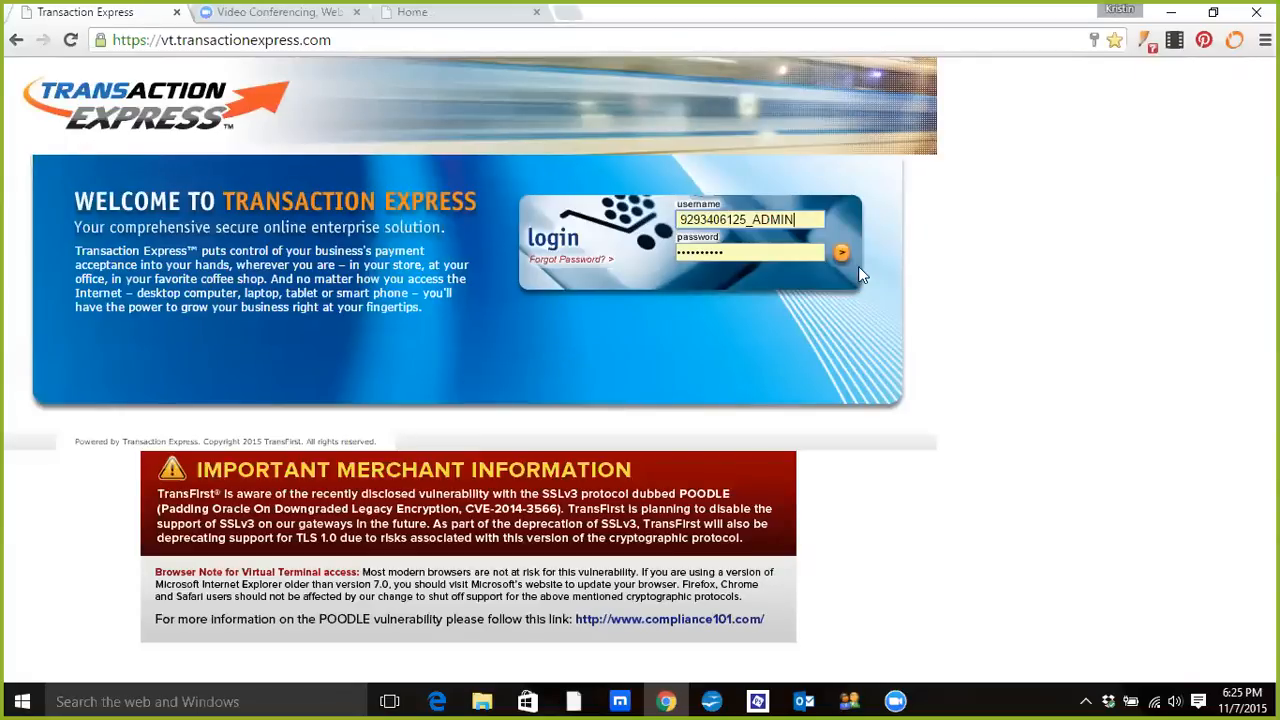
Step: Log in to Transaction Express, start an eCommerce sale, then close that tab
left_click(841, 252)
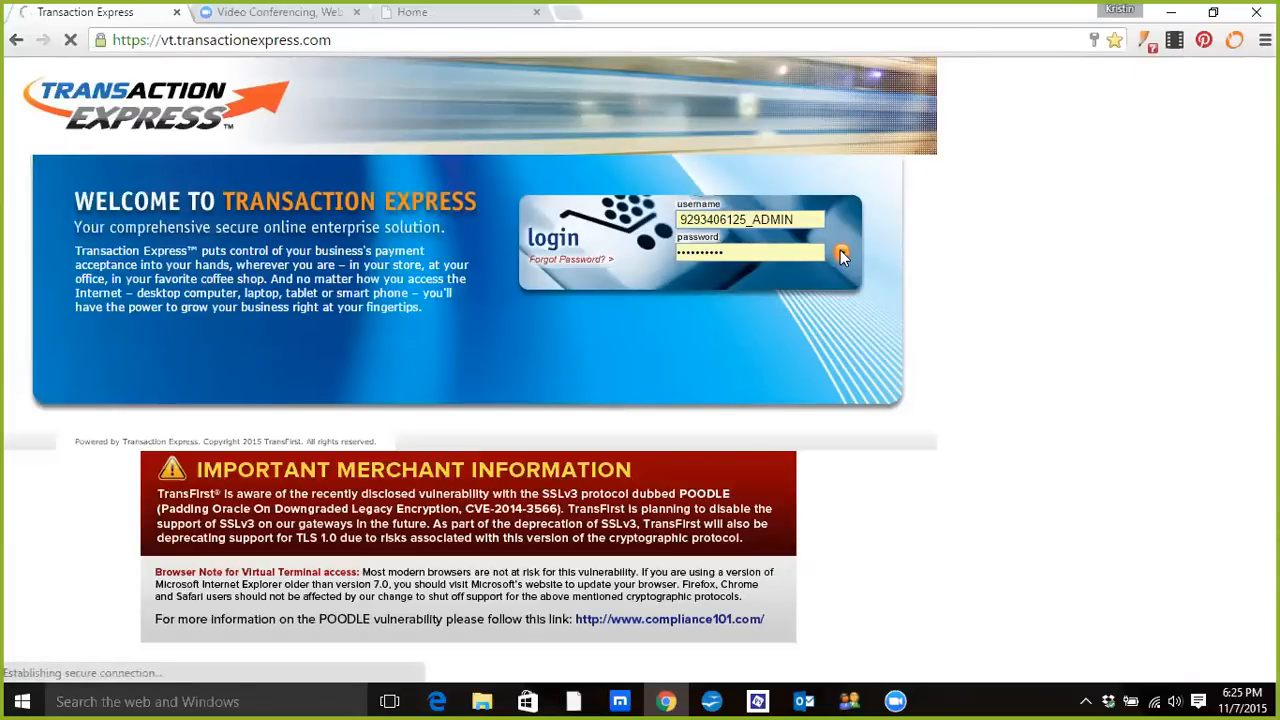
left_click(843, 255)
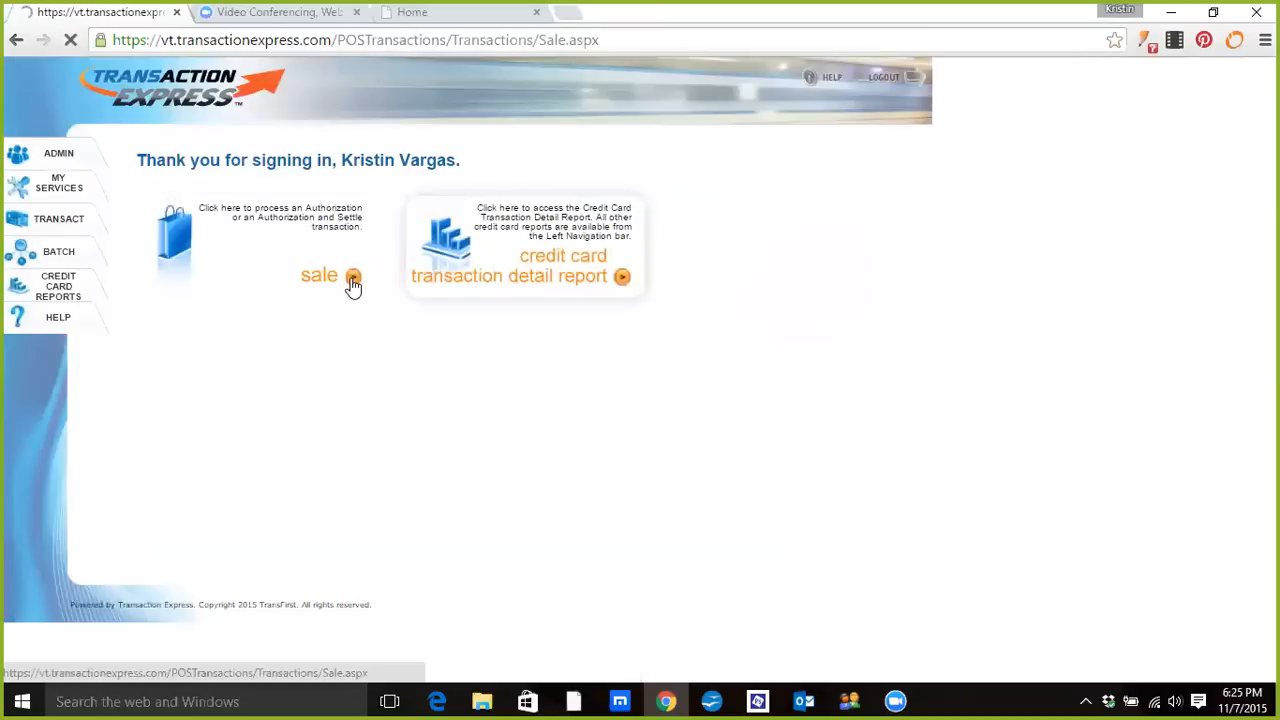
left_click(319, 274)
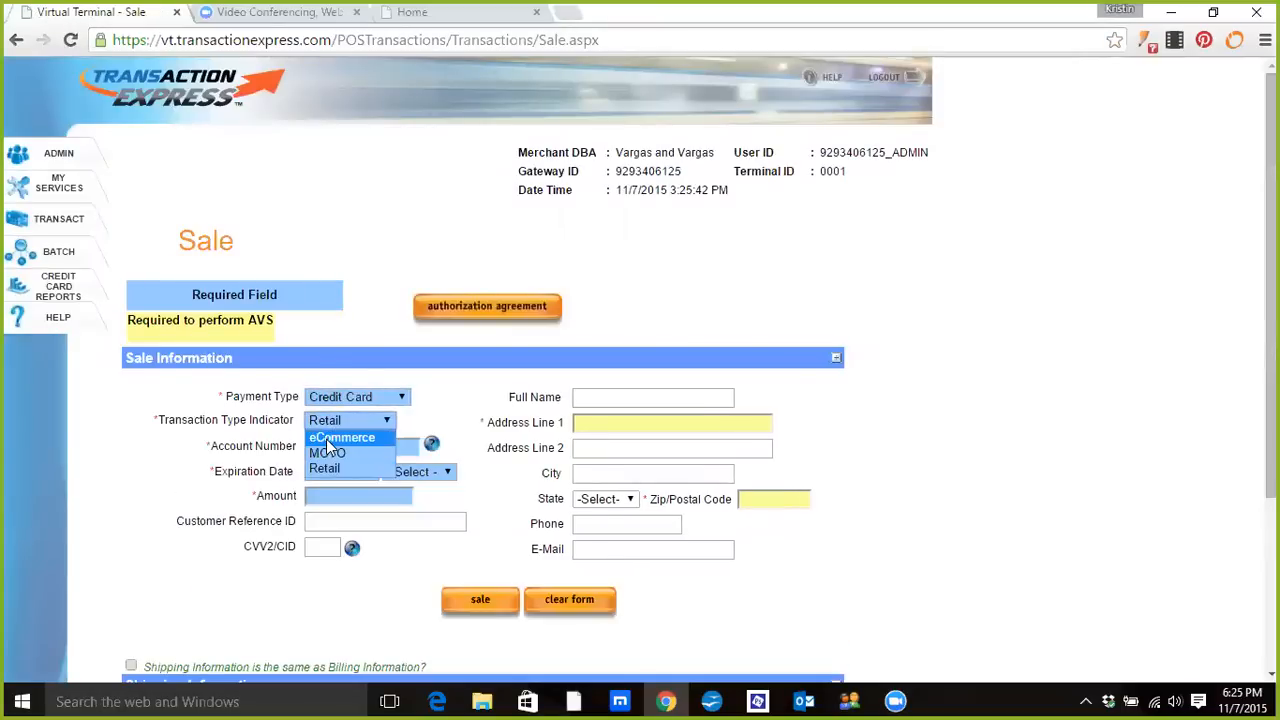
left_click(342, 437)
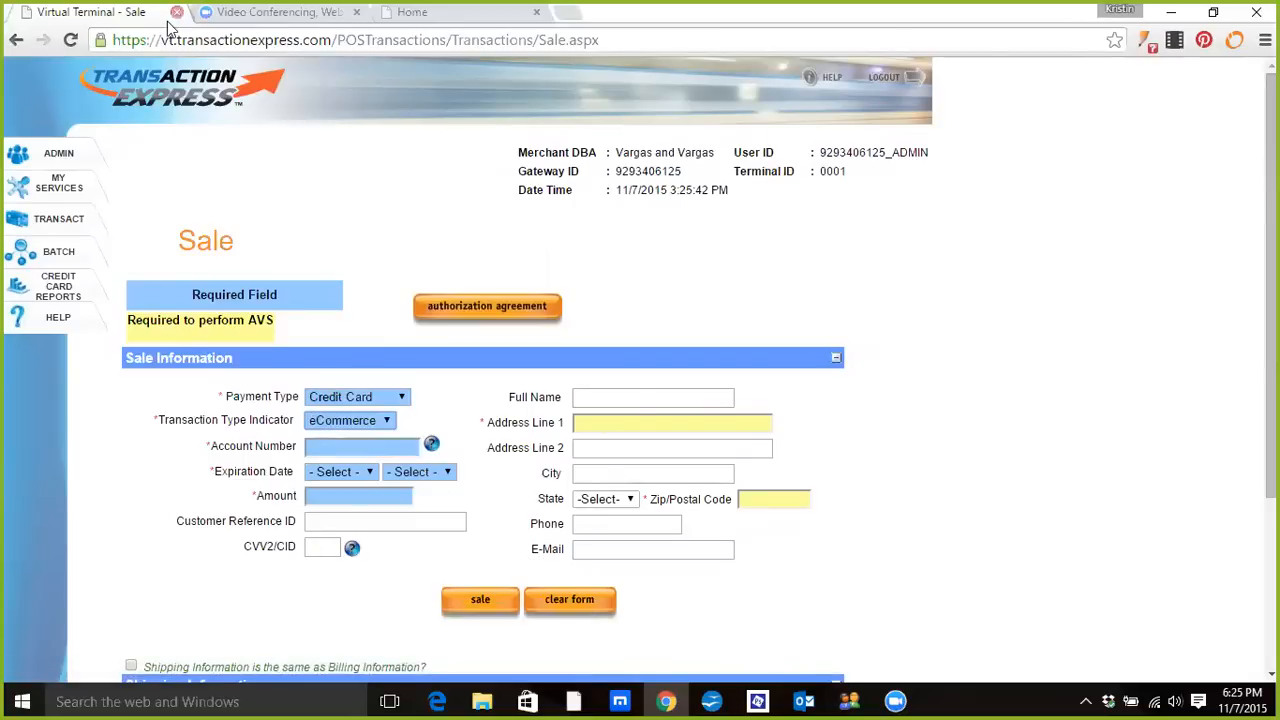
left_click(177, 12)
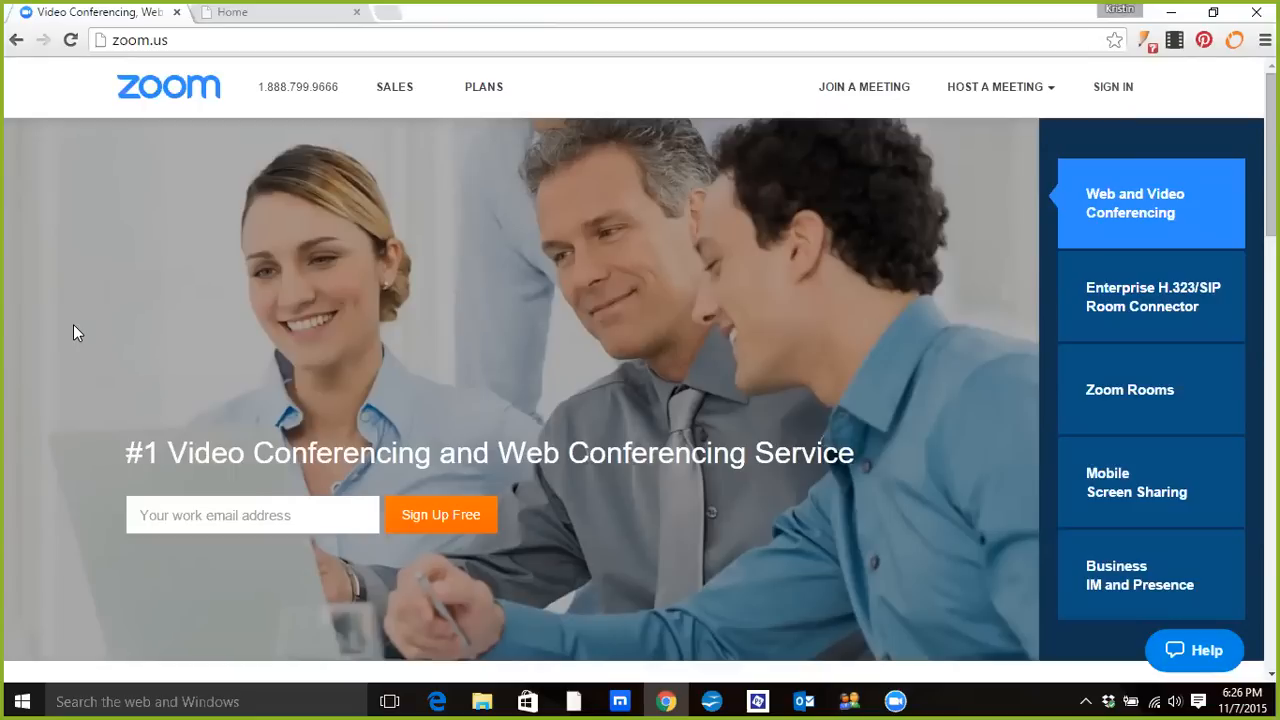
mouse_move(198, 375)
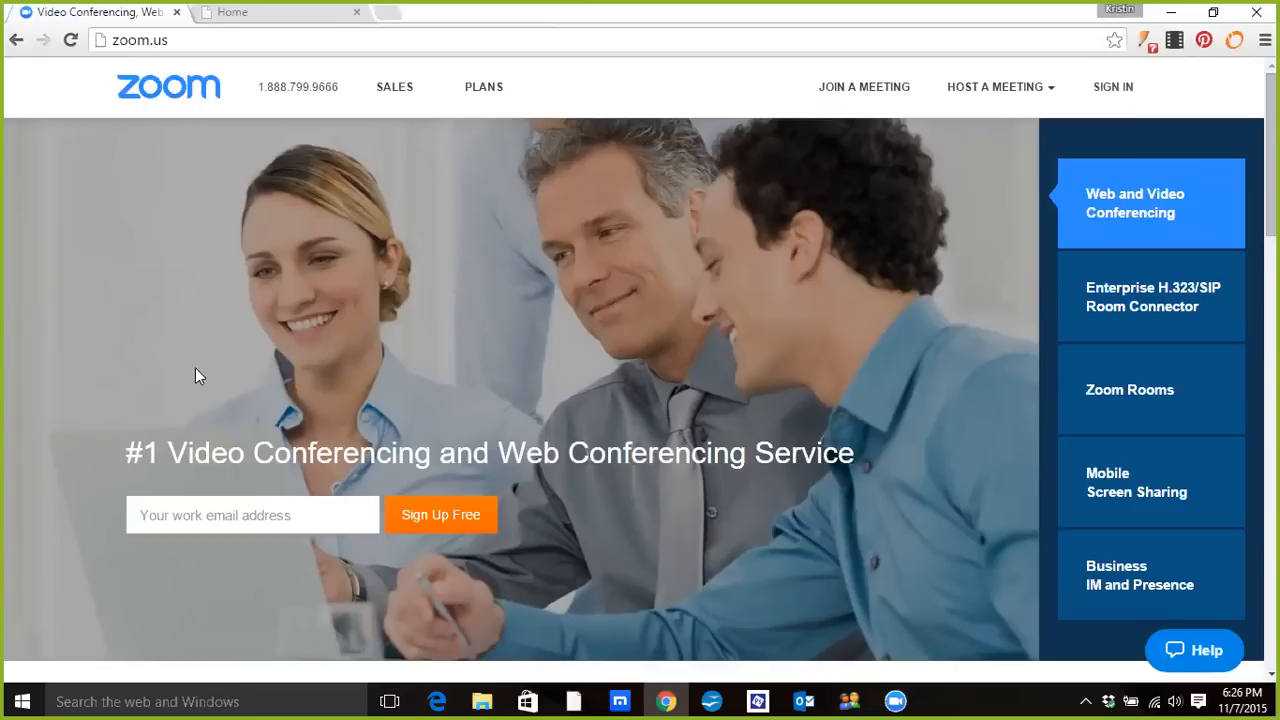
mouse_move(278, 308)
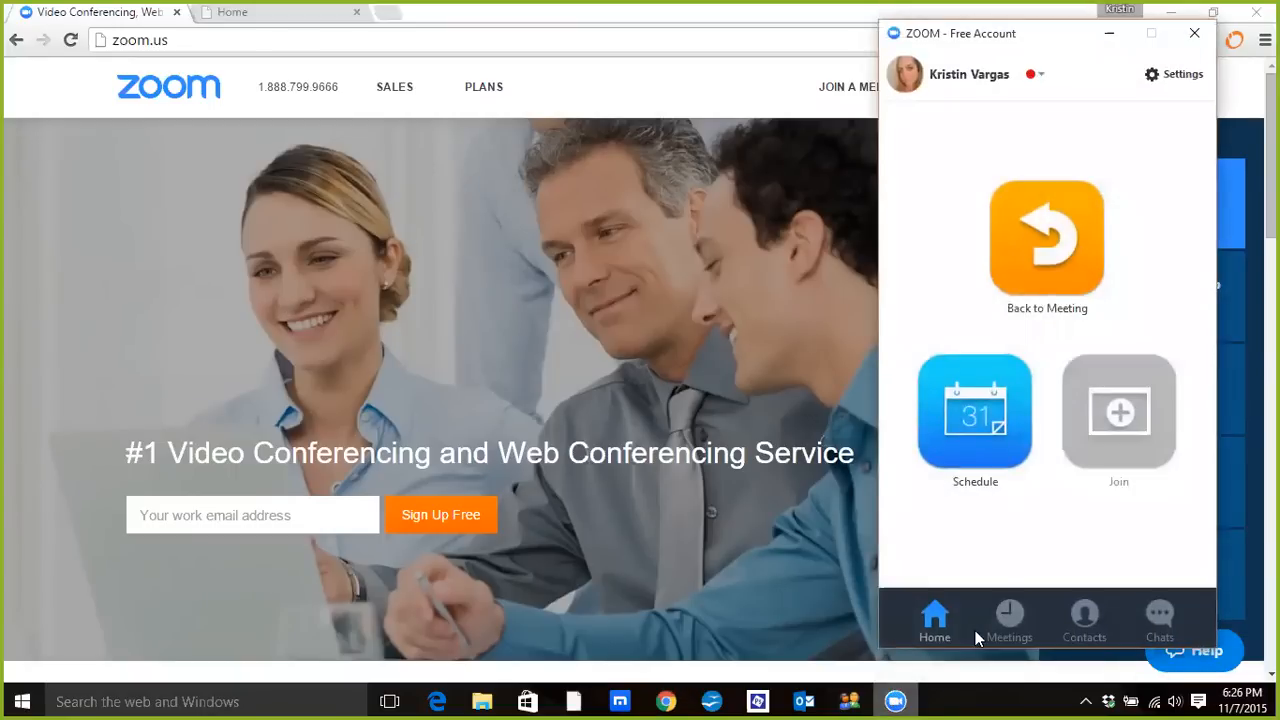
mouse_move(913, 160)
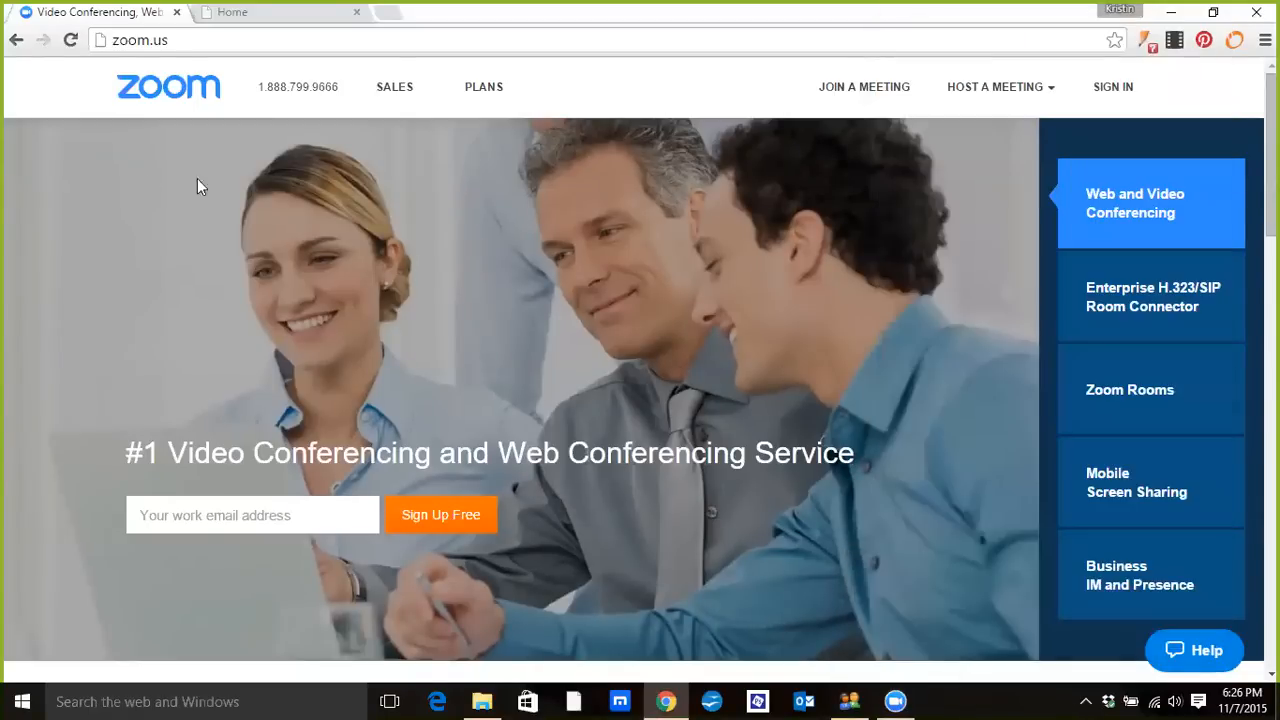
mouse_move(758, 527)
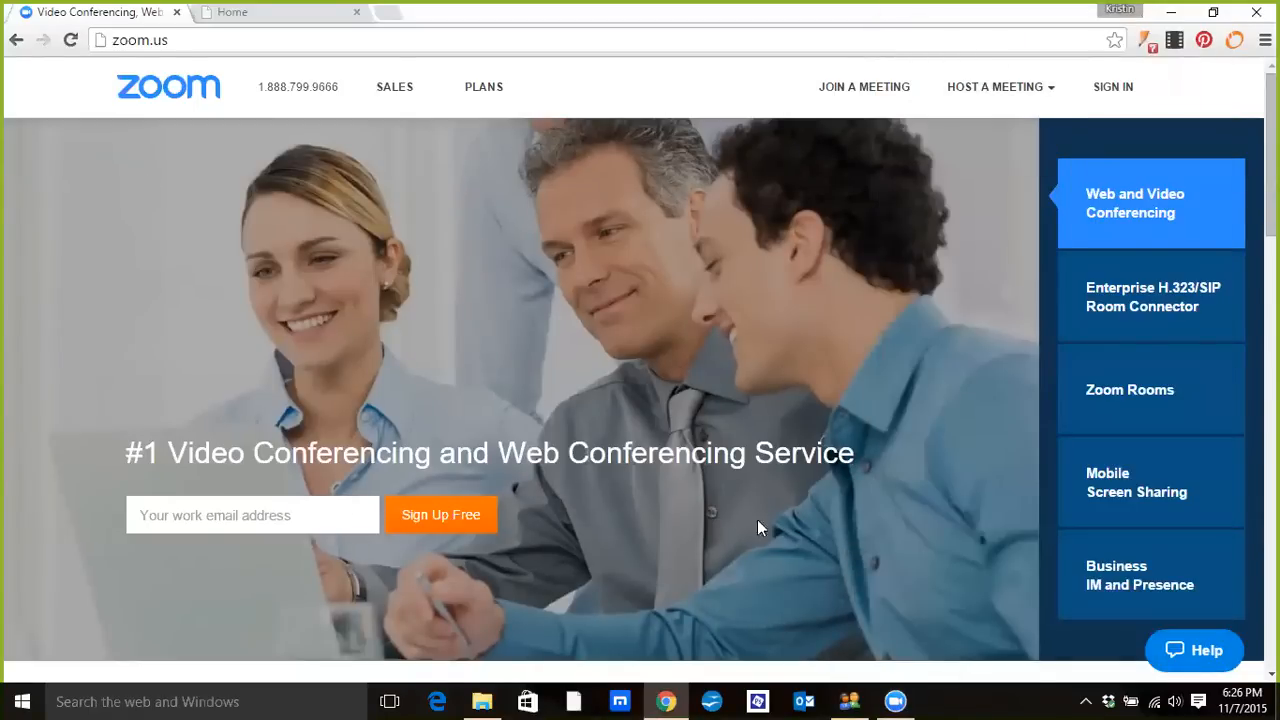
mouse_move(923, 518)
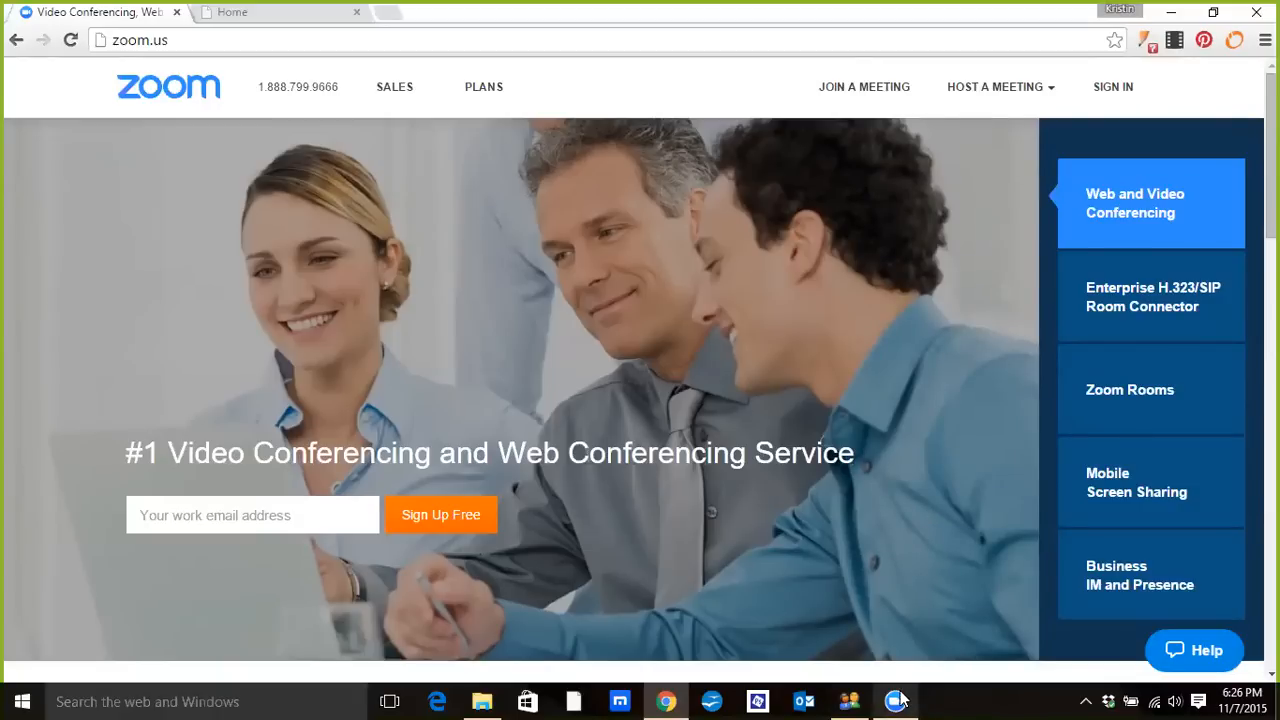
left_click(893, 700)
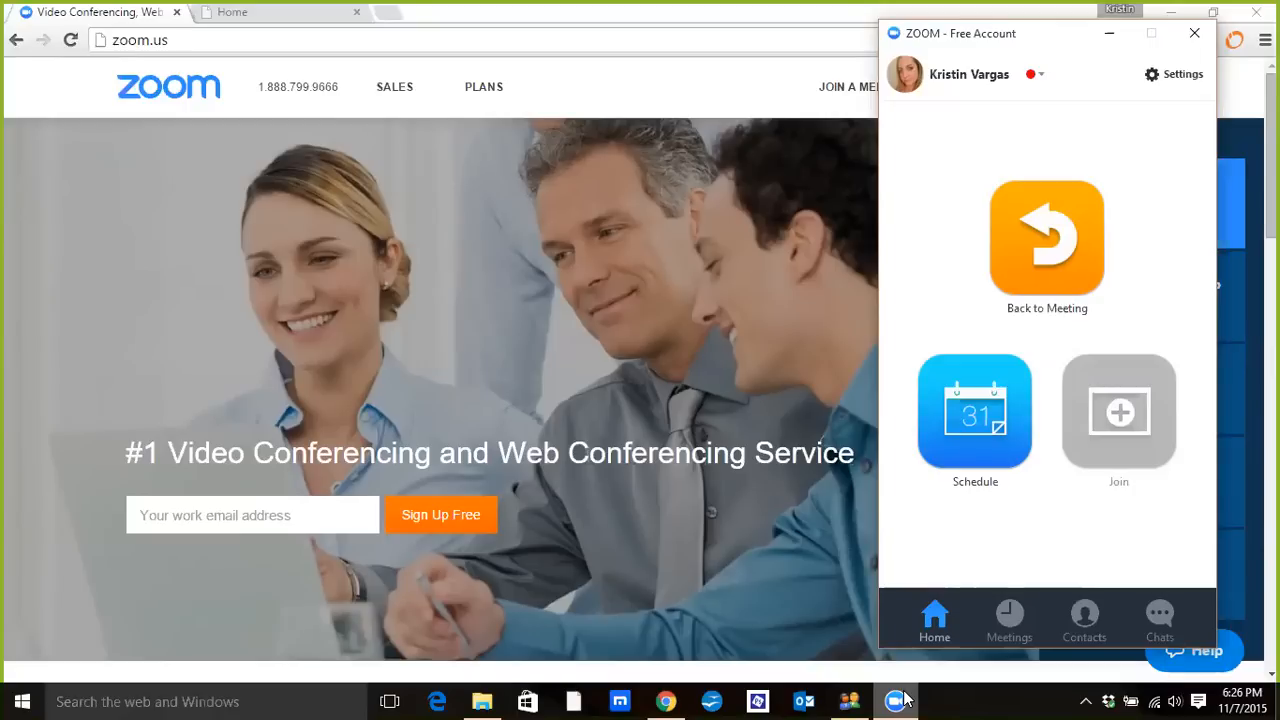
mouse_move(905, 693)
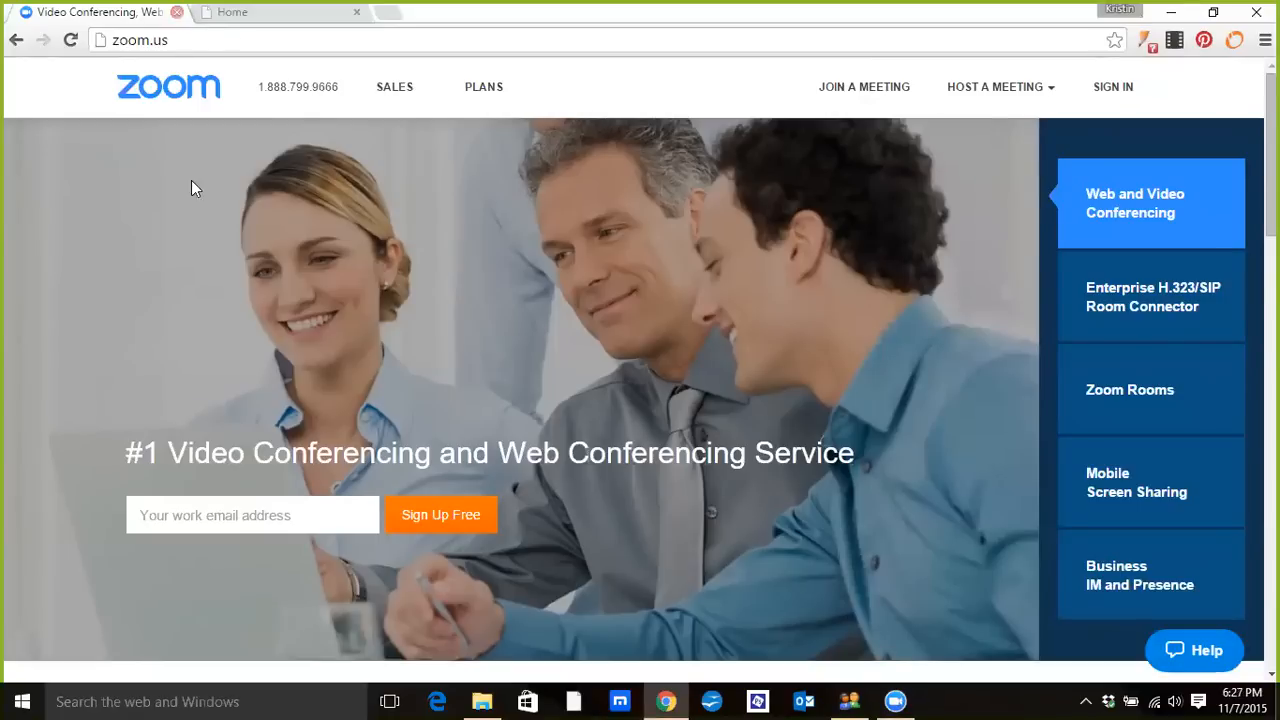
Step: Close the zoom.us tab and bring up the MyLiveChat agent console
left_click(280, 12)
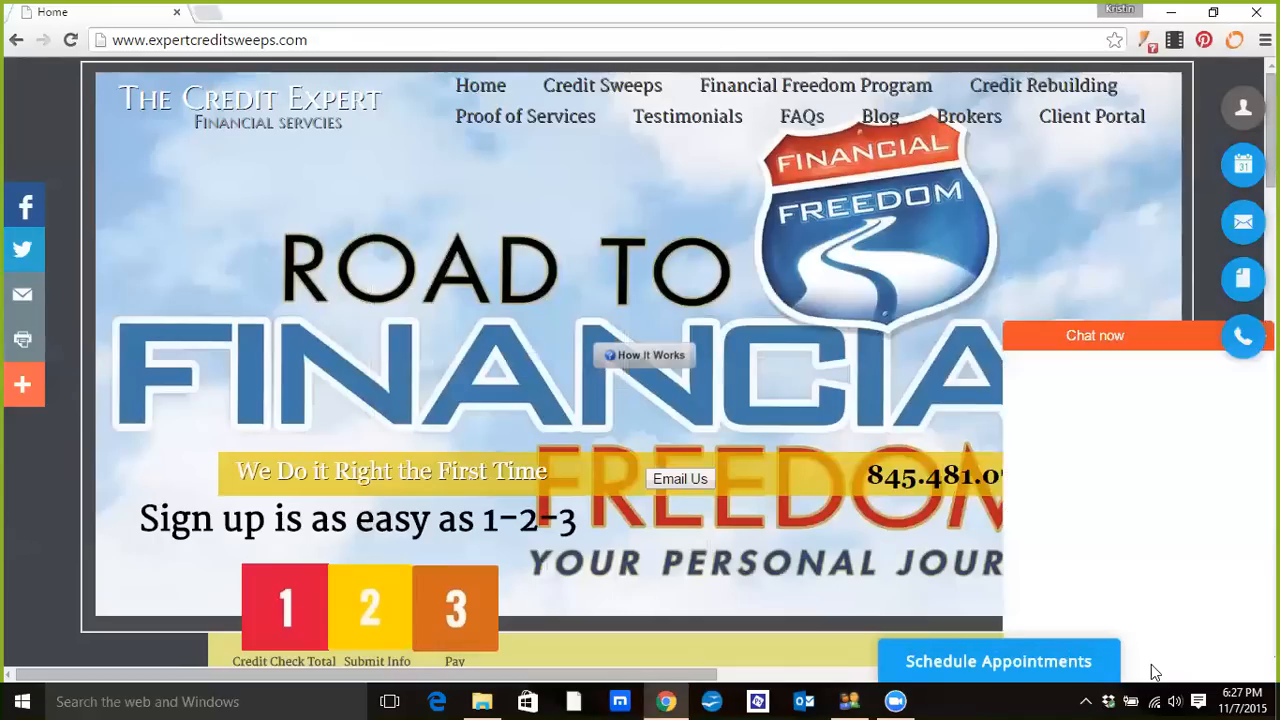
left_click(1094, 335)
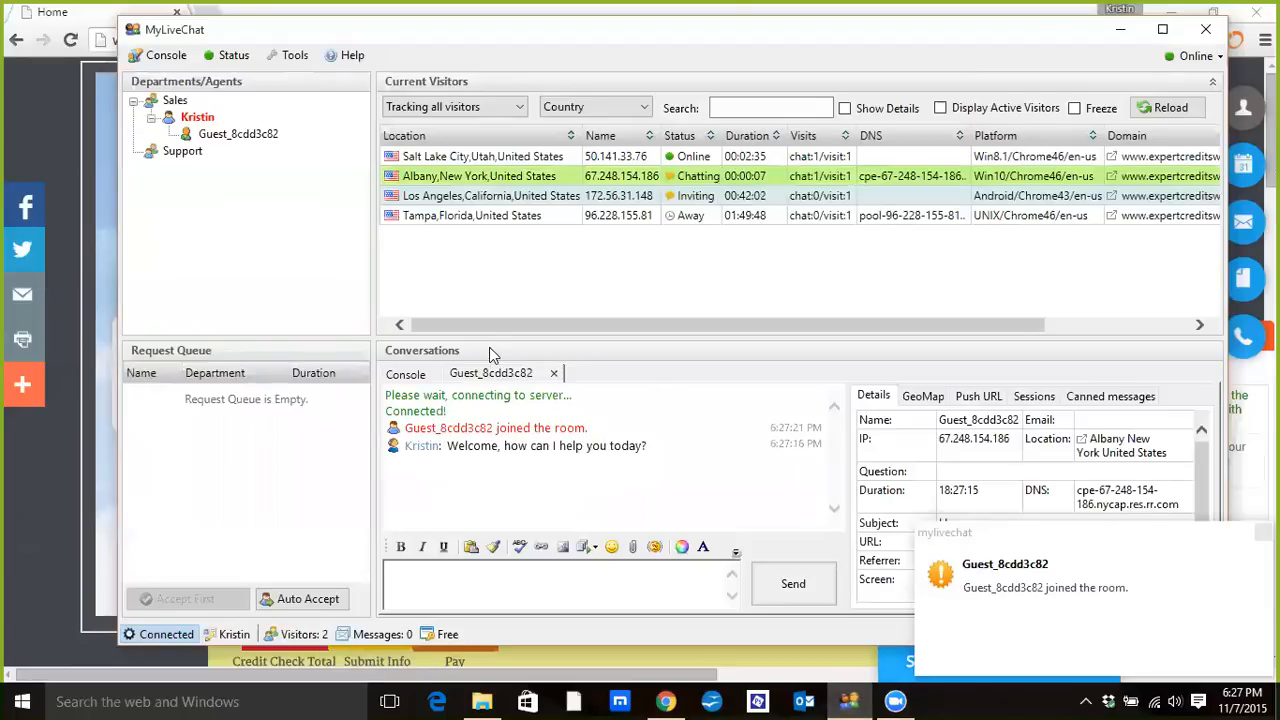
mouse_move(775, 409)
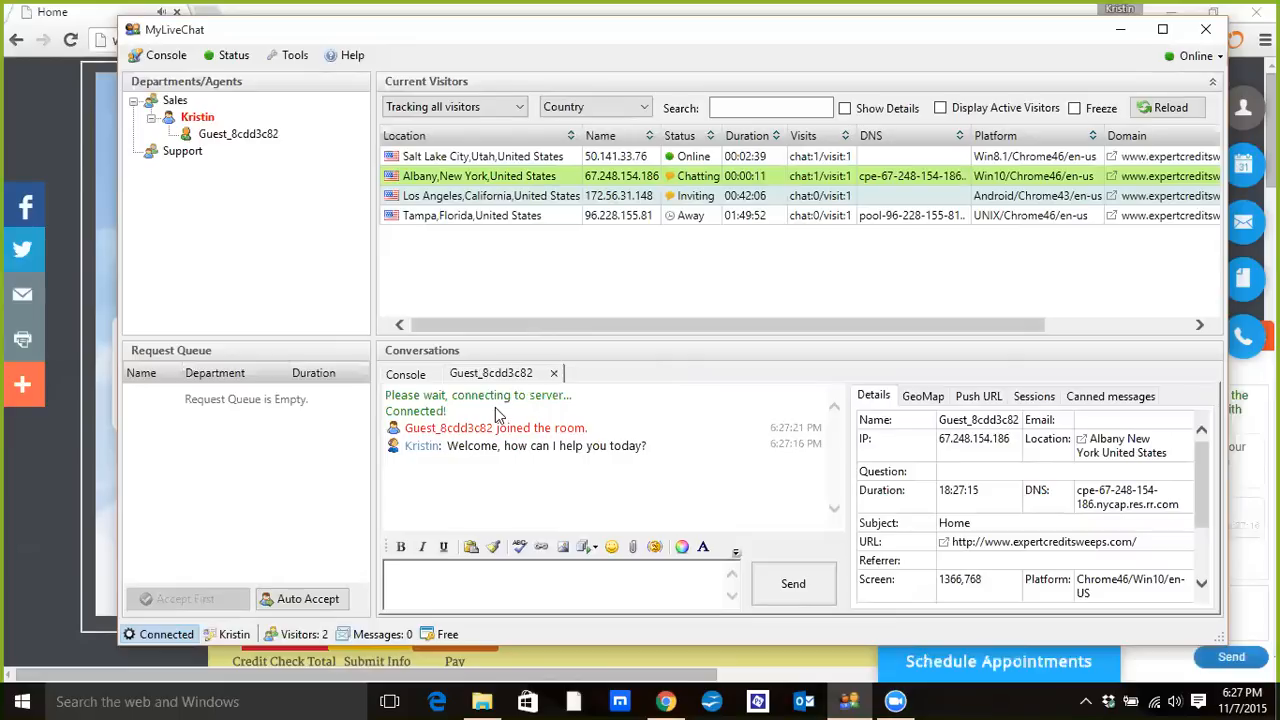
Step: Close the guest chat, invite the Salt Lake City visitor, and expand the Los Angeles visitor
left_click(554, 372)
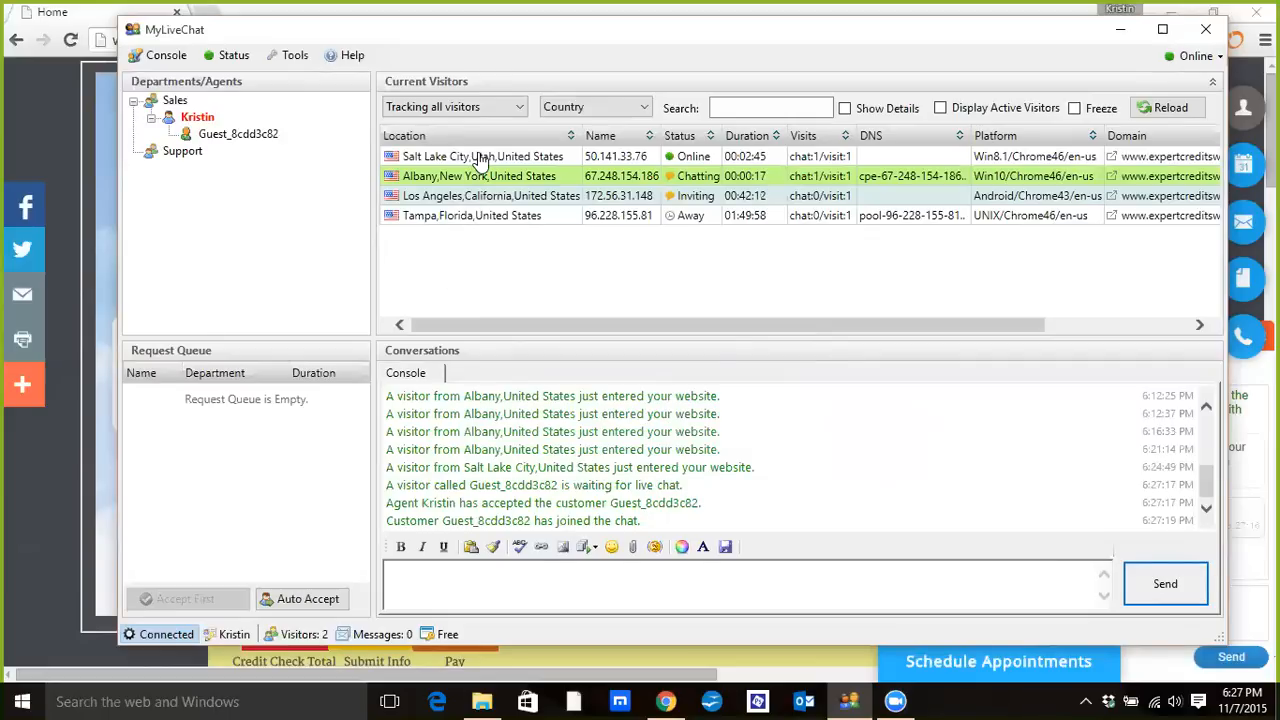
left_click(483, 156)
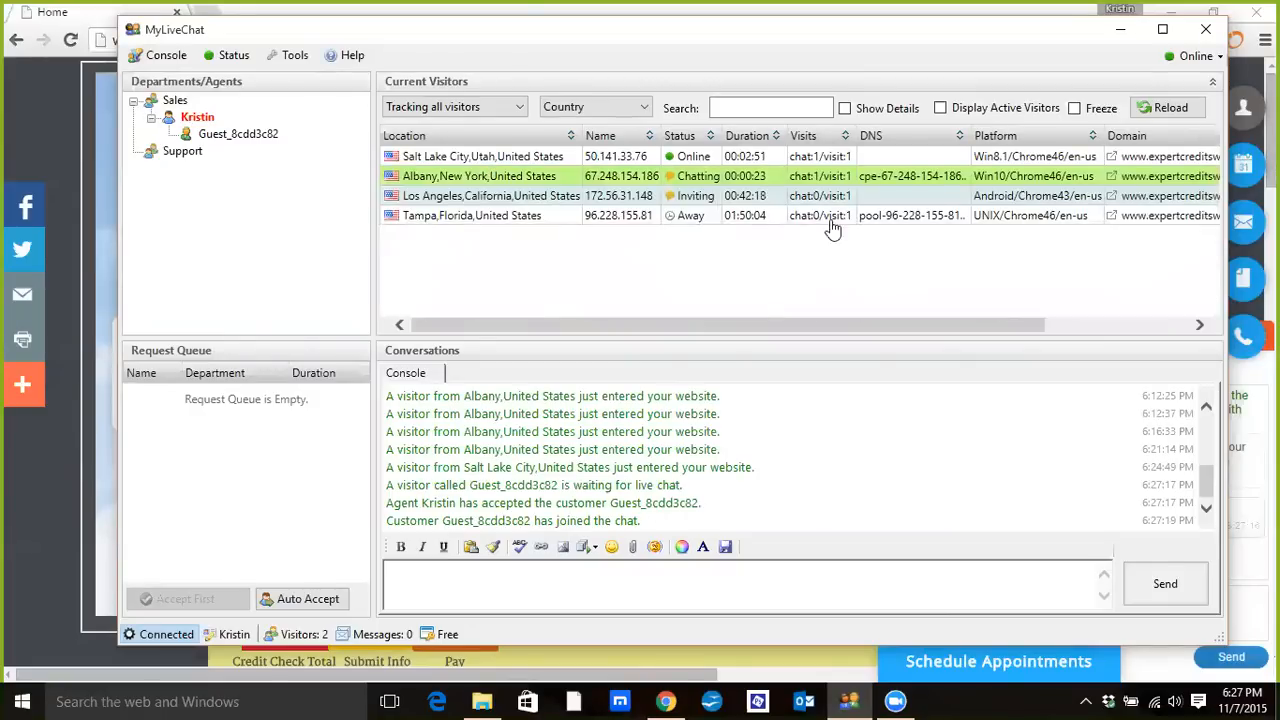
left_click(483, 156)
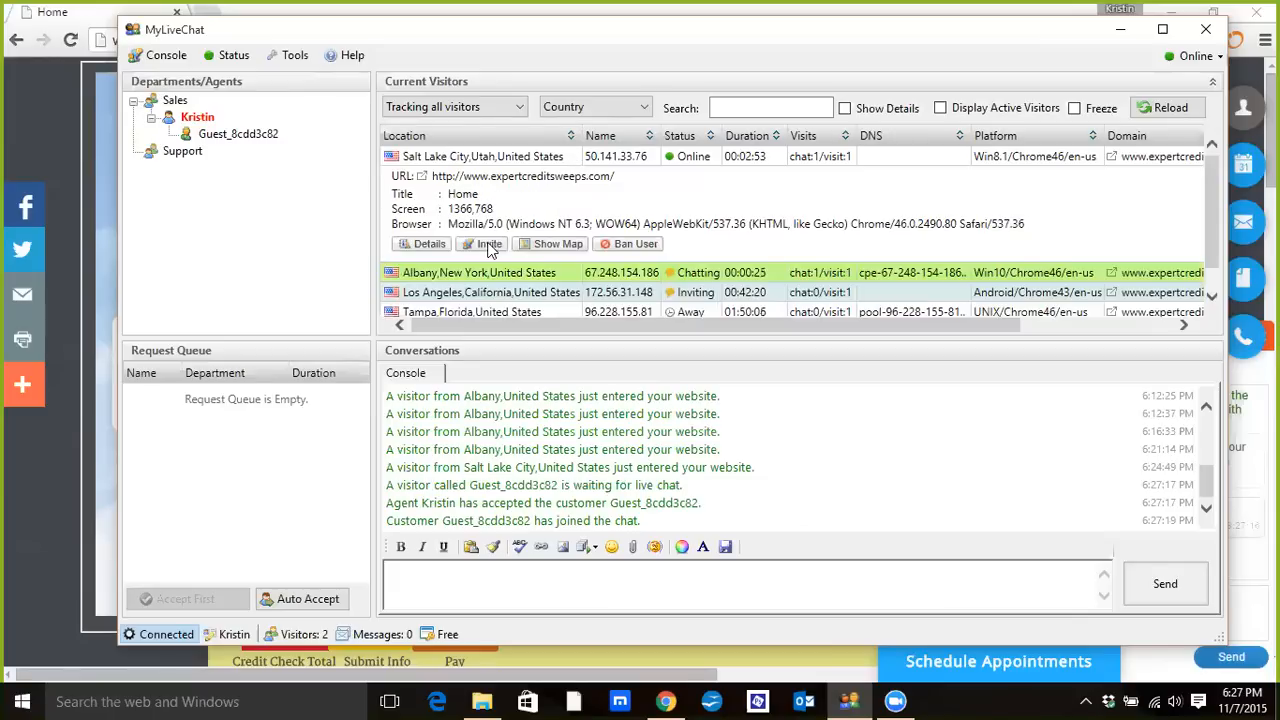
left_click(488, 244)
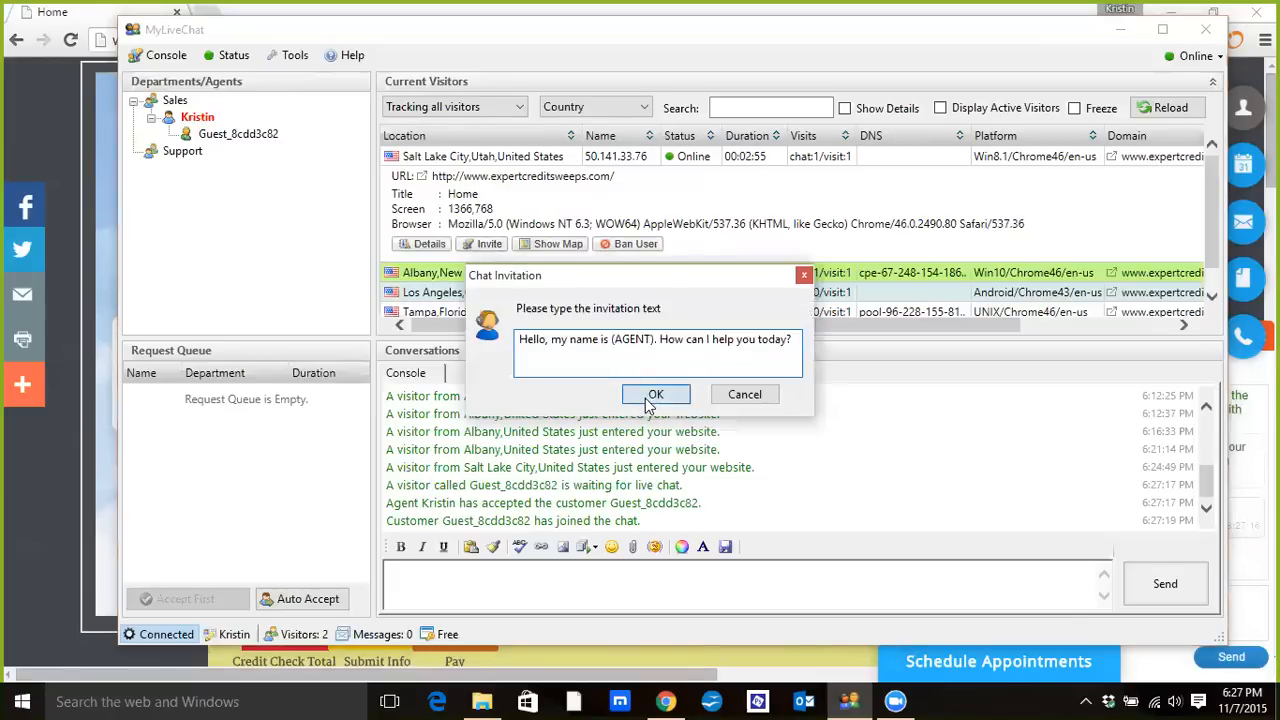
left_click(655, 393)
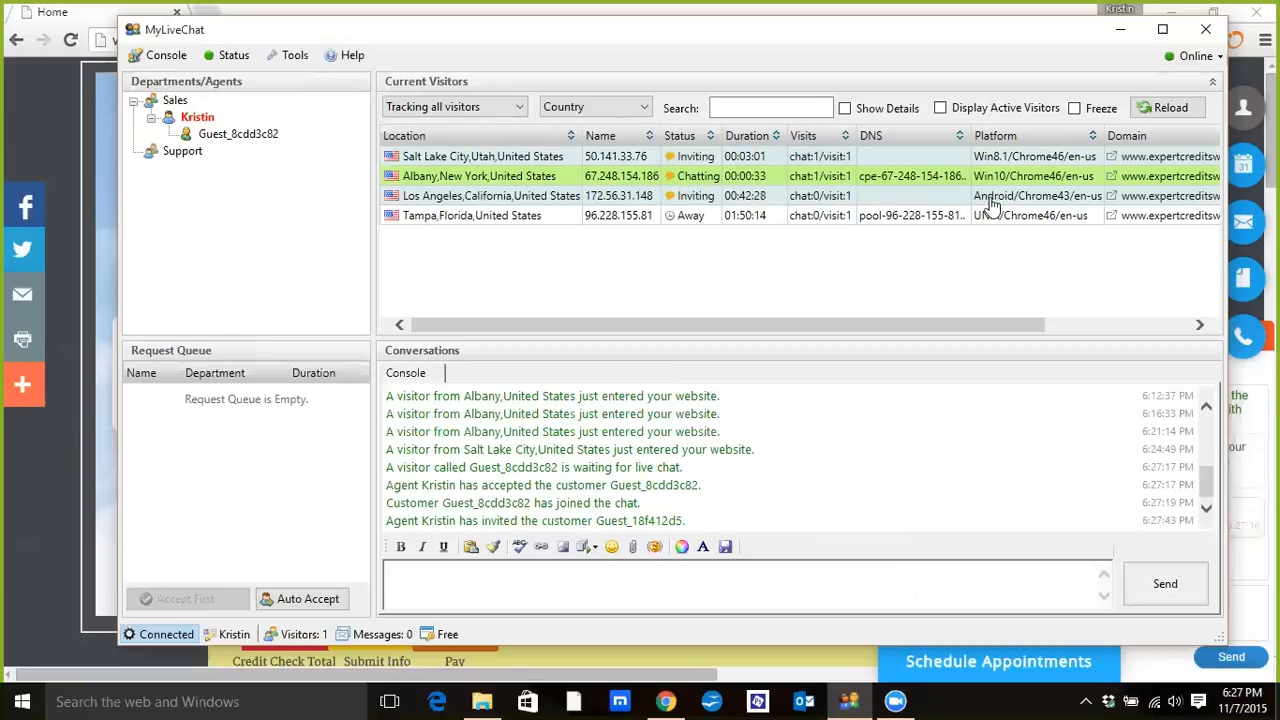
mouse_move(760, 180)
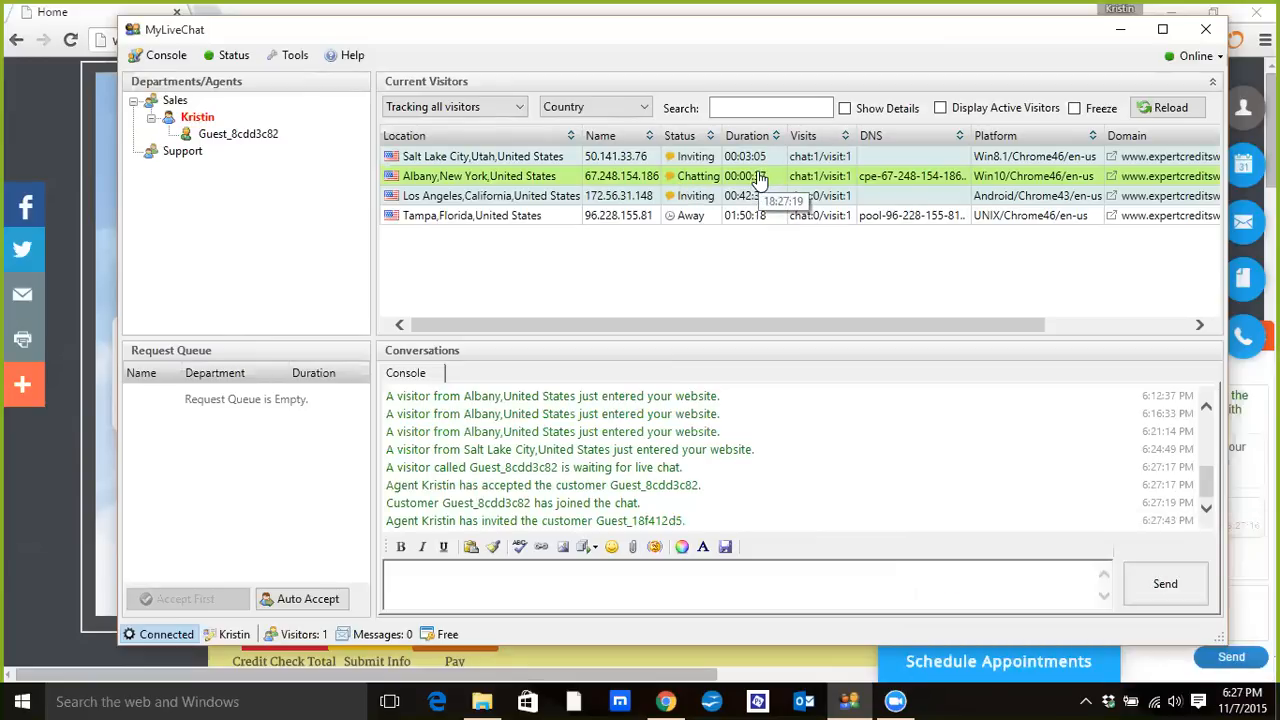
left_click(490, 195)
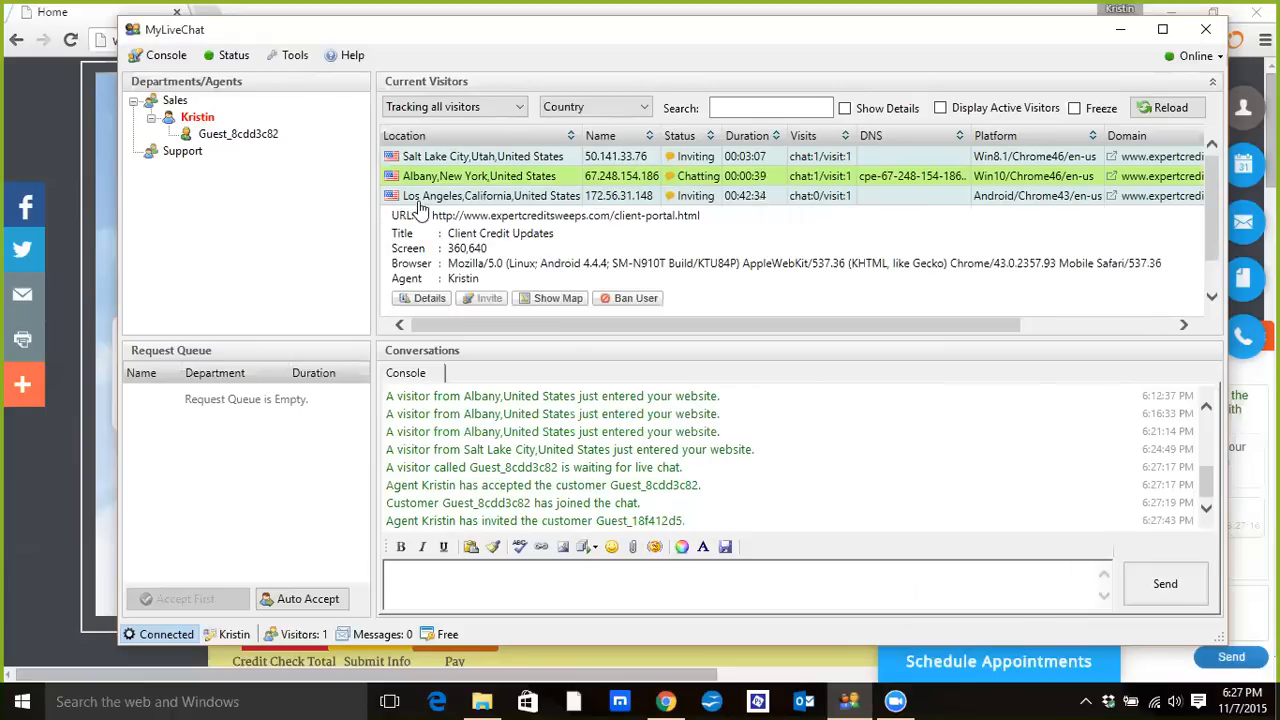
mouse_move(495, 213)
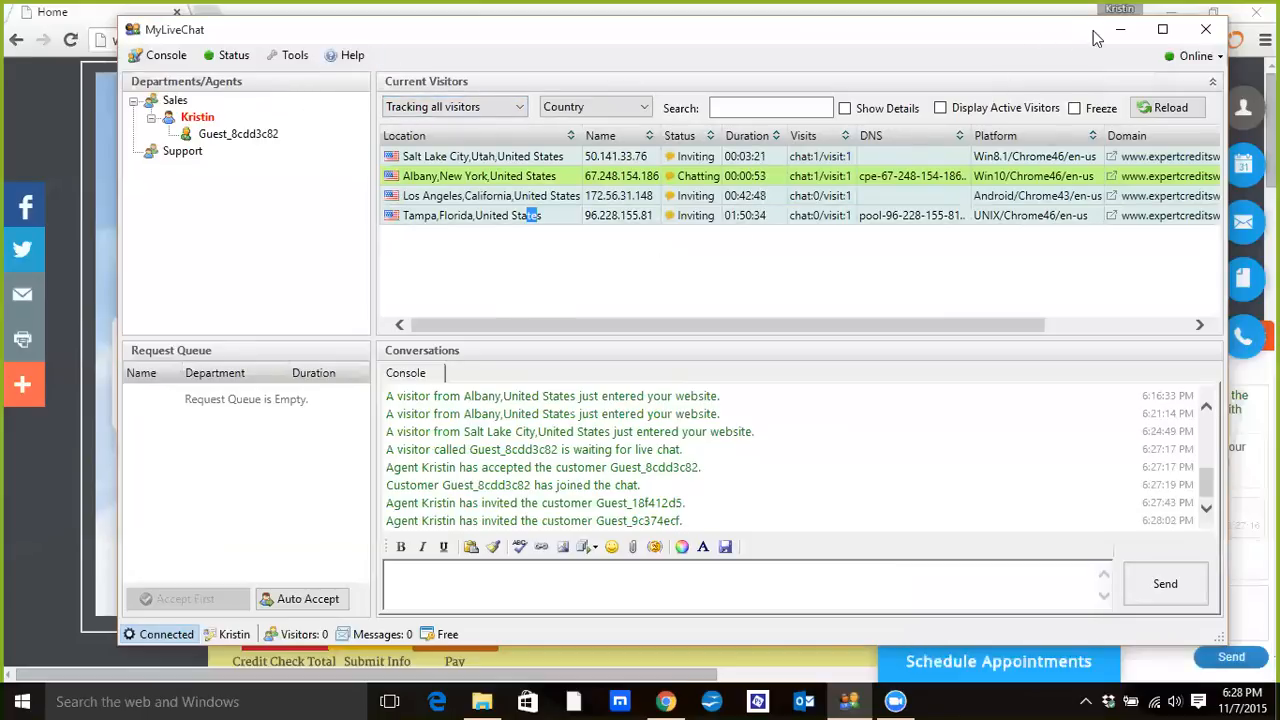
mouse_move(1120, 29)
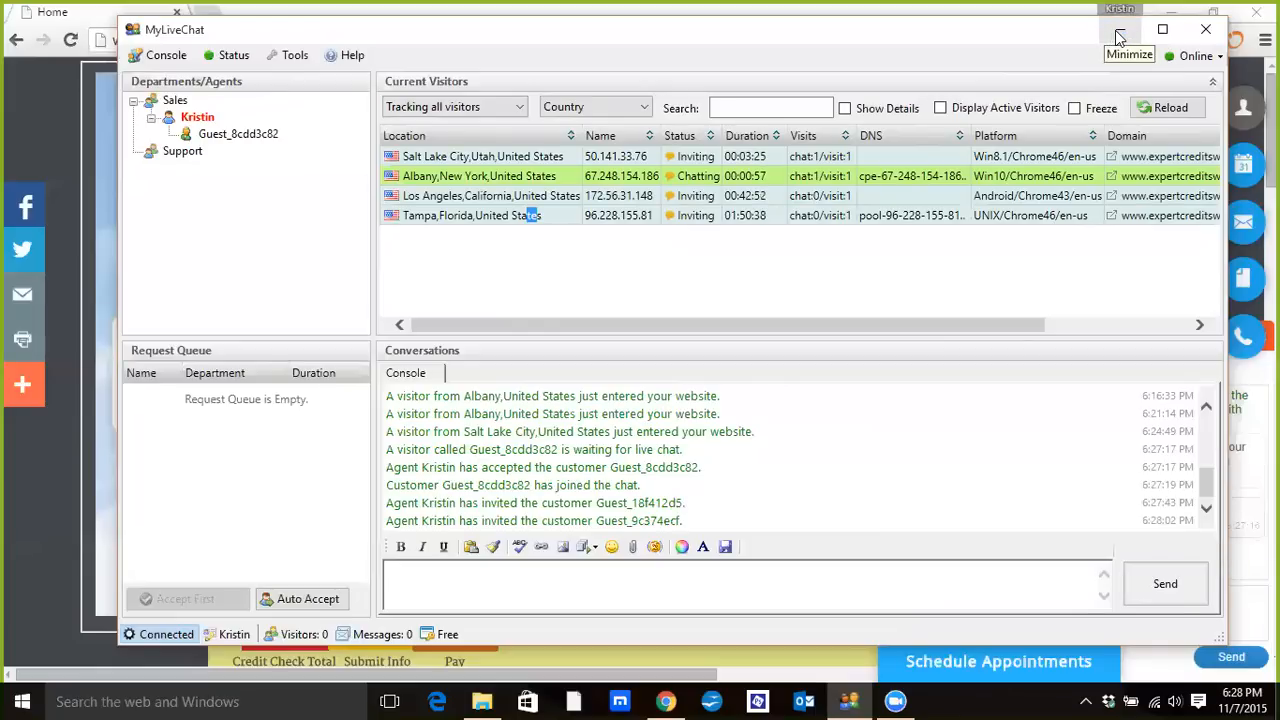
mouse_move(1119, 35)
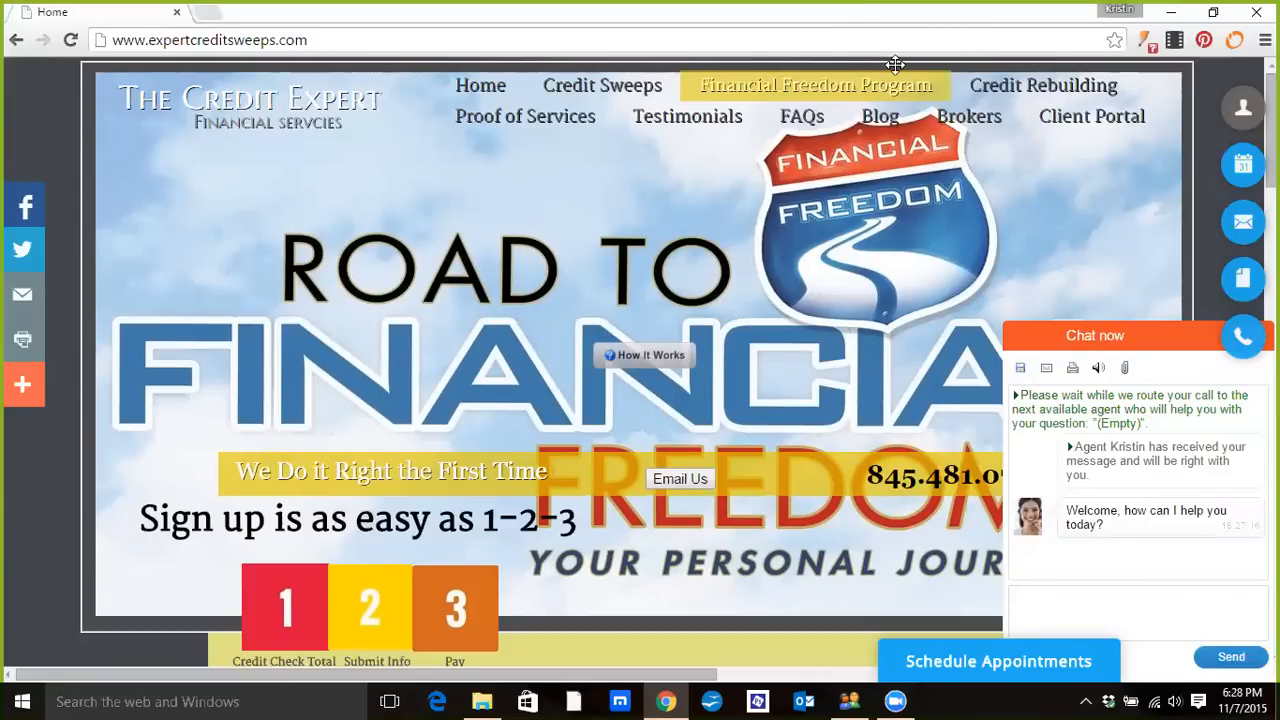
mouse_move(818, 14)
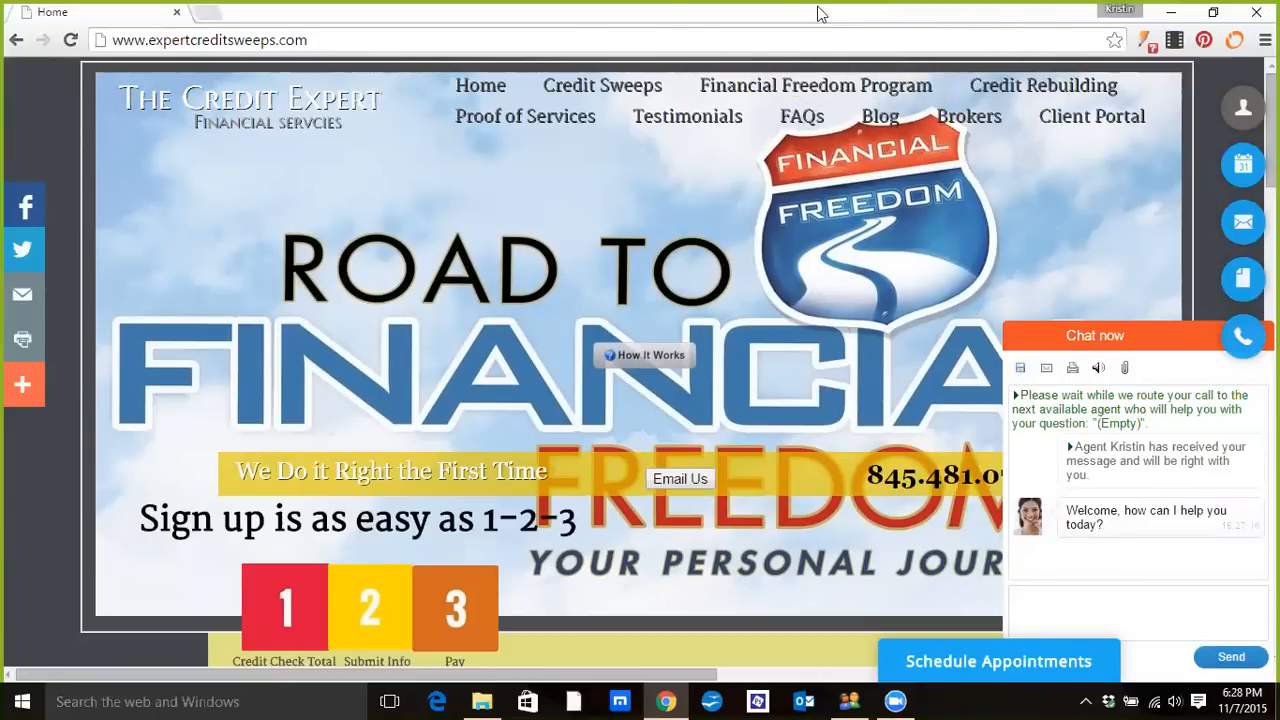
mouse_move(687, 43)
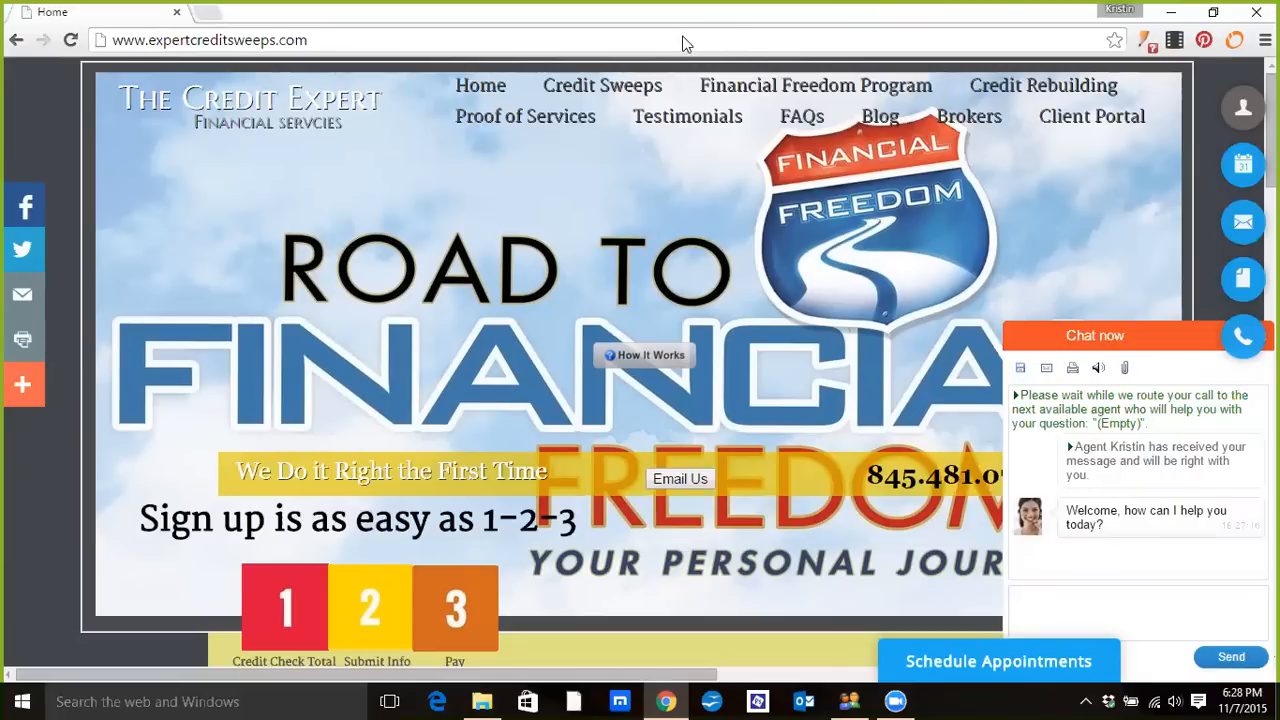
mouse_move(863, 41)
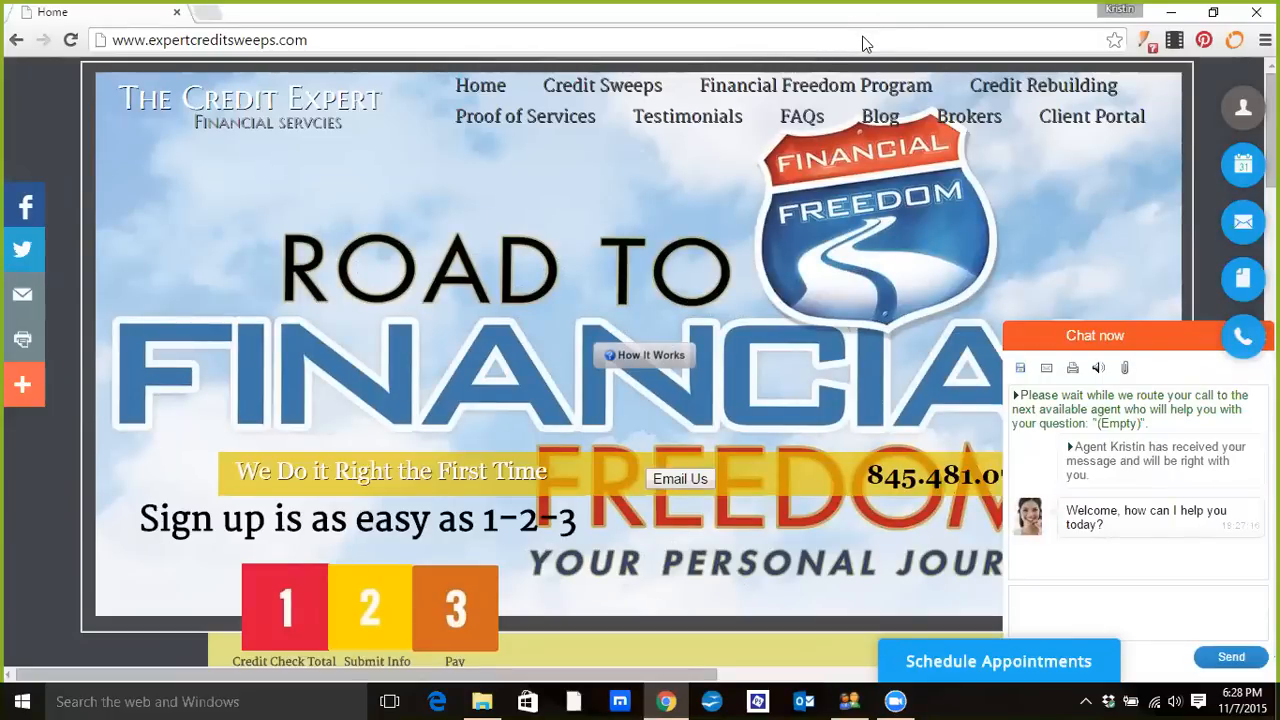
mouse_move(982, 62)
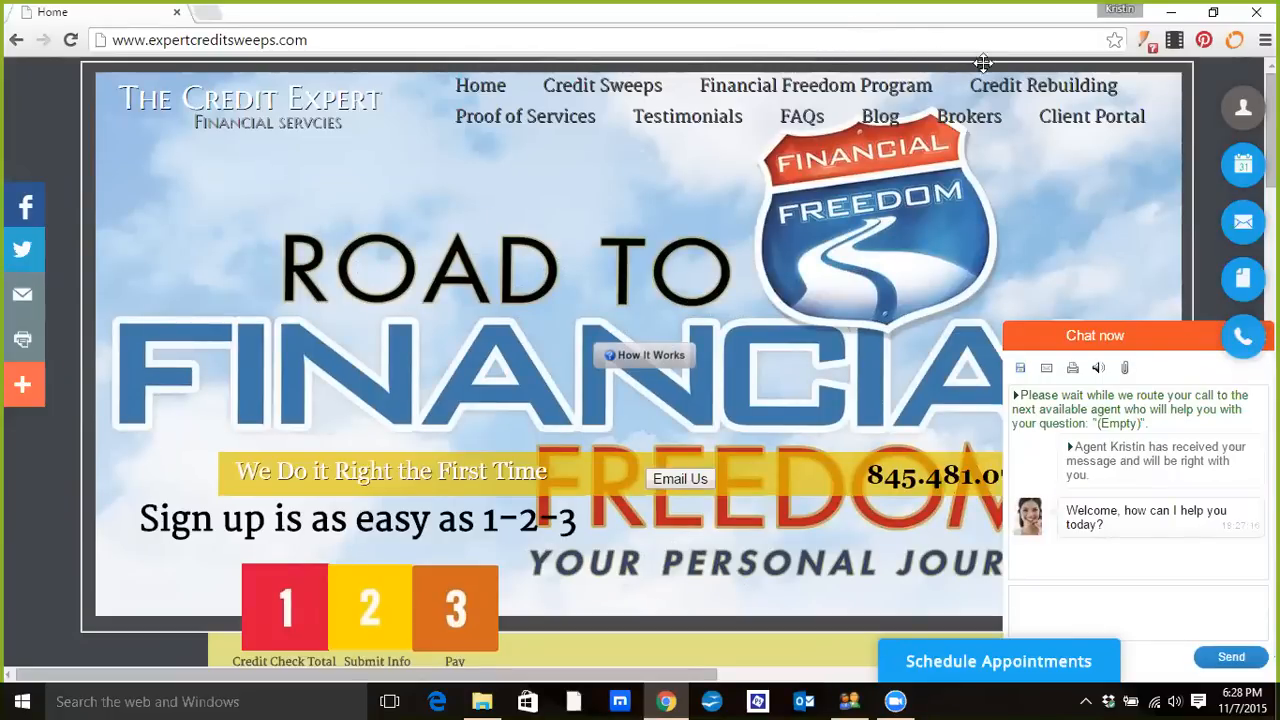